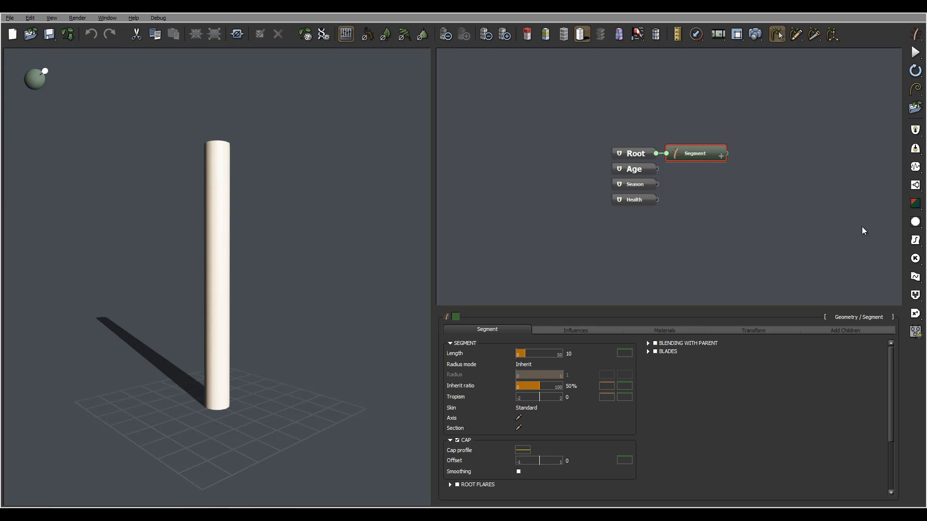
mouse_move(916, 353)
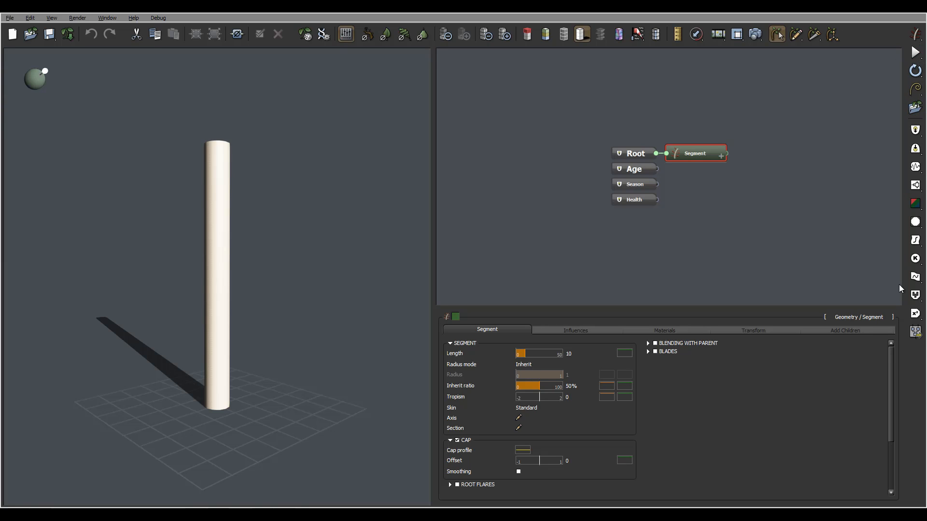
mouse_move(360, 25)
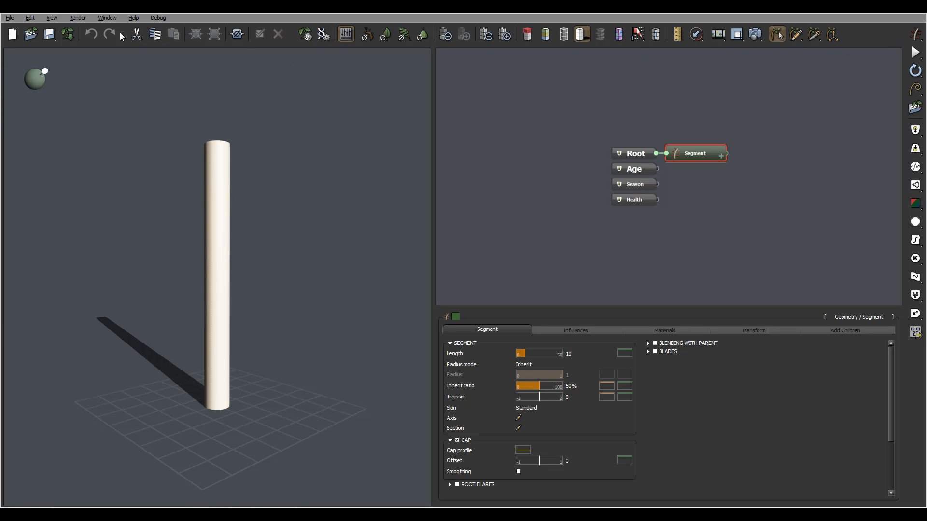
mouse_move(798, 81)
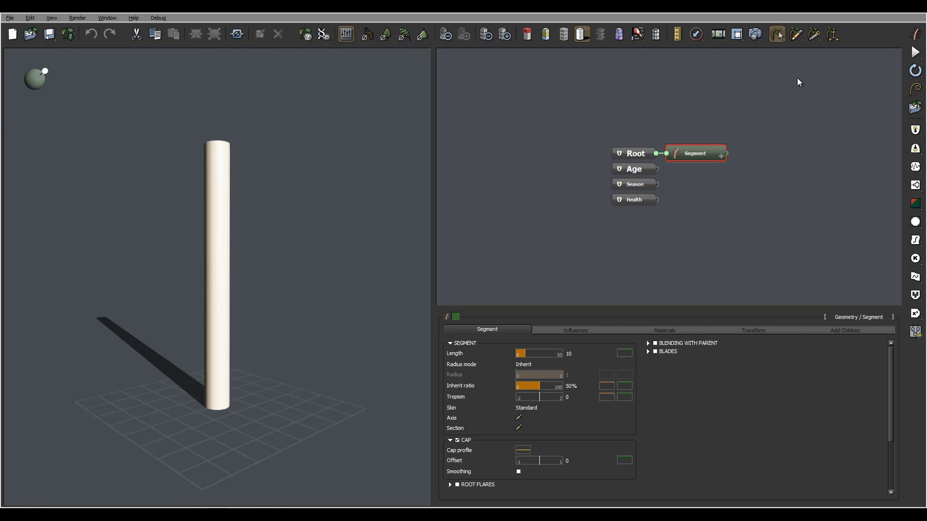
Step: Switch to a different workspace preset from the Window > Workspace list
click(107, 17)
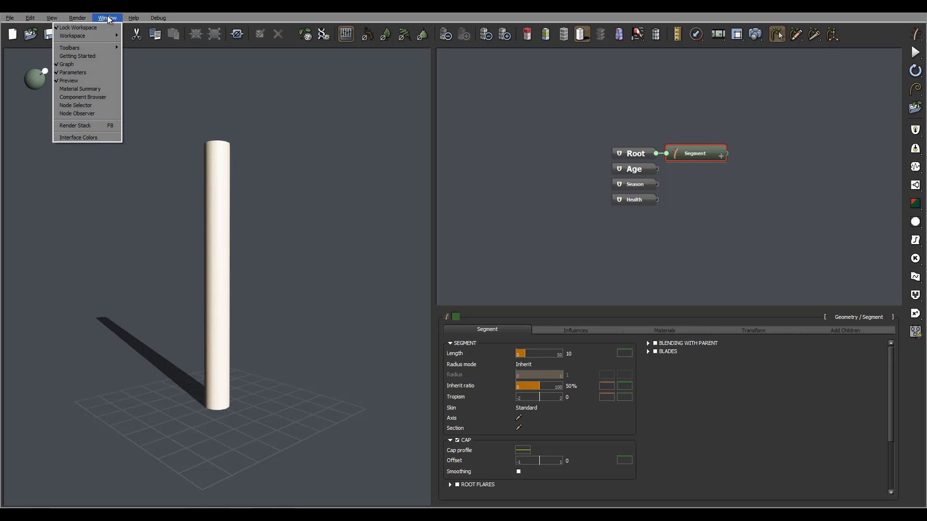
mouse_move(83, 114)
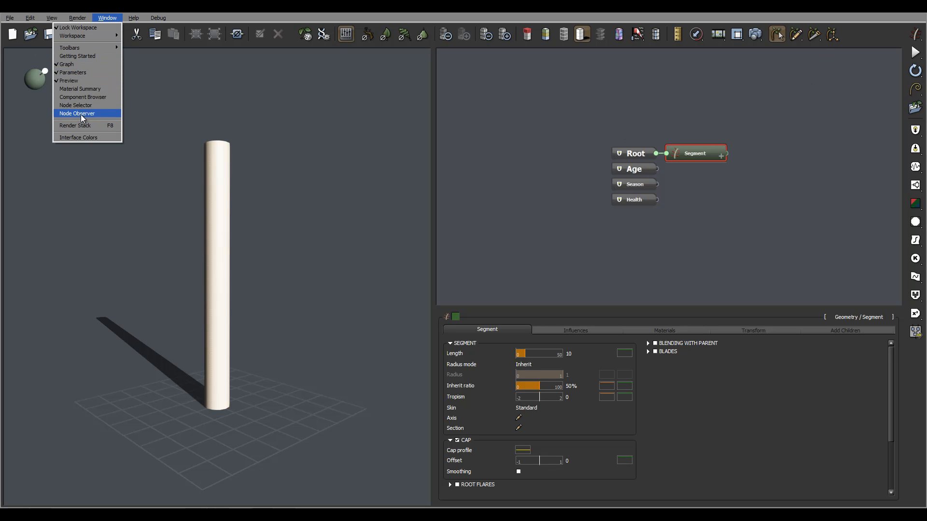
mouse_move(69, 81)
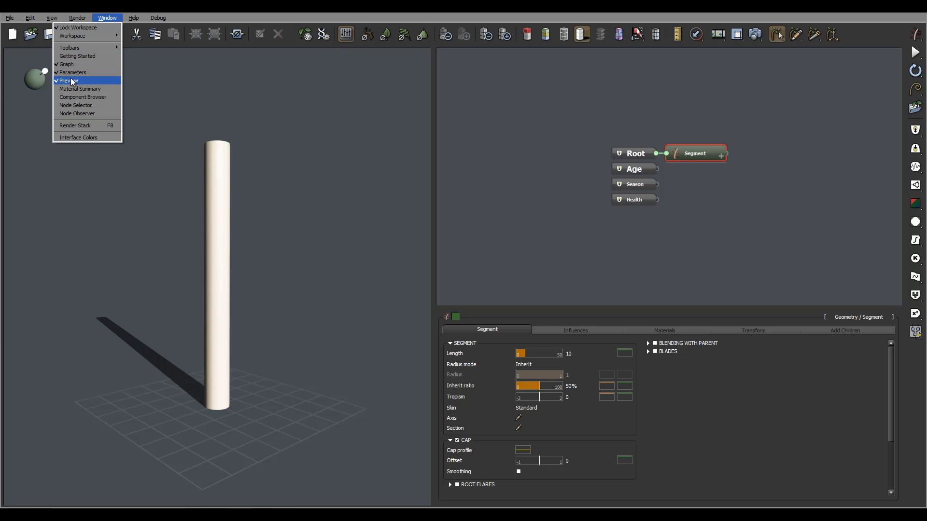
mouse_move(70, 48)
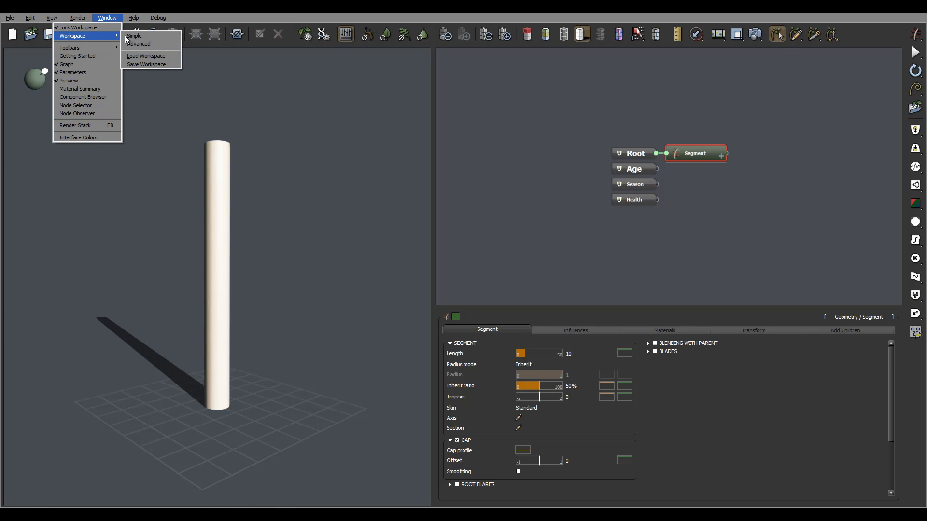
click(133, 36)
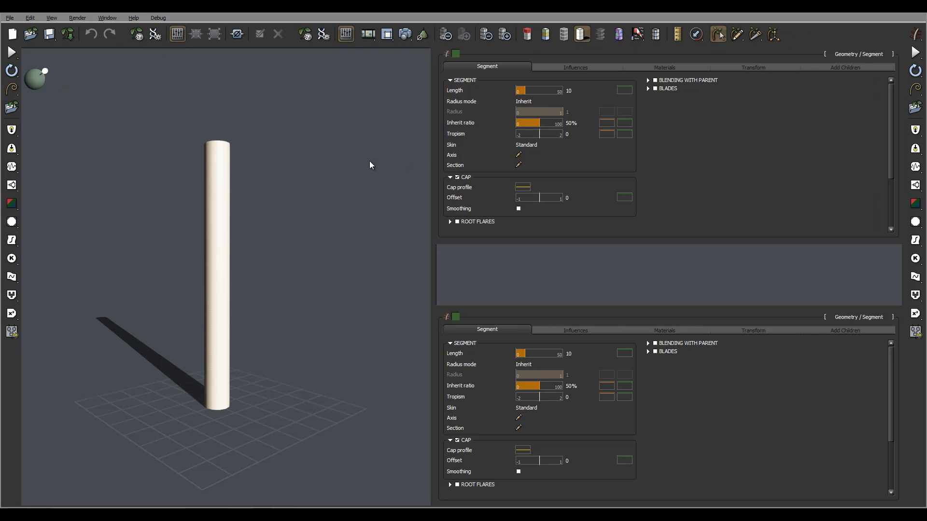
mouse_move(670, 215)
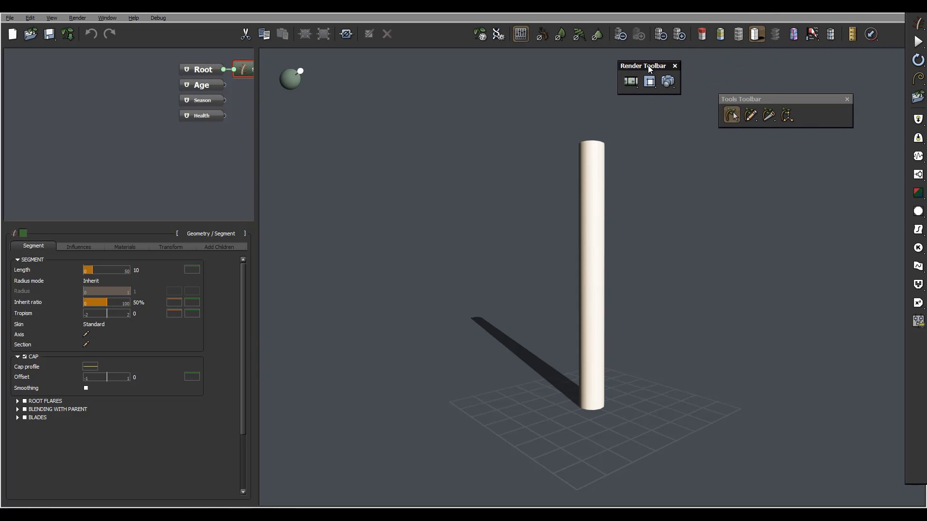
Step: Move the floating Tools Toolbar higher and browse the View and File menus
drag(741, 98, 765, 64)
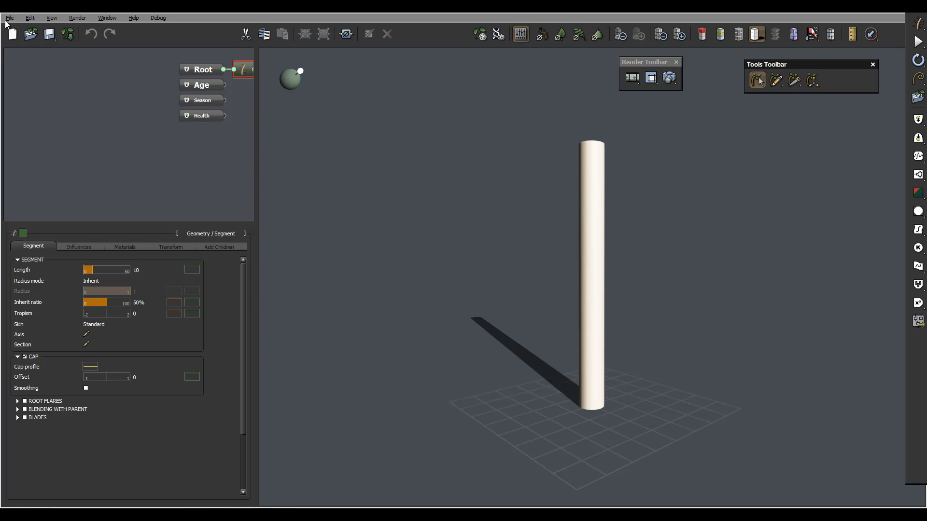
mouse_move(117, 23)
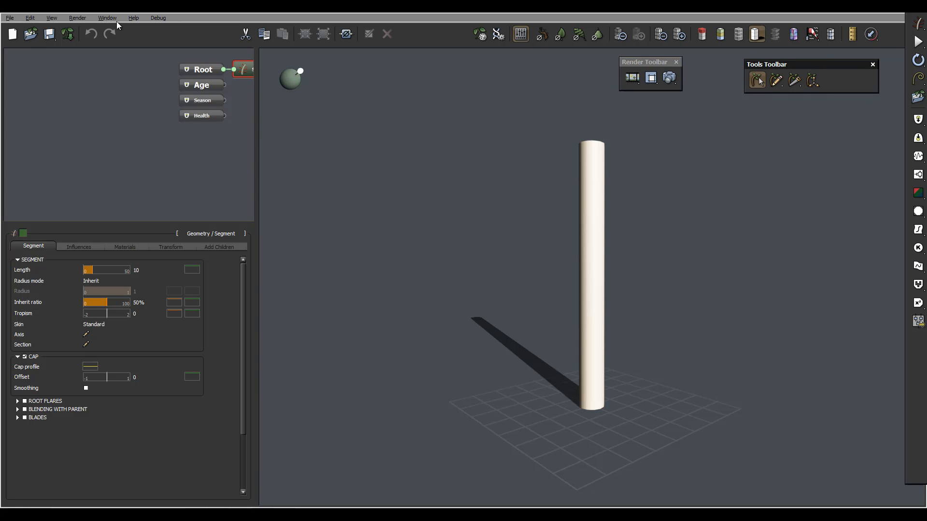
mouse_move(10, 17)
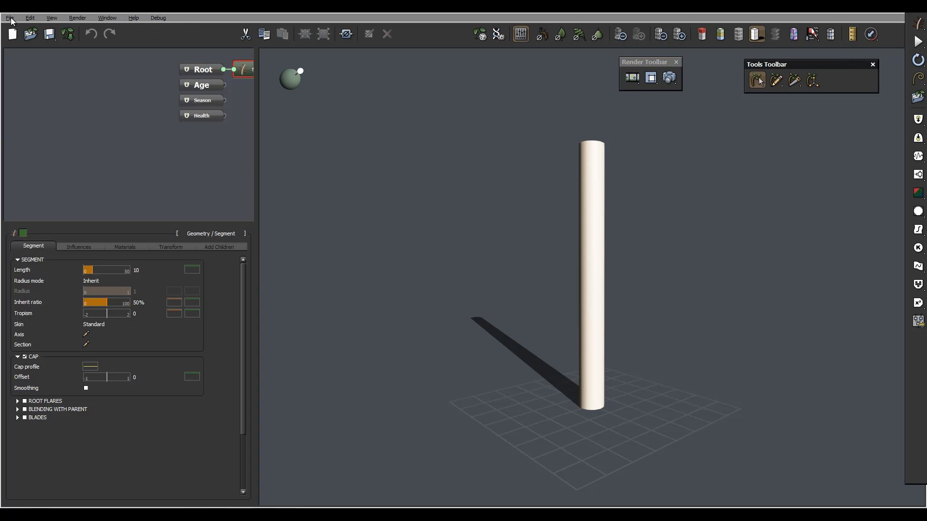
click(51, 17)
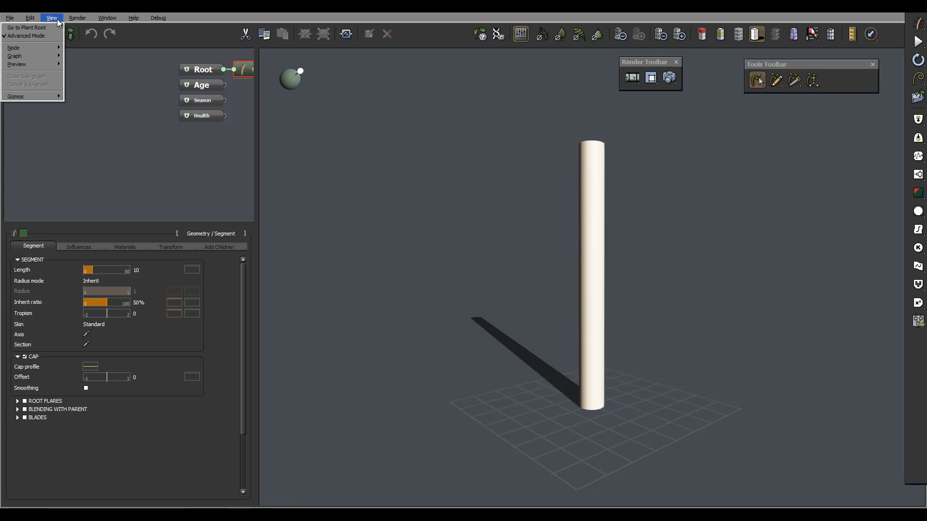
click(134, 17)
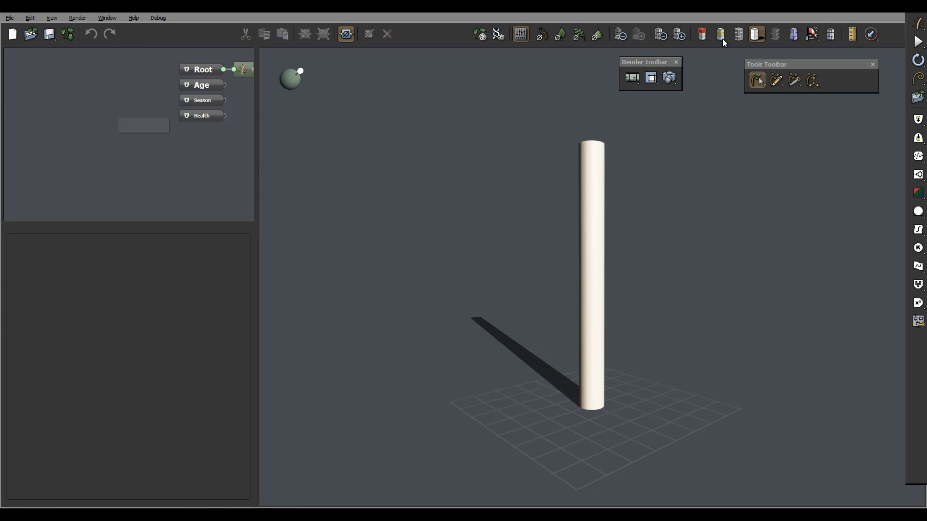
mouse_move(913, 17)
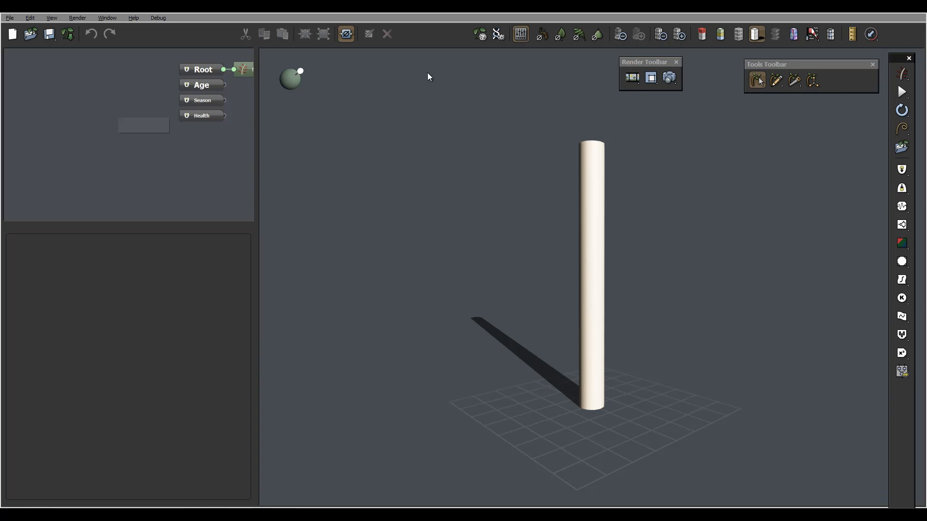
mouse_move(212, 198)
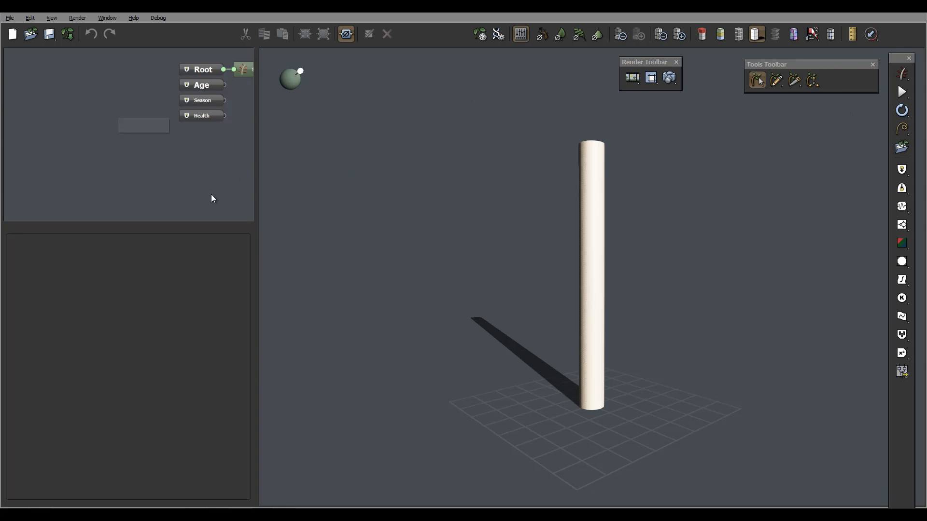
mouse_move(186, 230)
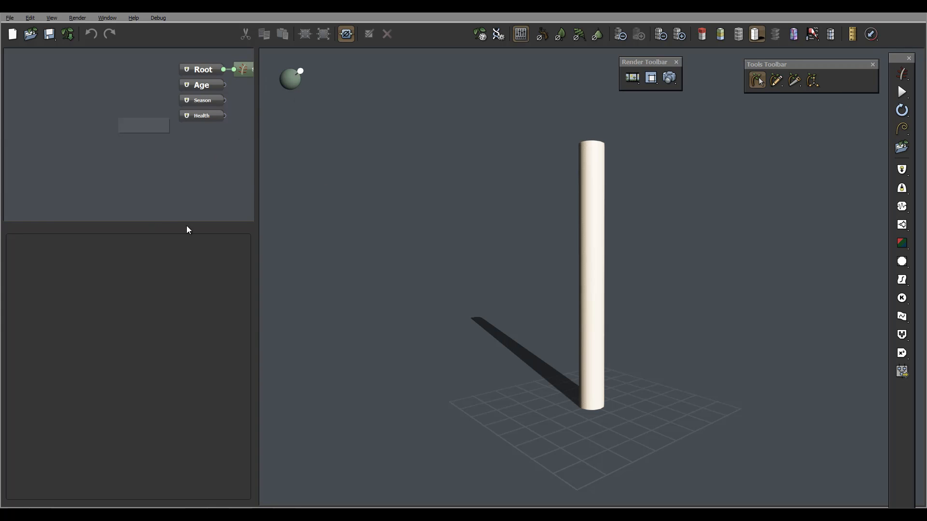
mouse_move(229, 283)
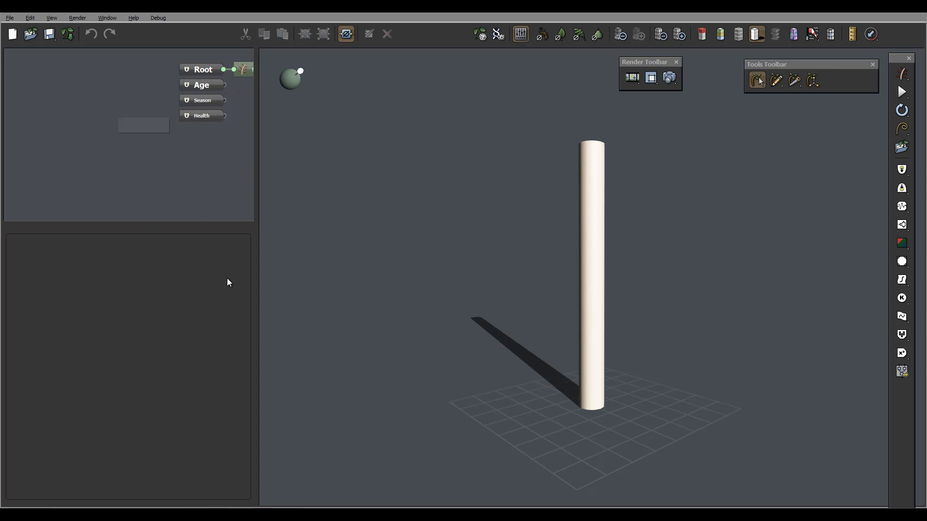
Step: Select the Root node to show its General Parameters (geometry, gravity, time, season)
click(243, 69)
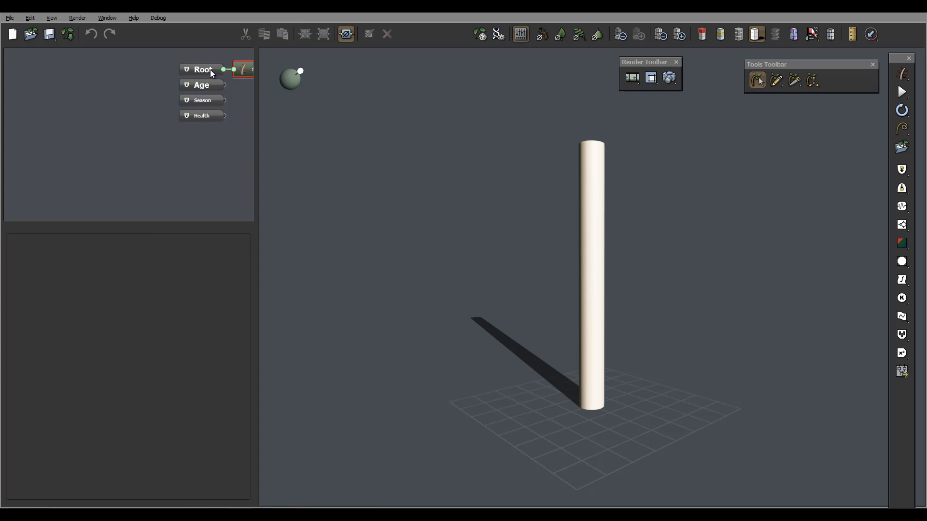
click(202, 69)
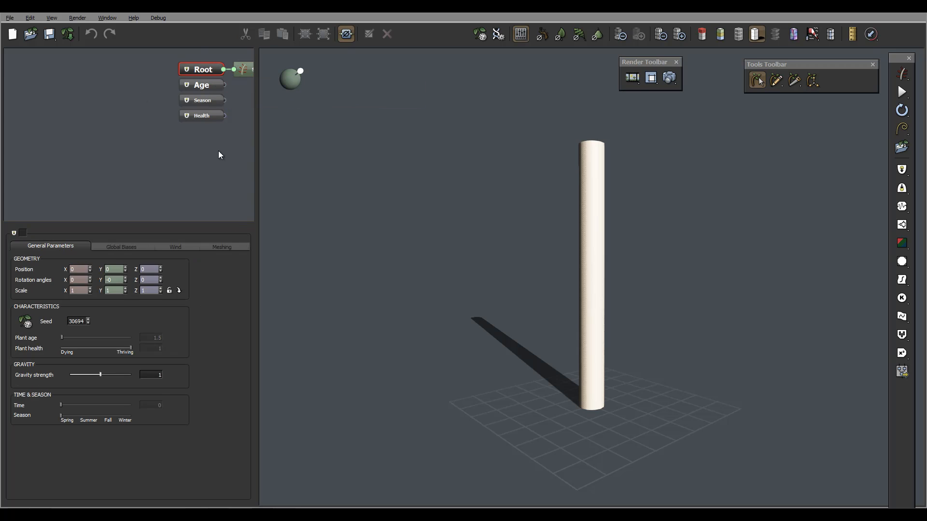
mouse_move(320, 254)
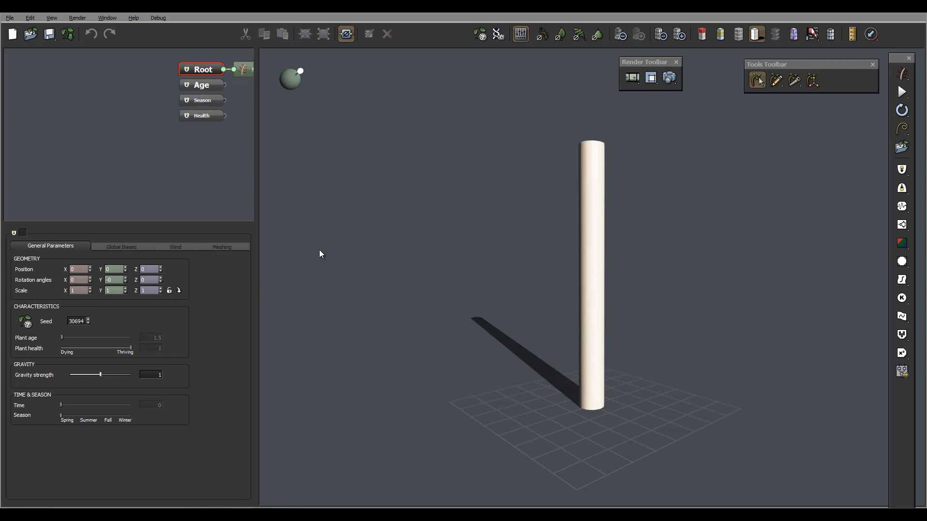
mouse_move(792, 339)
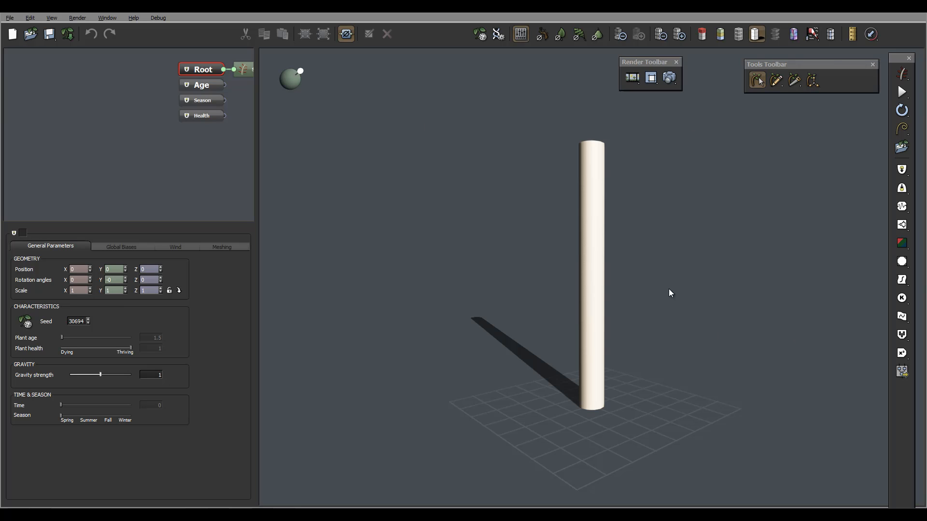
mouse_move(478, 165)
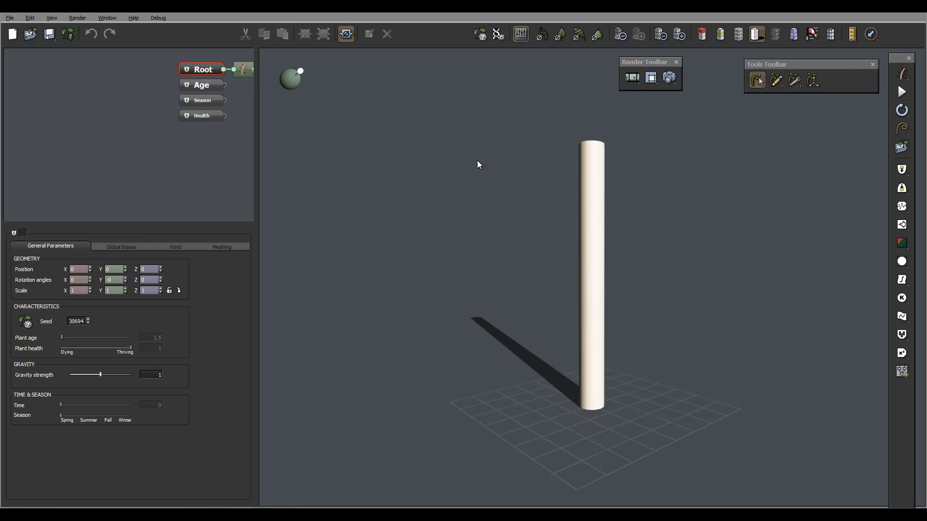
mouse_move(190, 251)
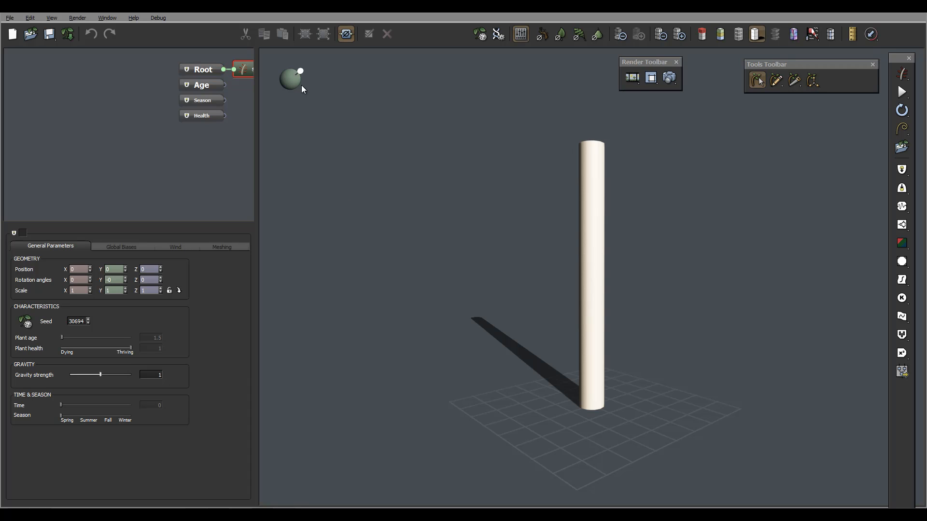
Step: Open the Segment node's Ground body material in the advanced editor, viewing Reflections then Color & Alpha
click(242, 70)
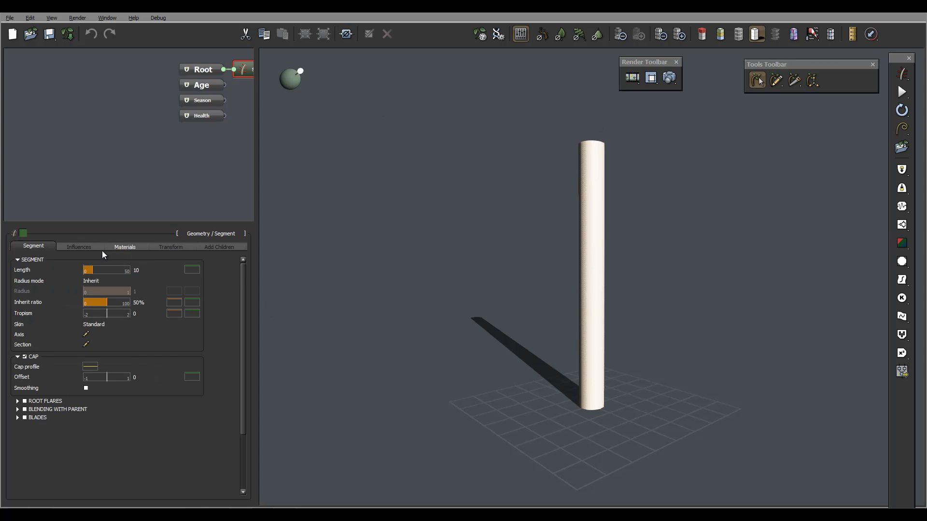
click(124, 246)
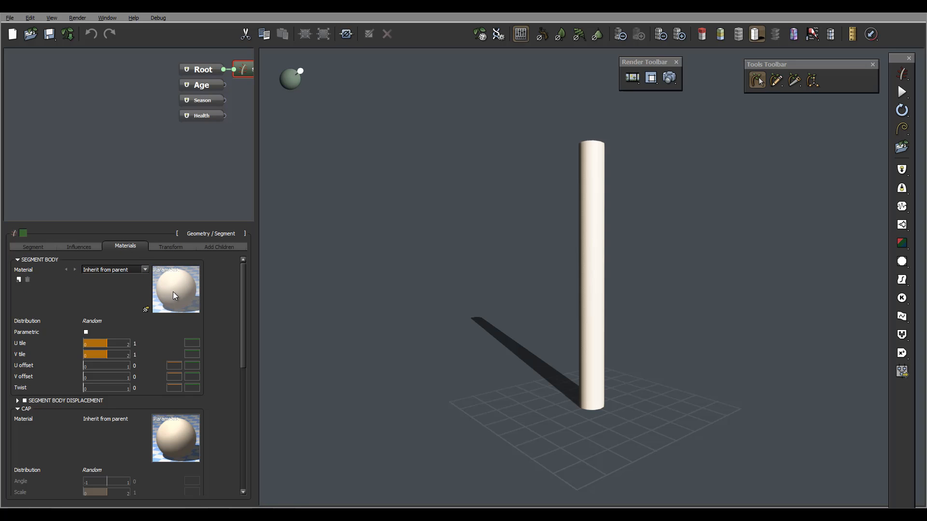
double_click(175, 290)
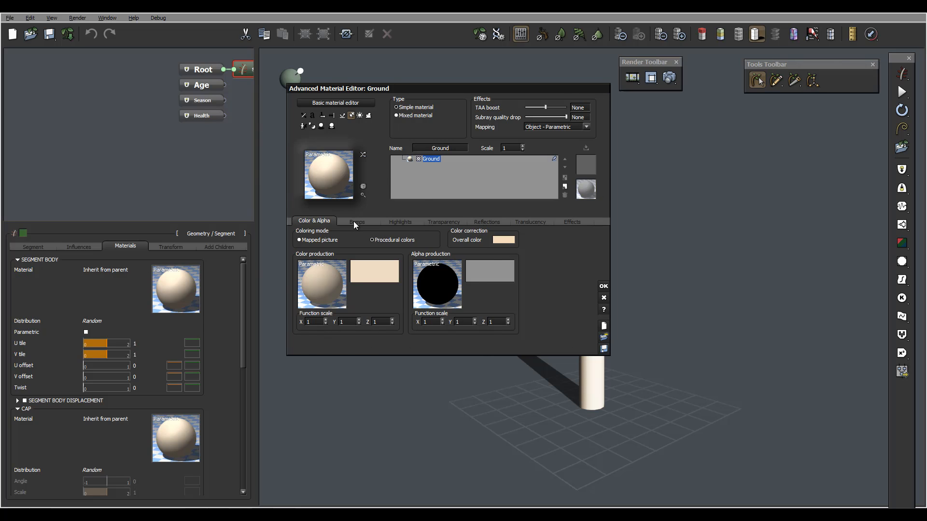
click(486, 222)
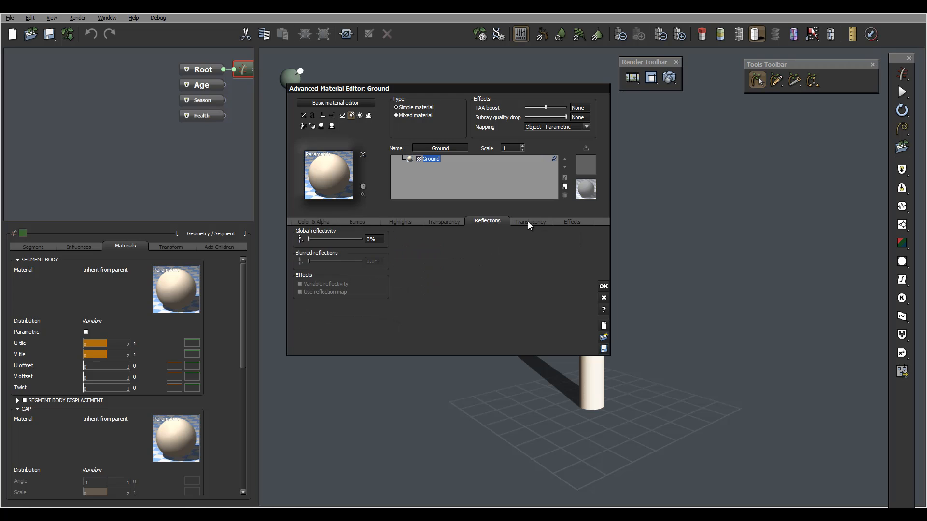
click(314, 222)
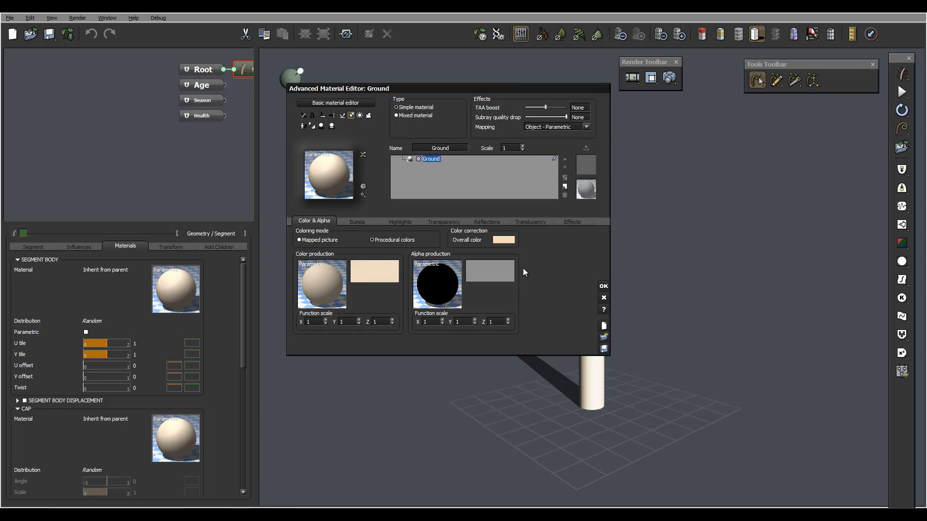
mouse_move(306, 262)
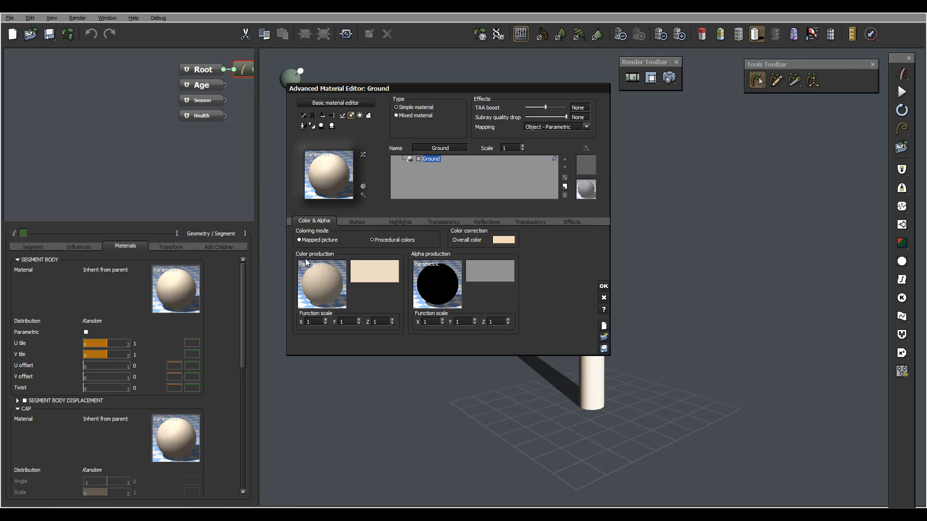
Step: Edit the Color production as a function graph, widening the graph pane and centring its nodes
right_click(322, 283)
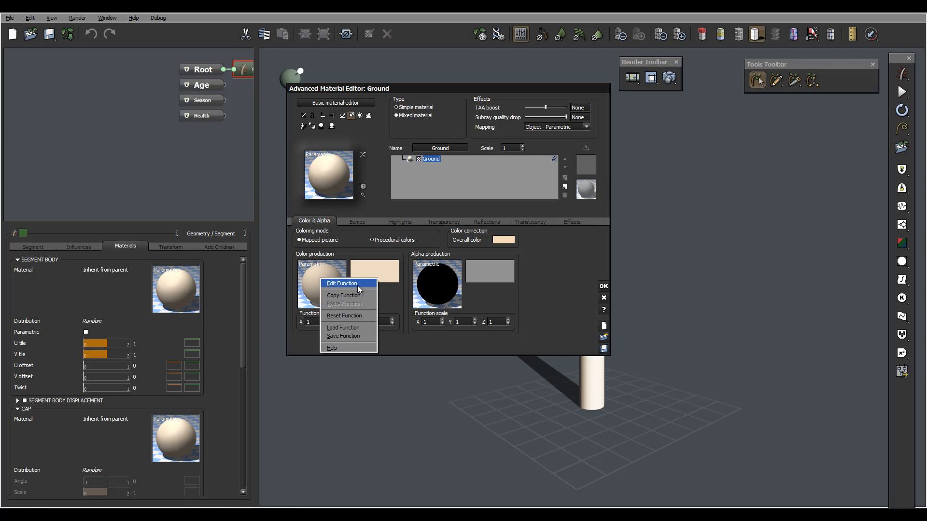
click(341, 283)
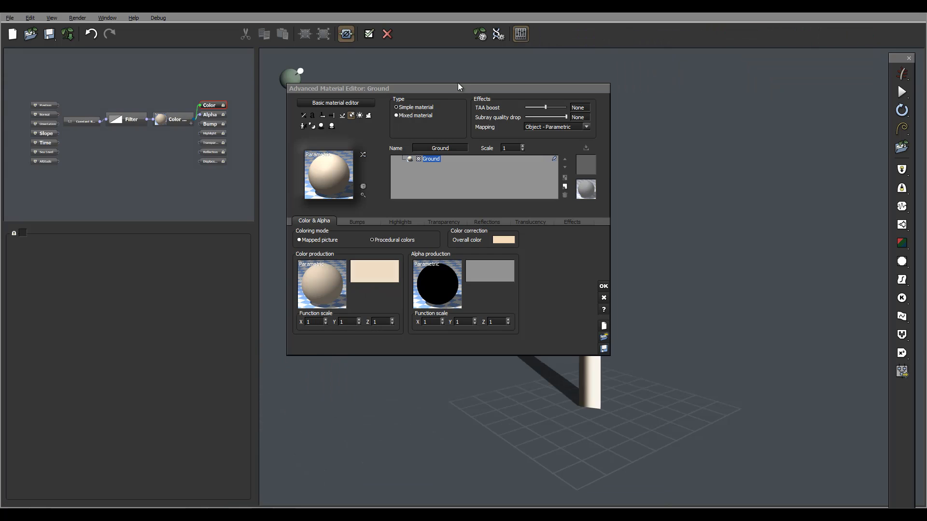
drag(414, 88, 621, 59)
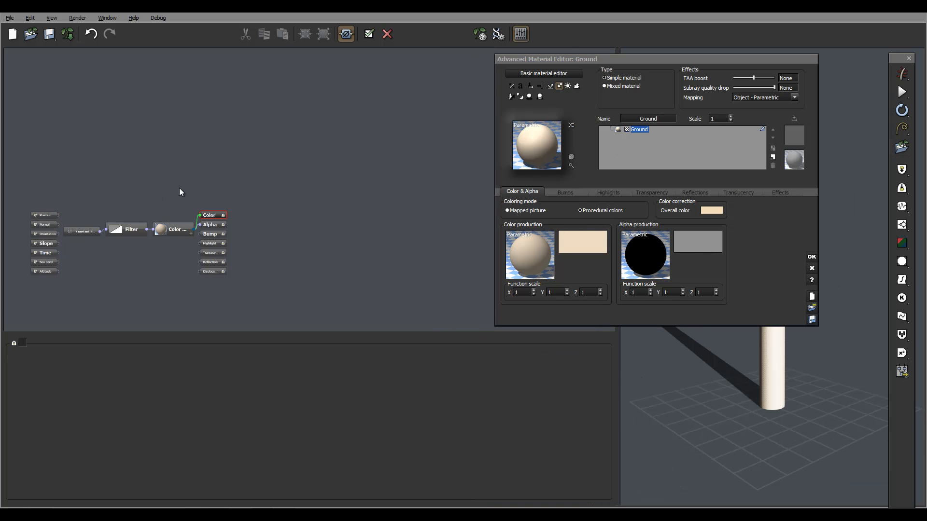
drag(131, 237, 298, 178)
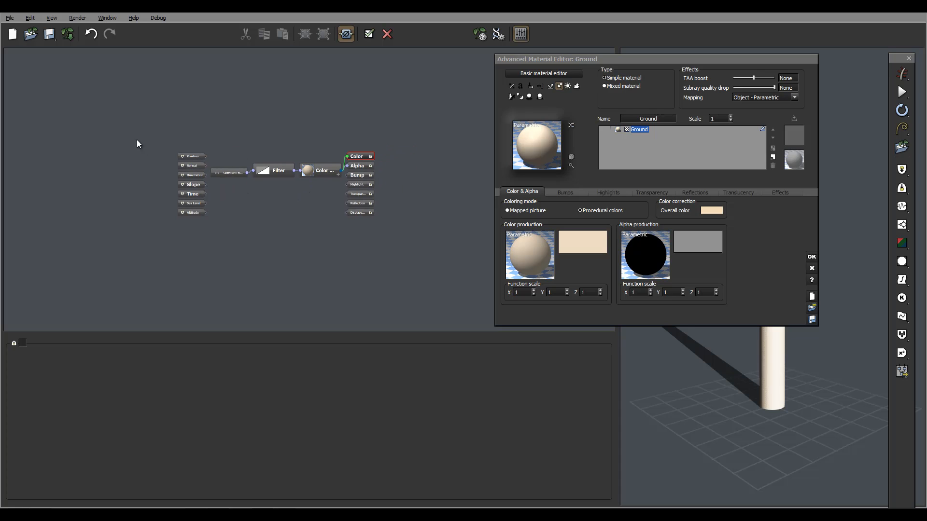
mouse_move(402, 185)
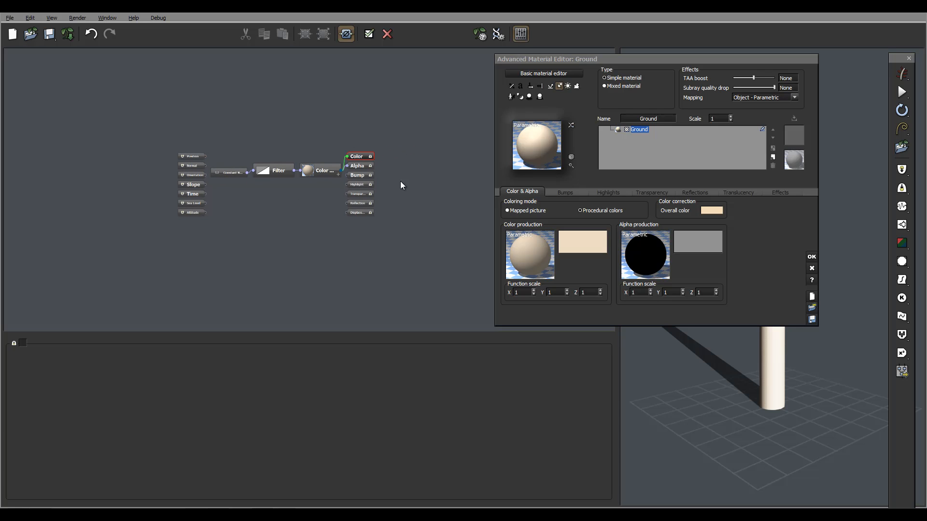
mouse_move(360, 291)
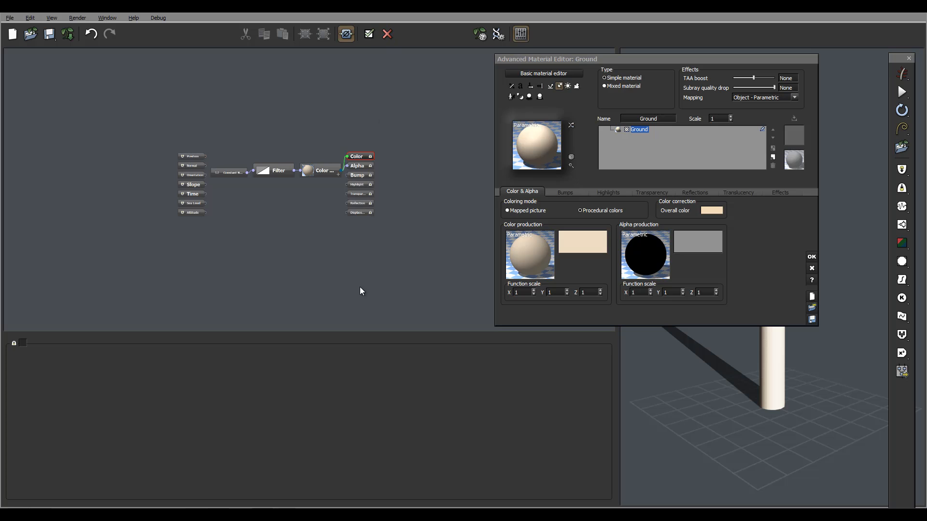
mouse_move(396, 155)
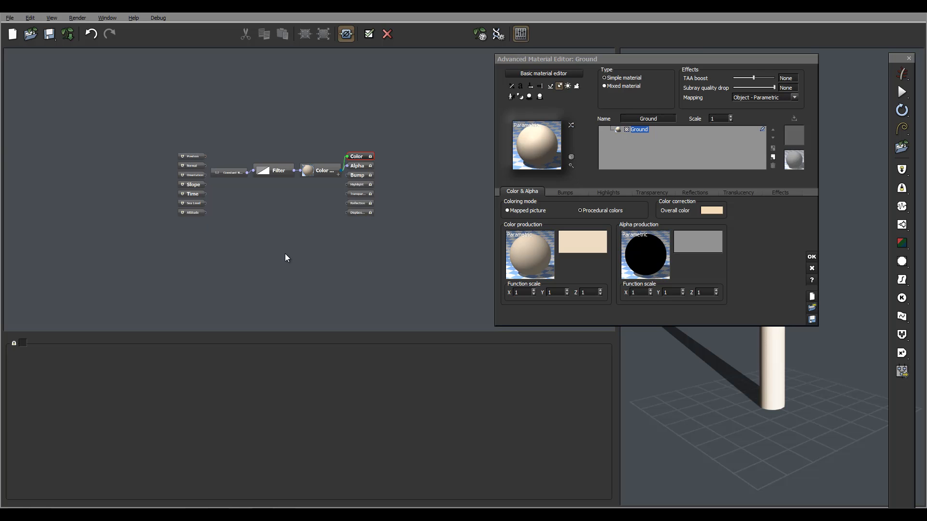
mouse_move(395, 234)
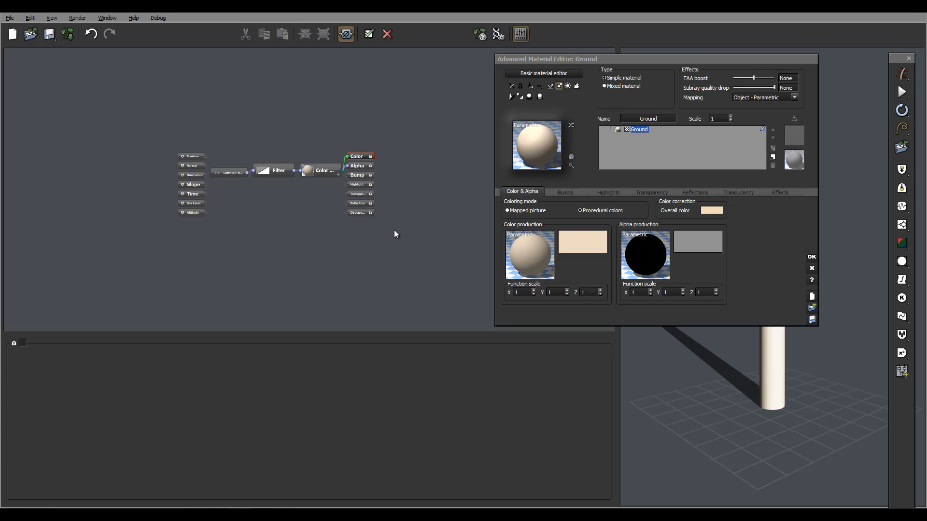
mouse_move(420, 183)
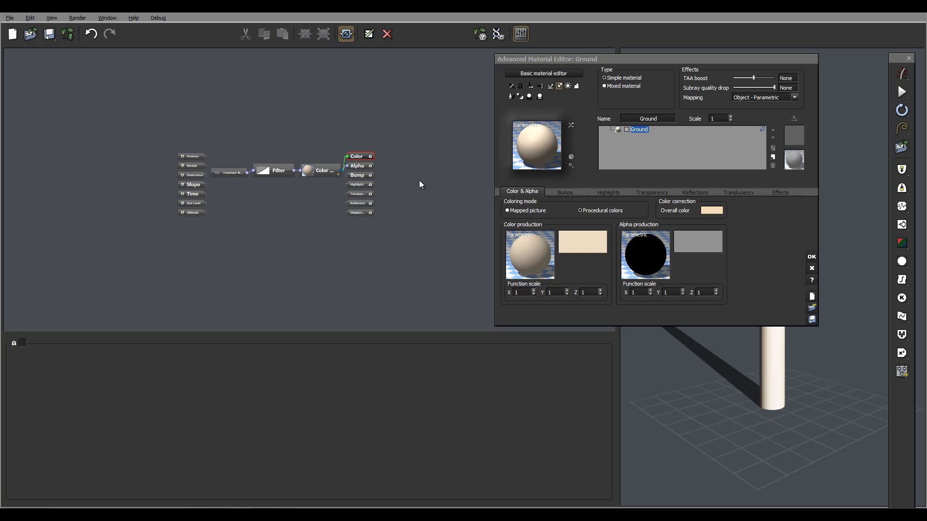
mouse_move(347, 239)
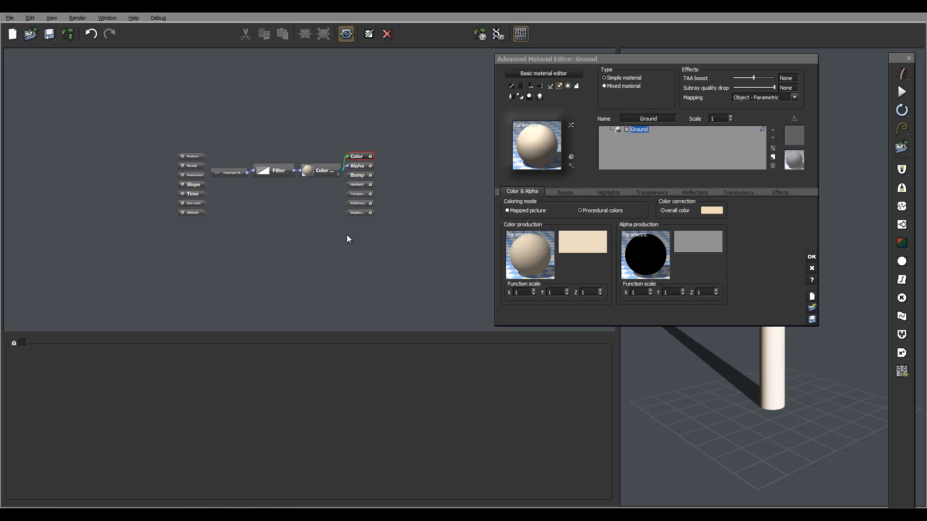
mouse_move(393, 303)
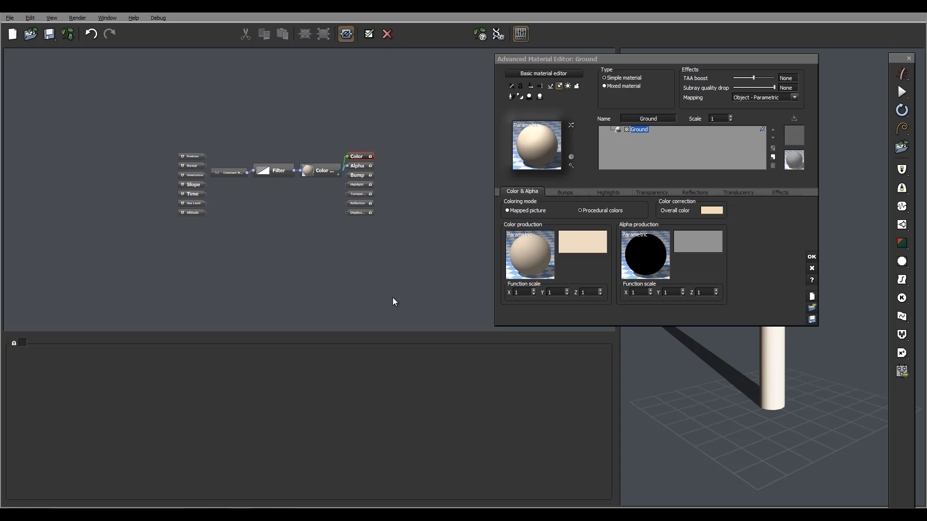
mouse_move(650, 93)
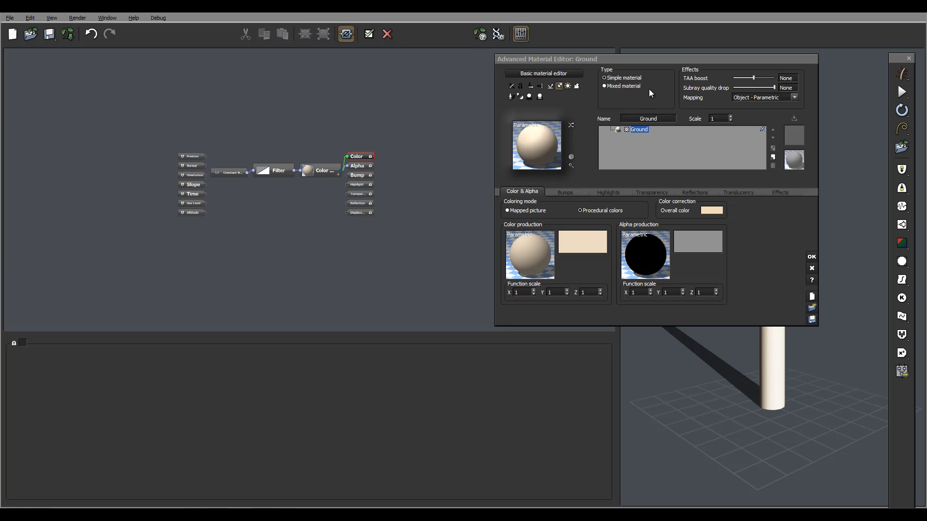
Step: Close the sub-graph and the Advanced Material Editor, then bring up the Window menu
click(368, 34)
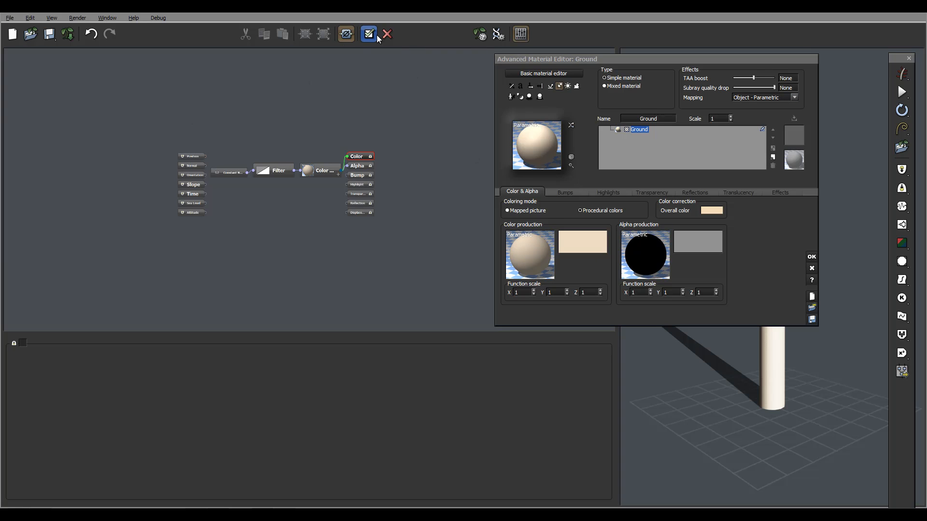
mouse_move(377, 39)
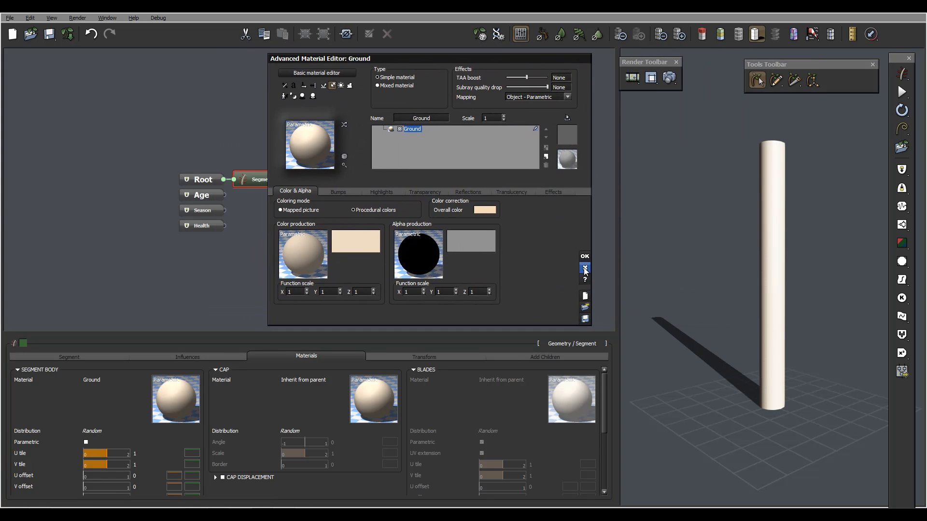
click(584, 256)
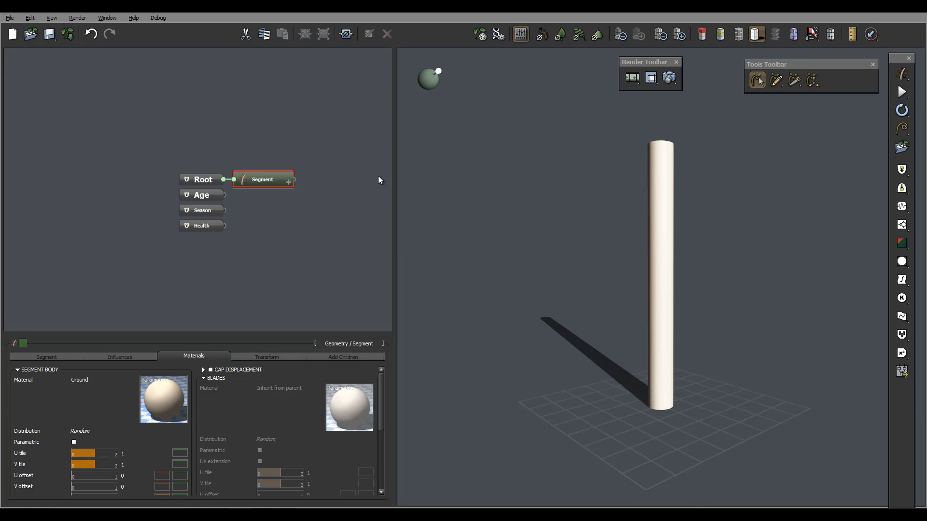
click(107, 18)
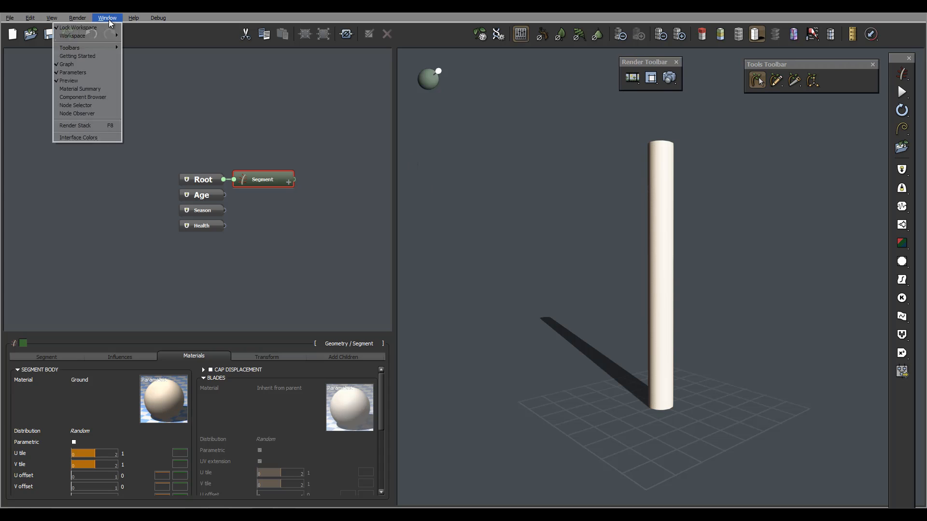
mouse_move(70, 47)
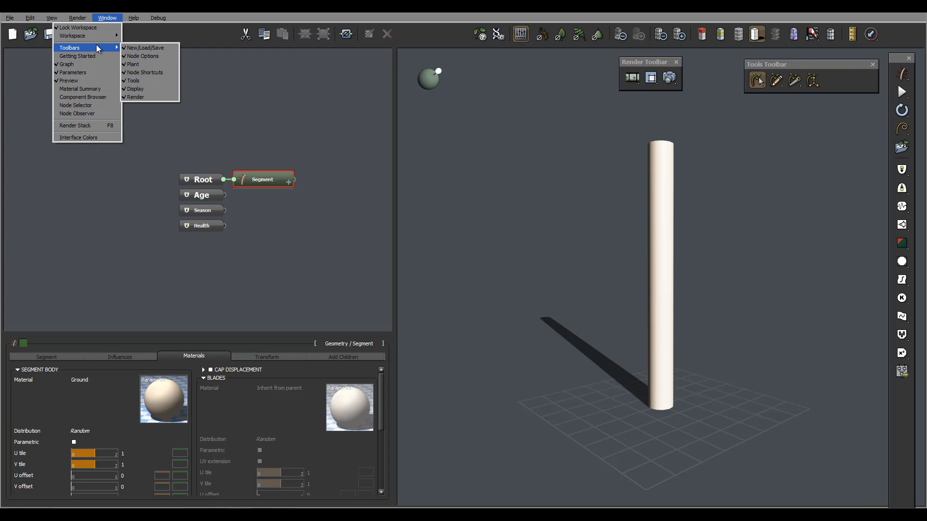
mouse_move(145, 48)
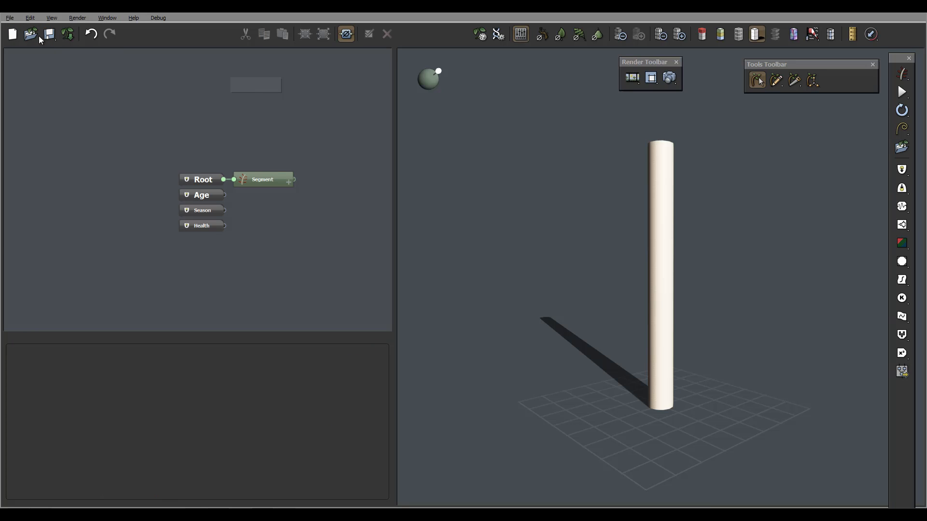
click(108, 18)
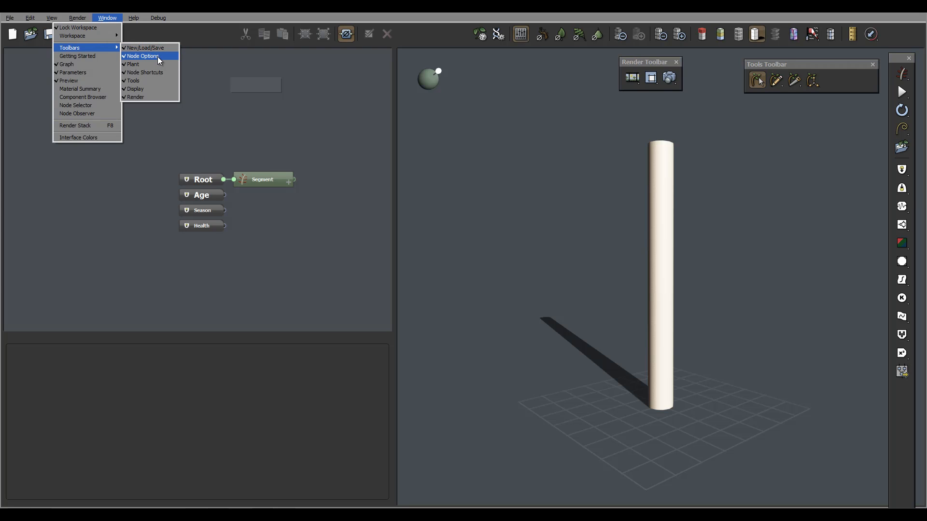
click(142, 56)
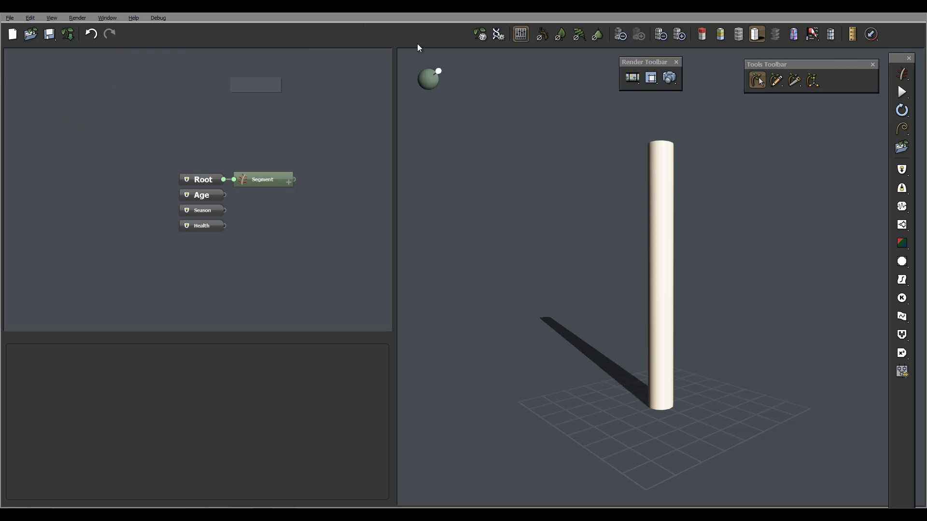
click(107, 18)
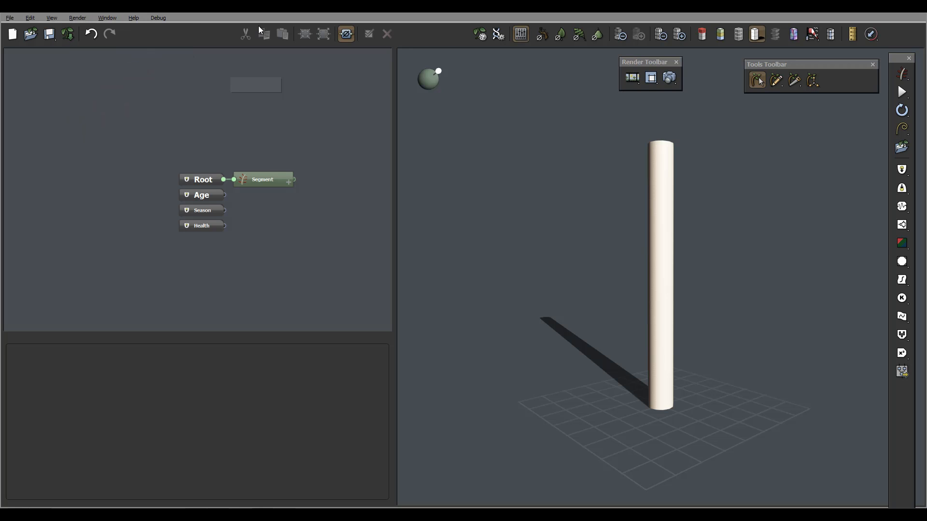
mouse_move(244, 34)
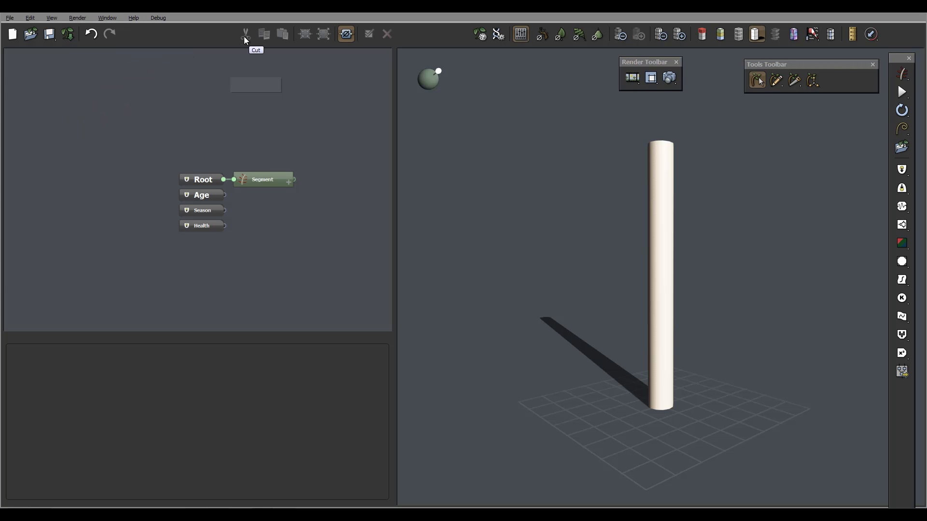
mouse_move(323, 39)
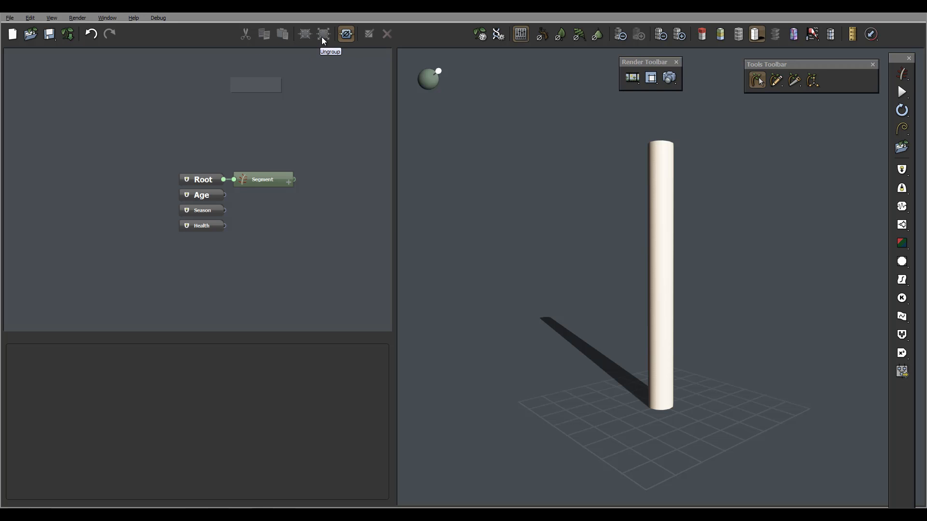
mouse_move(347, 38)
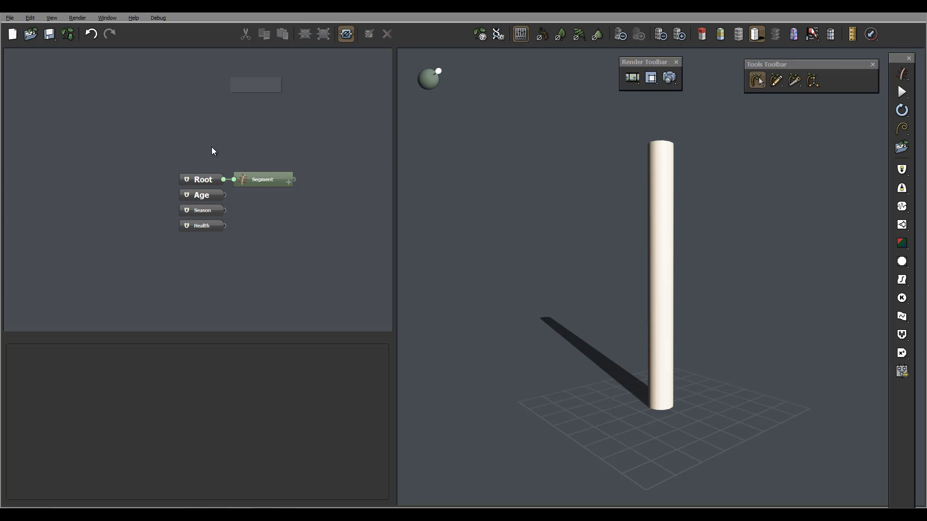
mouse_move(370, 34)
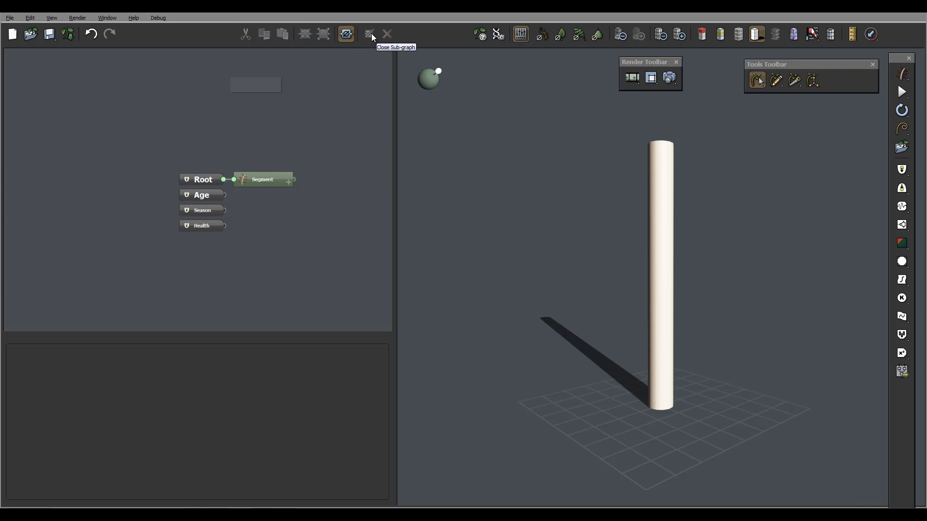
mouse_move(387, 34)
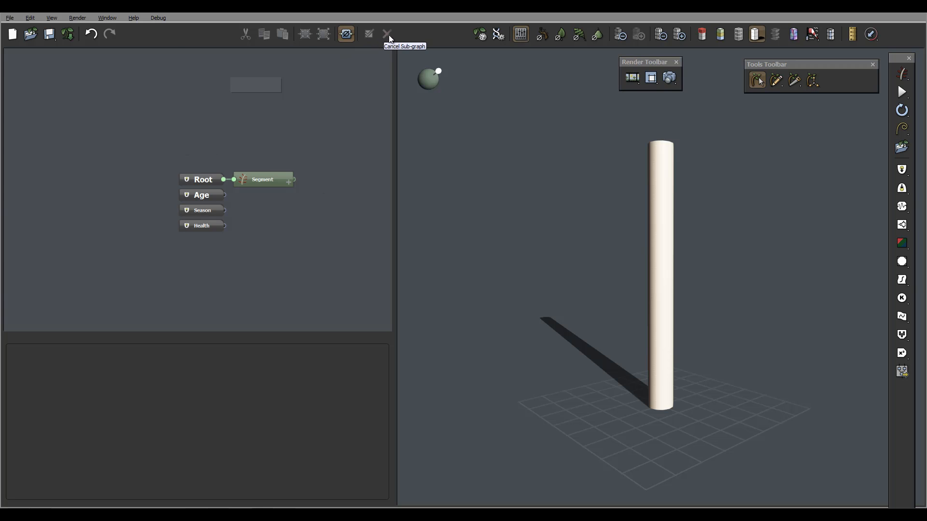
click(107, 18)
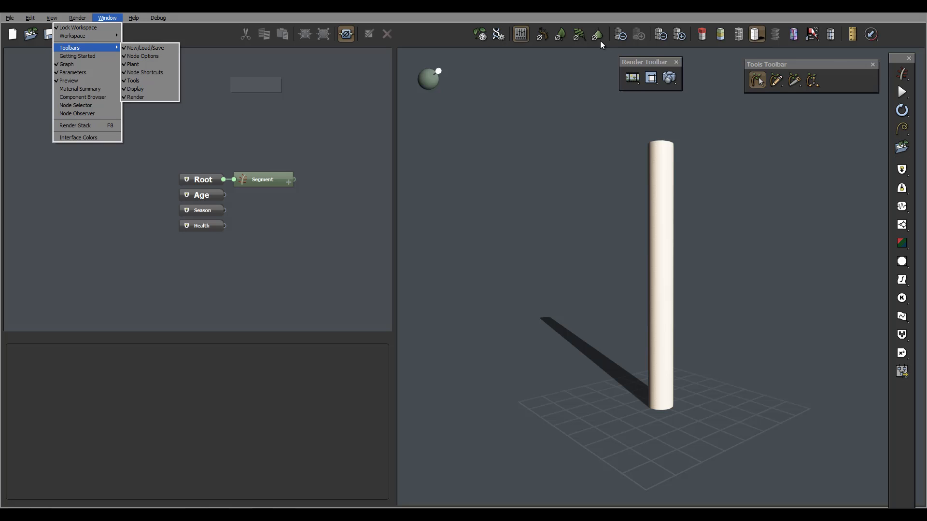
mouse_move(575, 39)
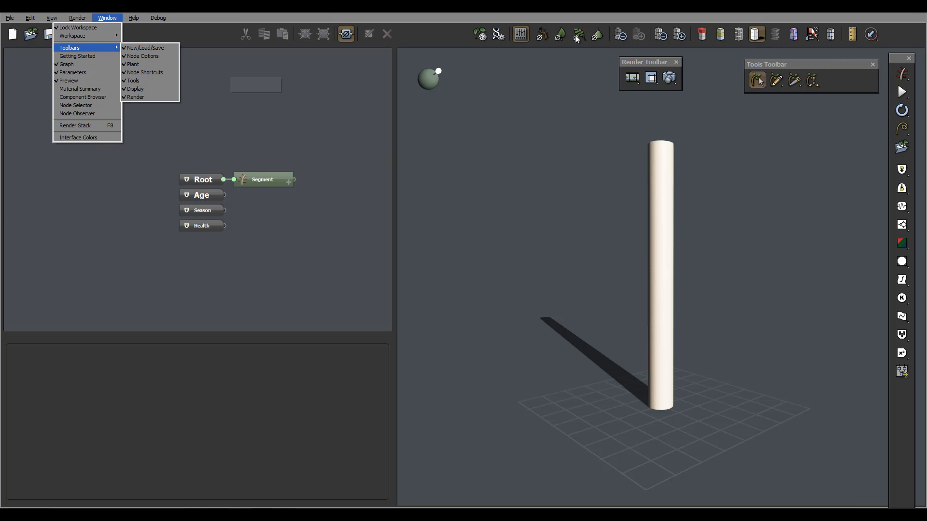
mouse_move(105, 48)
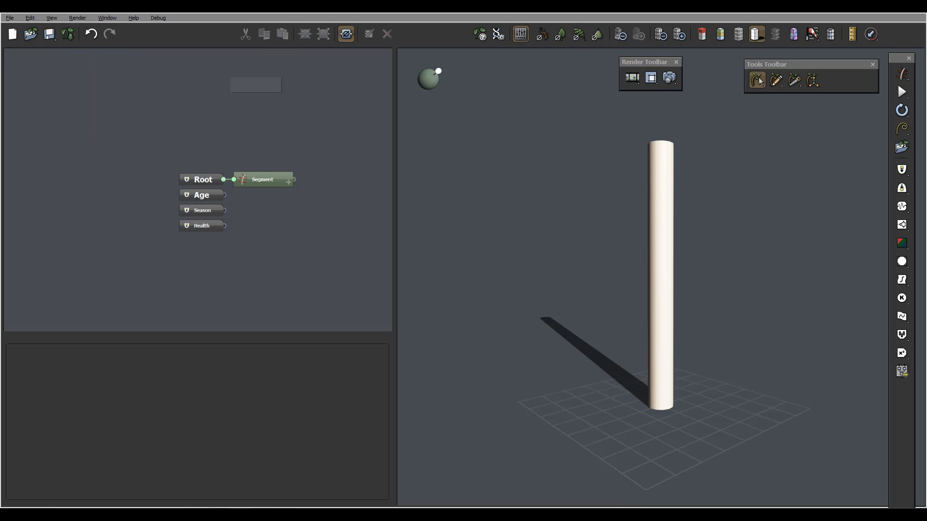
click(107, 18)
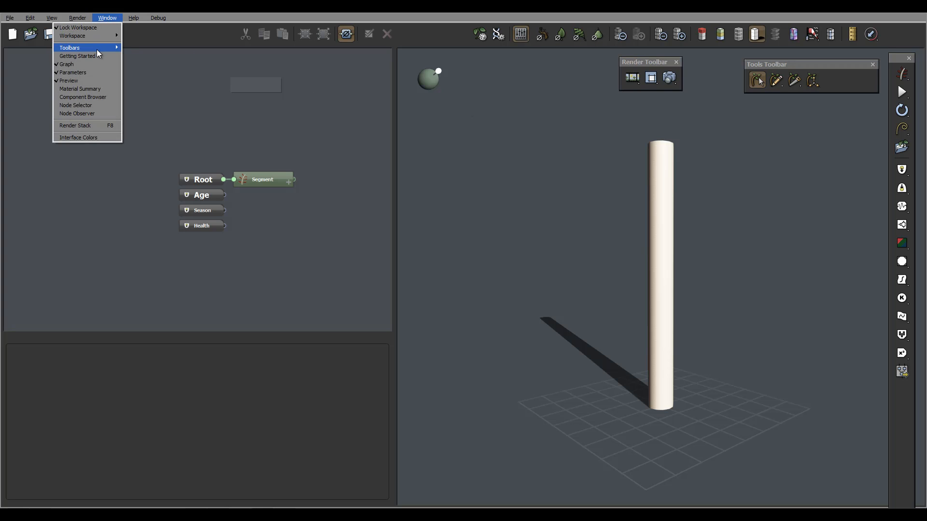
mouse_move(70, 48)
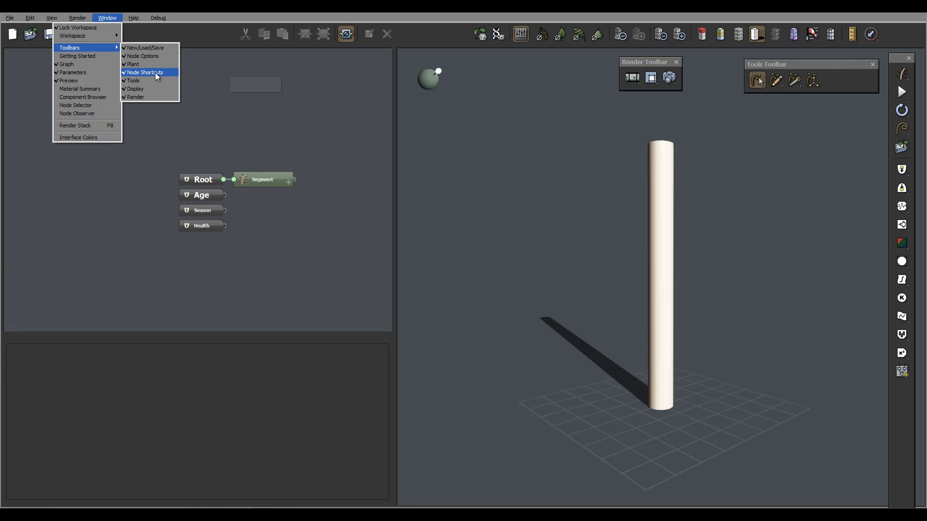
mouse_move(156, 78)
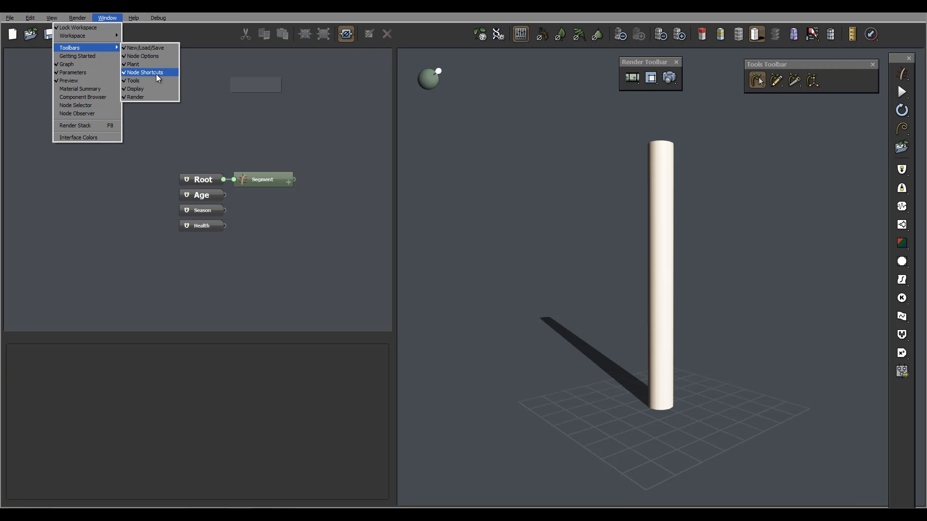
mouse_move(148, 81)
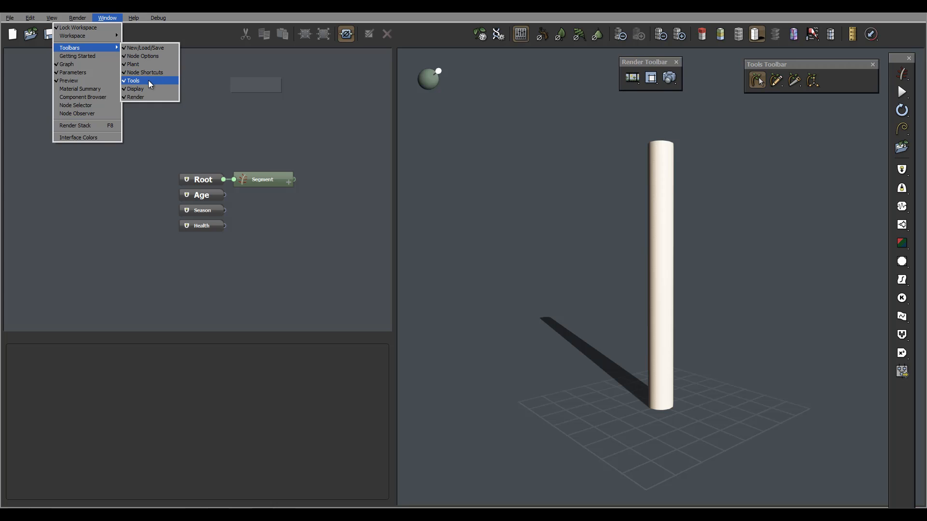
mouse_move(147, 96)
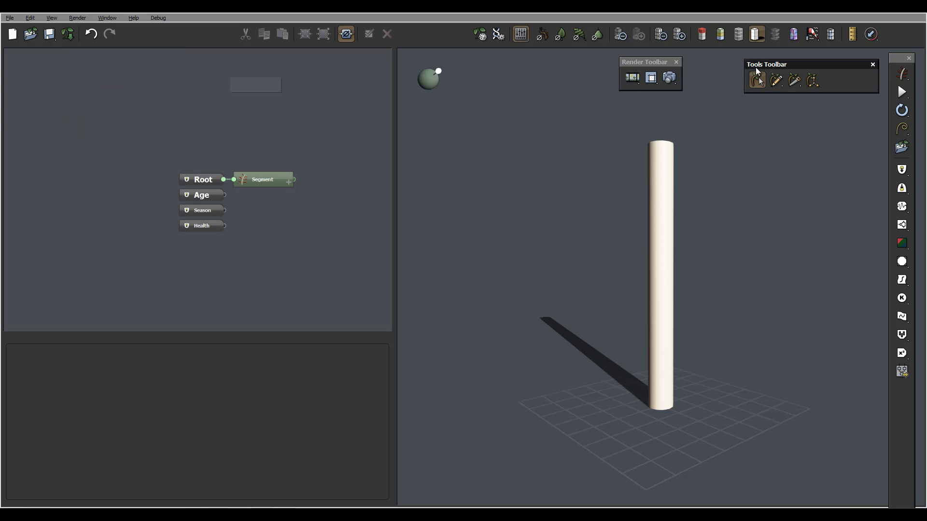
mouse_move(897, 64)
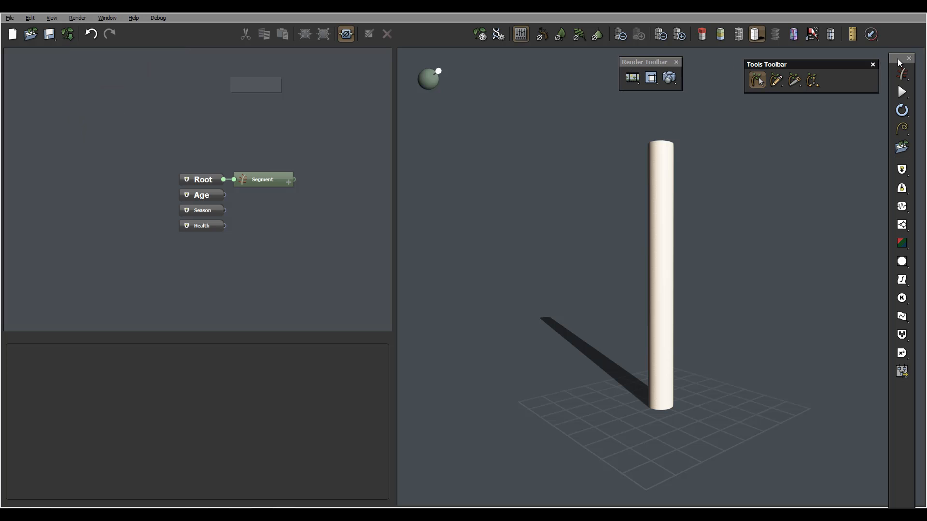
mouse_move(855, 110)
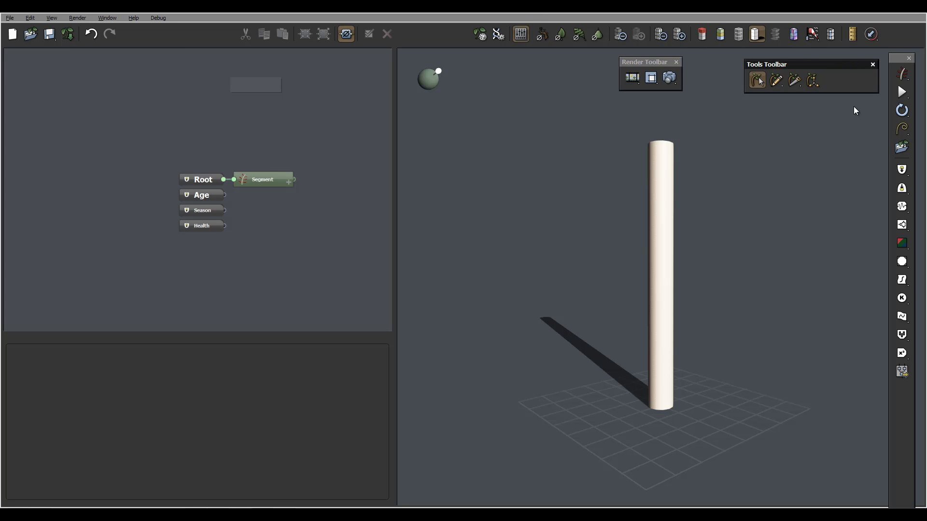
mouse_move(621, 59)
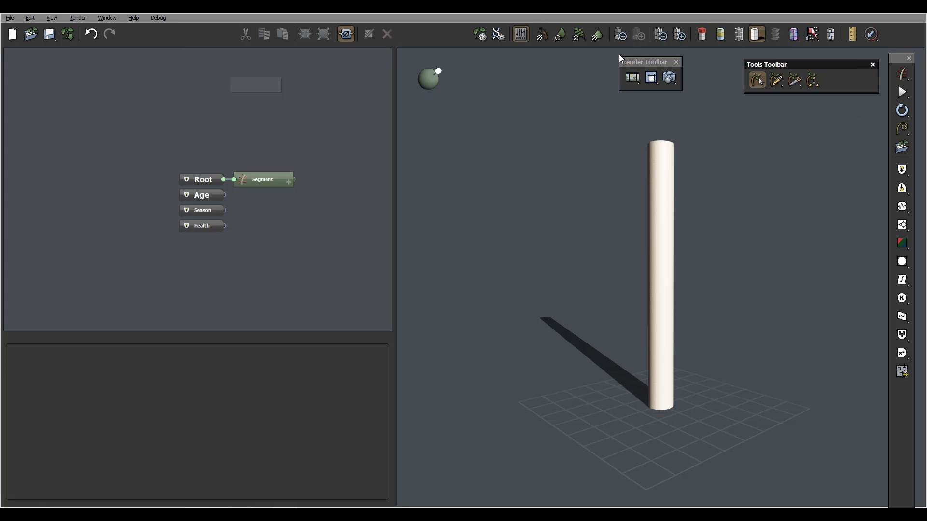
mouse_move(454, 47)
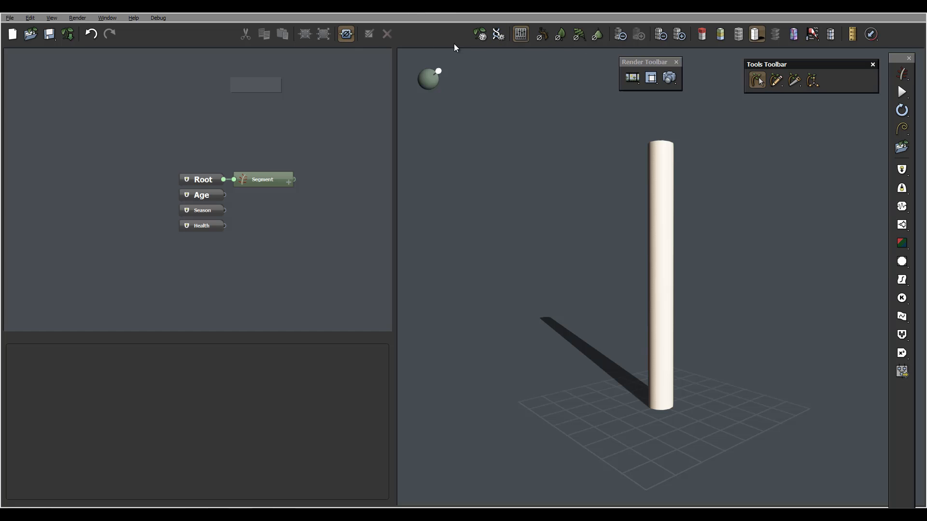
mouse_move(563, 68)
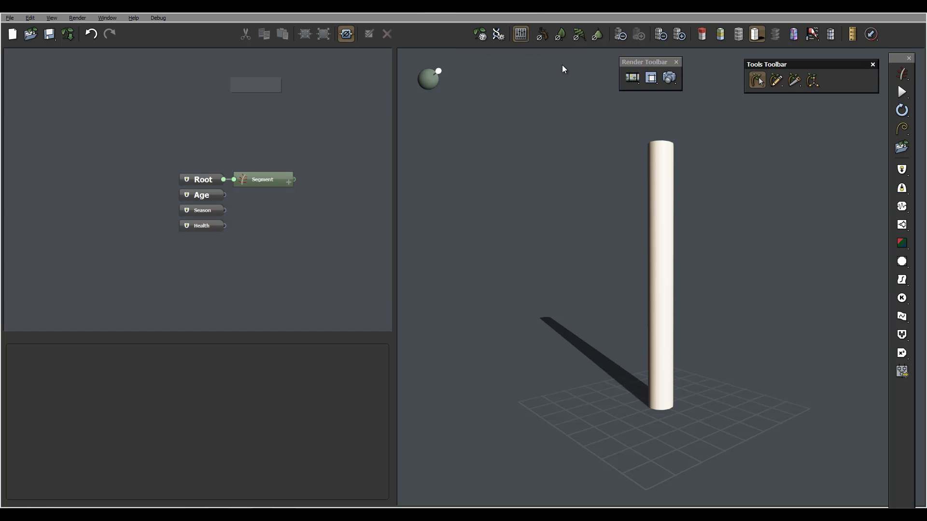
mouse_move(715, 83)
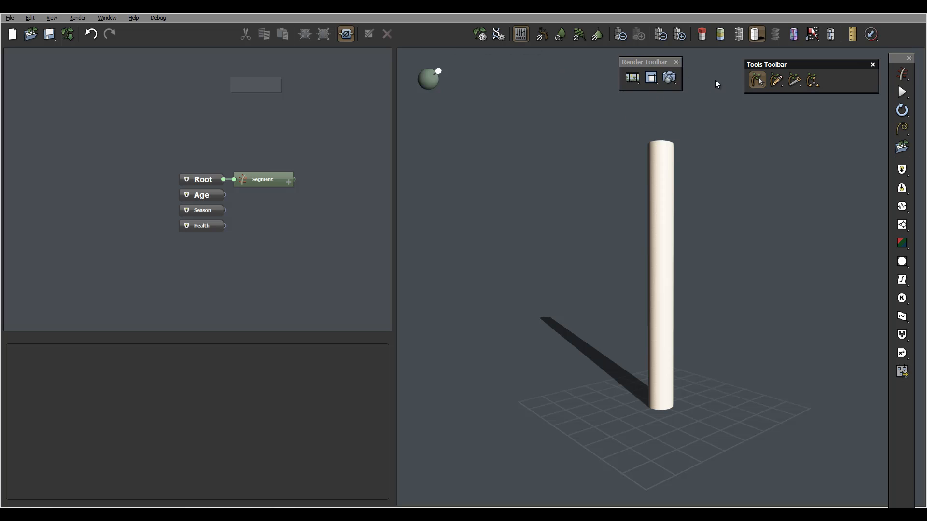
mouse_move(629, 51)
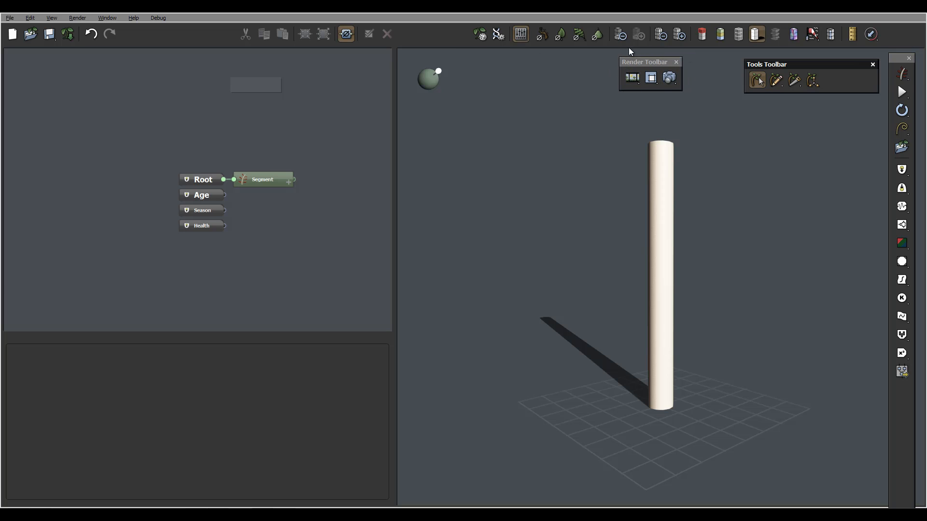
mouse_move(619, 96)
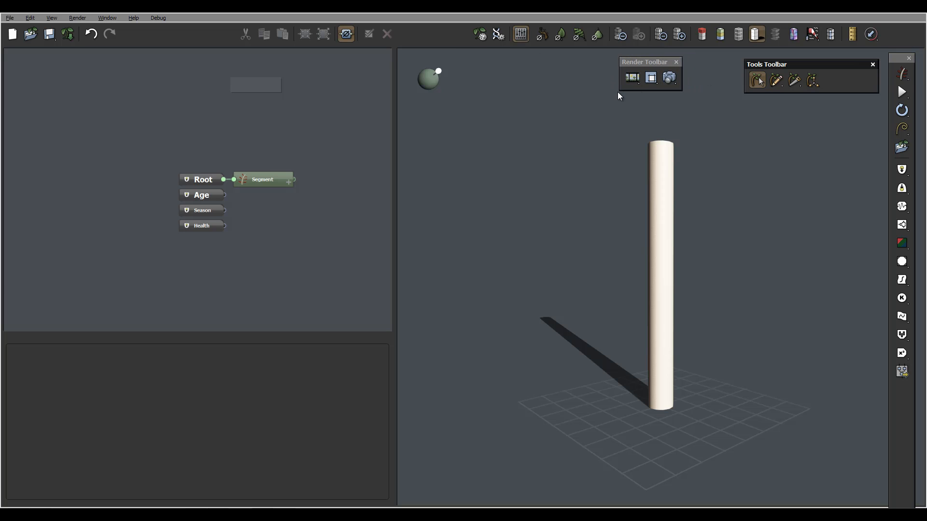
Step: Close the floating Render Toolbar and reopen the Window menu showing Render unchecked
click(676, 62)
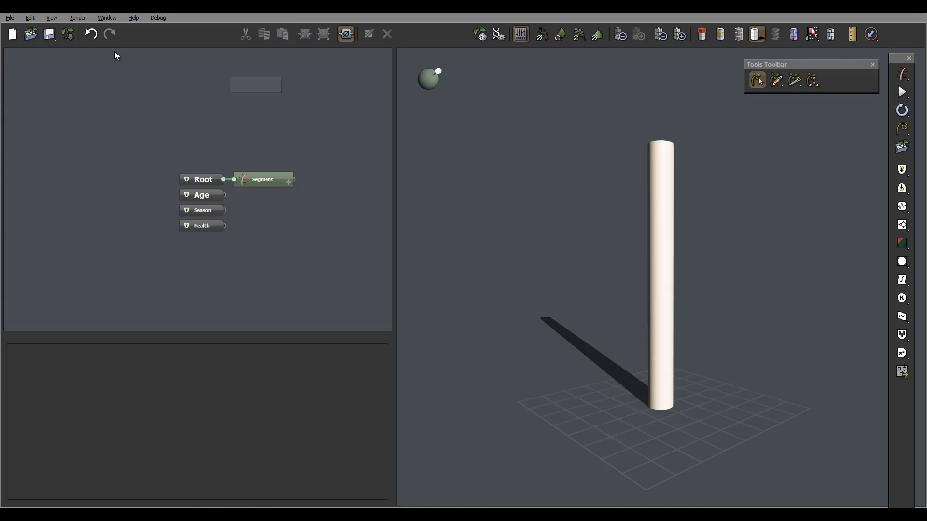
click(107, 17)
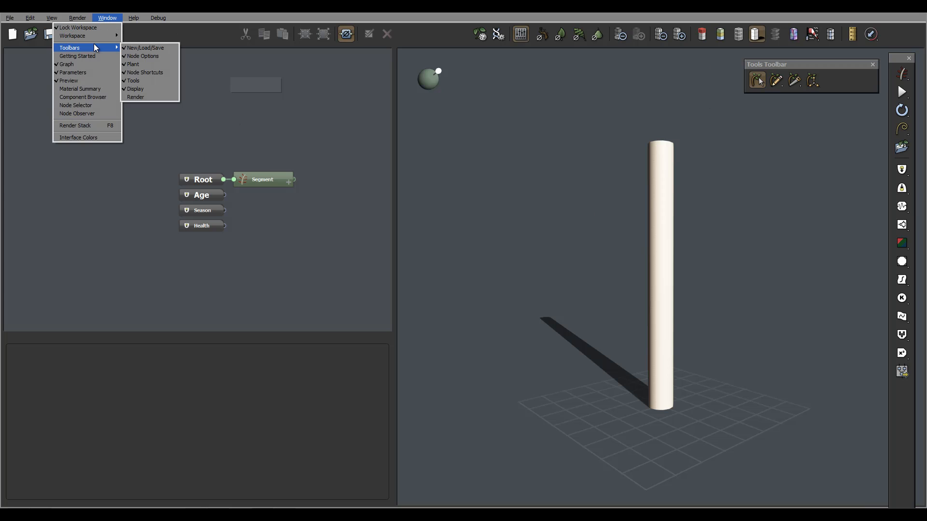
Step: Re-enable the Render Toolbar under Window > Toolbars and reposition the floating toolbars
click(135, 96)
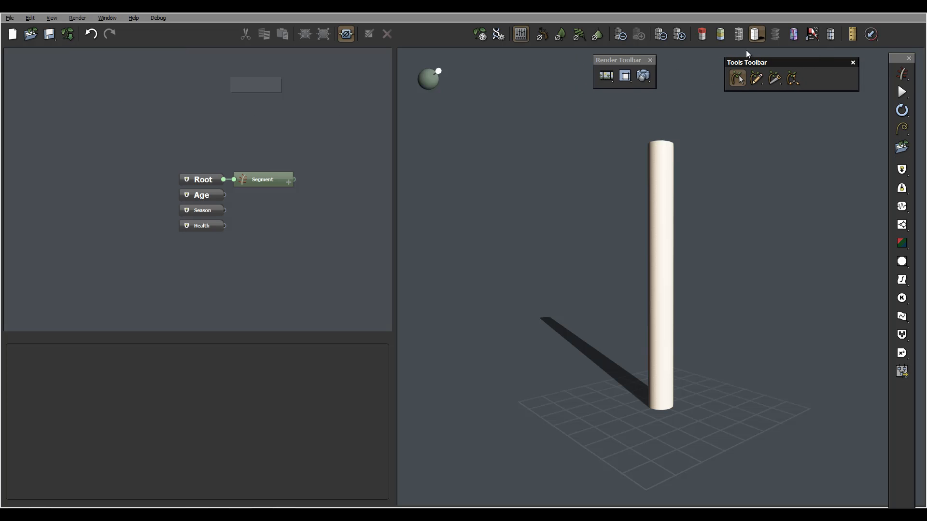
click(605, 75)
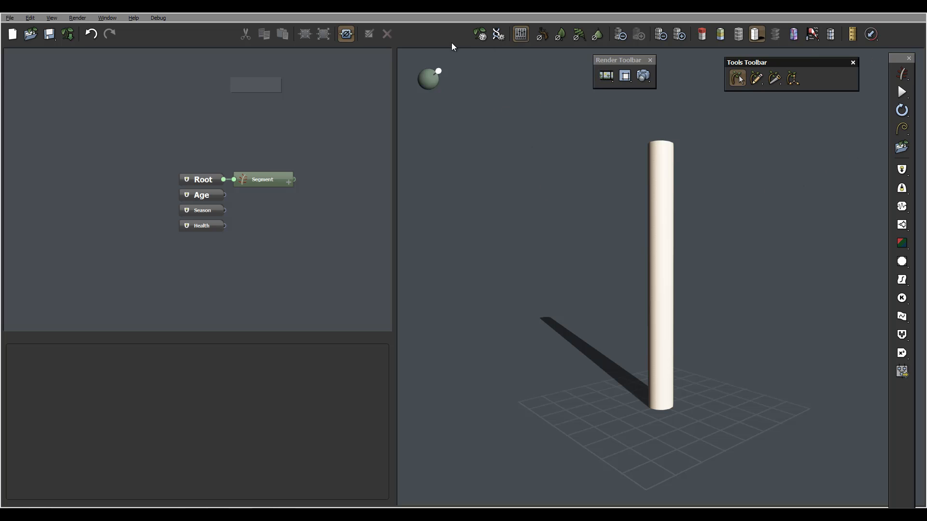
mouse_move(681, 162)
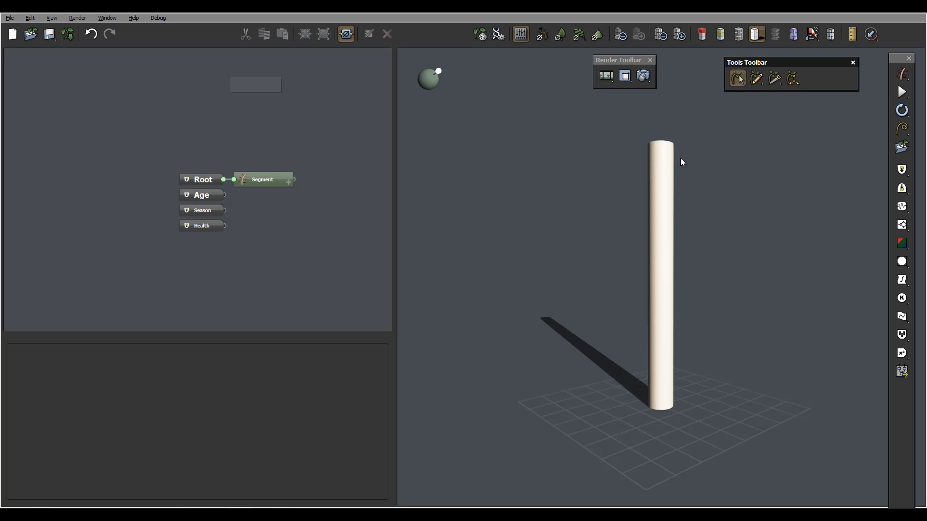
mouse_move(619, 64)
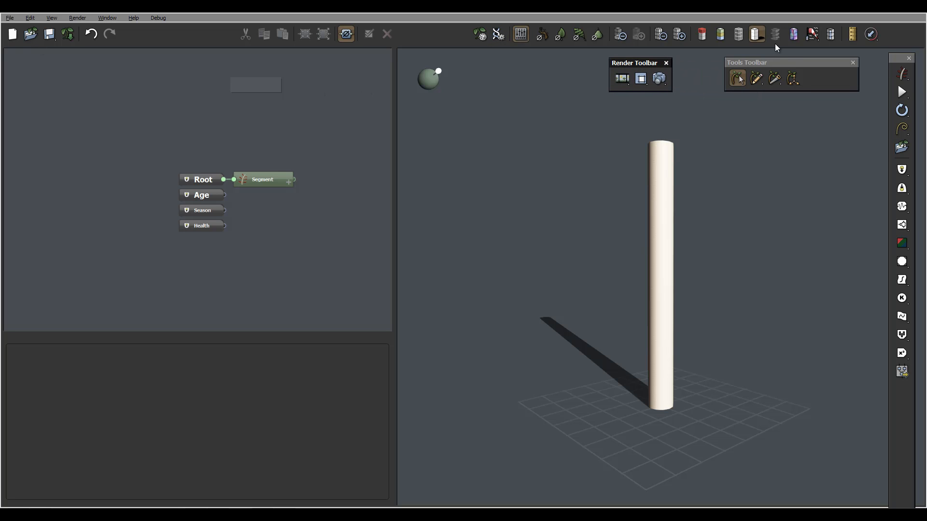
mouse_move(272, 306)
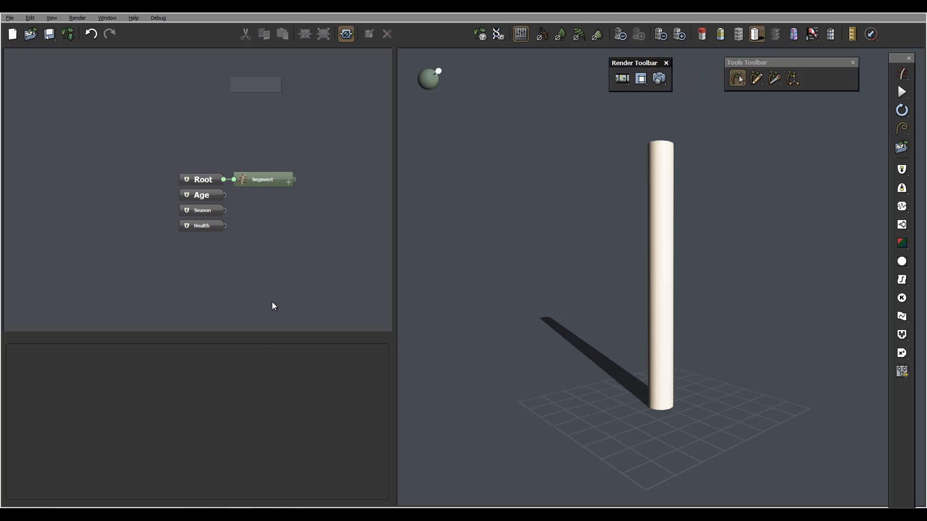
mouse_move(567, 145)
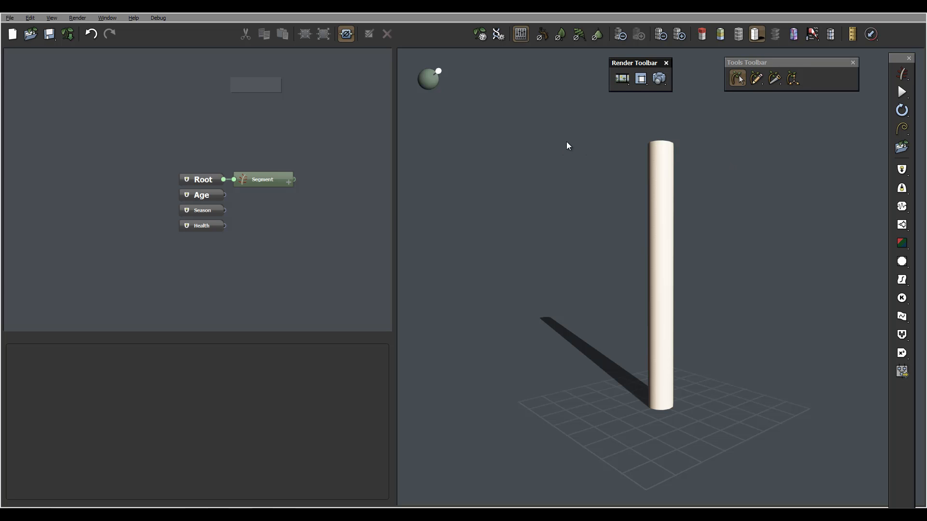
mouse_move(609, 199)
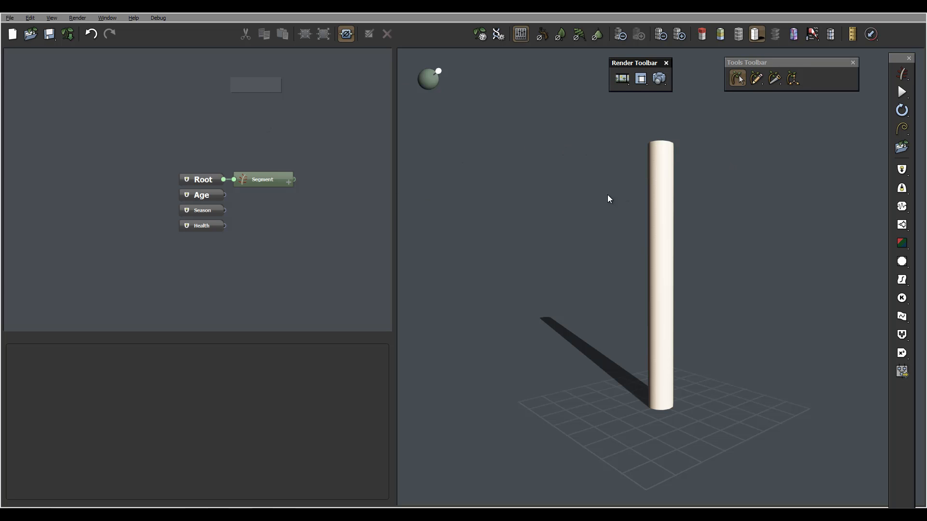
mouse_move(676, 238)
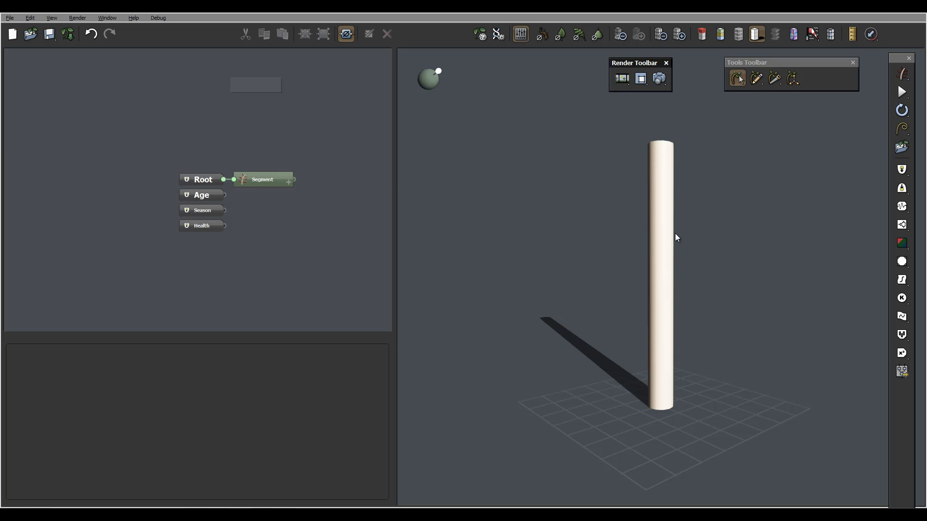
click(107, 17)
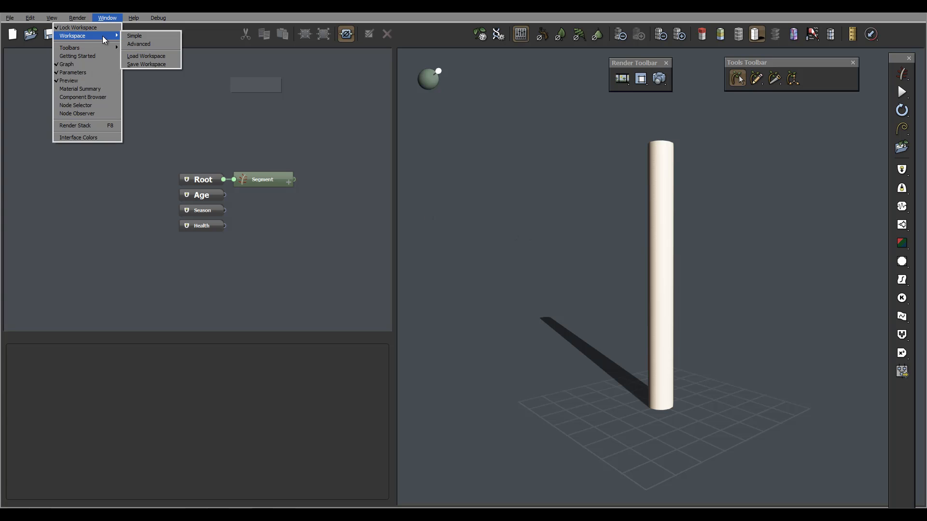
mouse_move(85, 125)
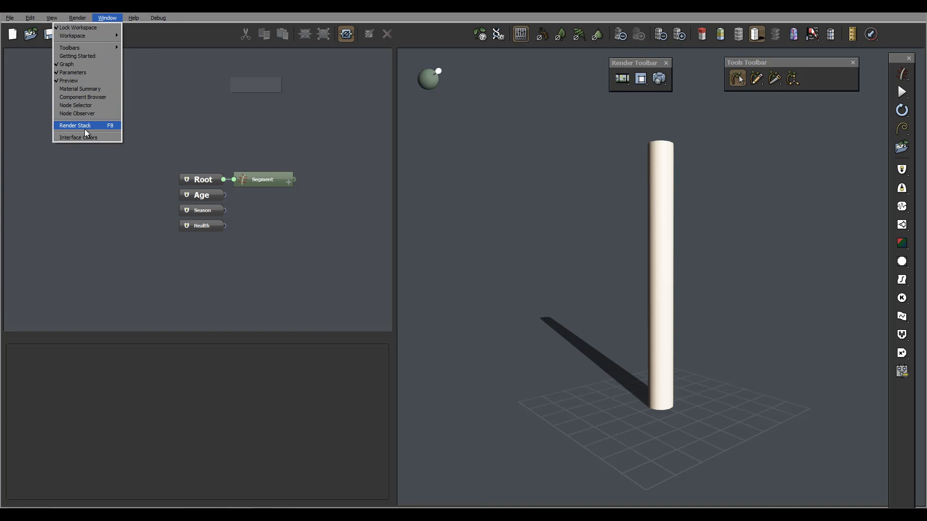
mouse_move(323, 123)
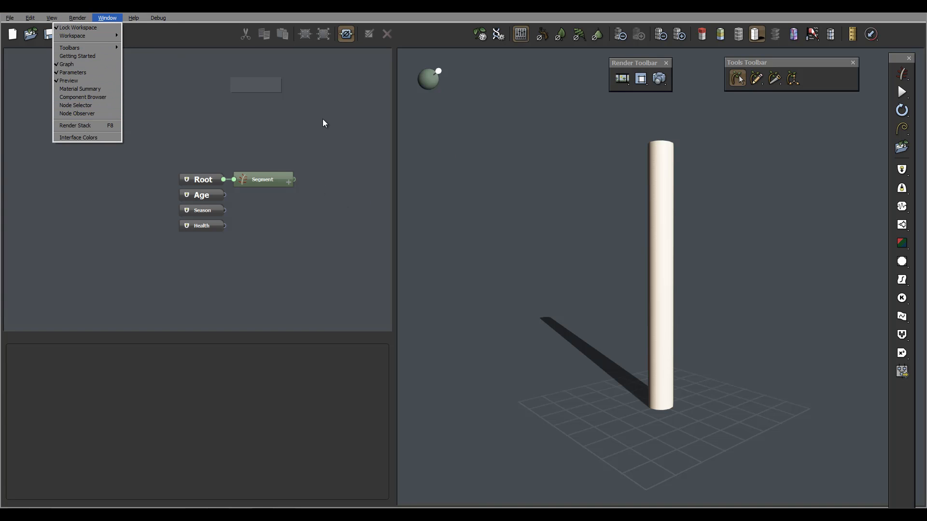
click(323, 122)
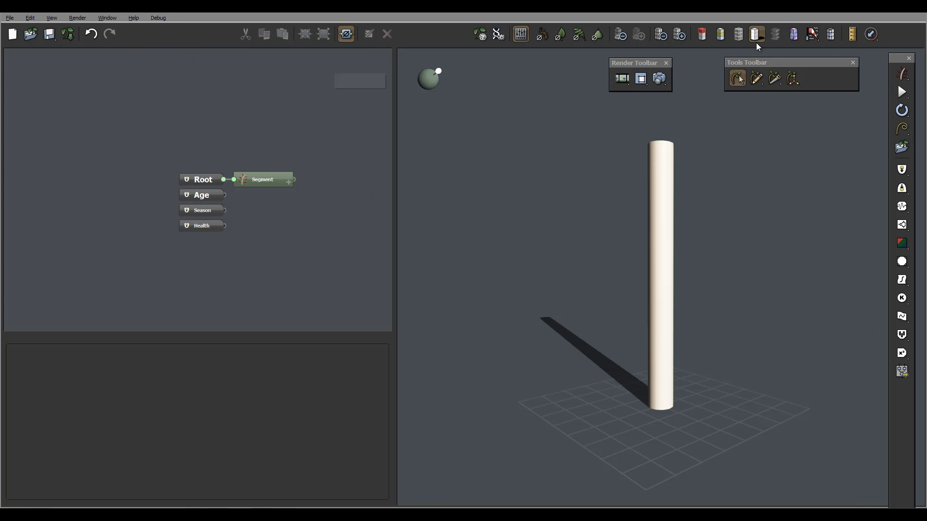
mouse_move(552, 177)
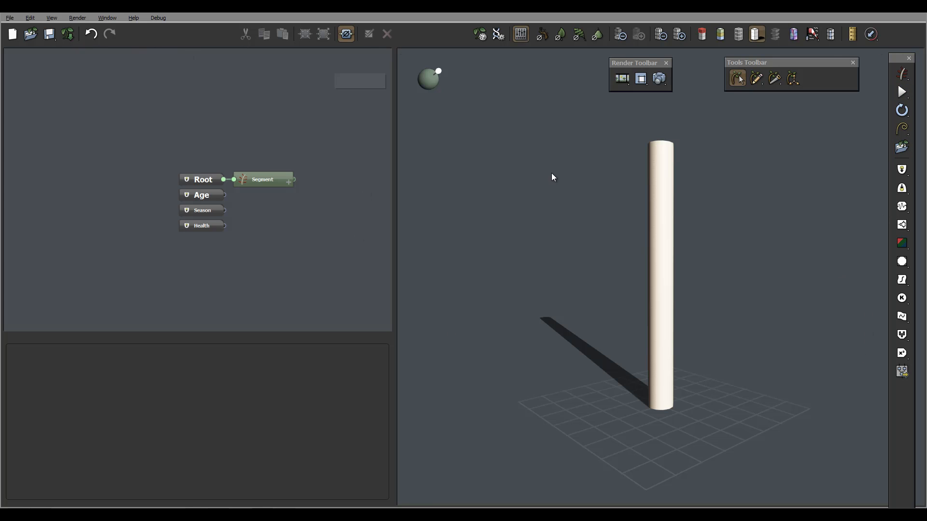
mouse_move(190, 125)
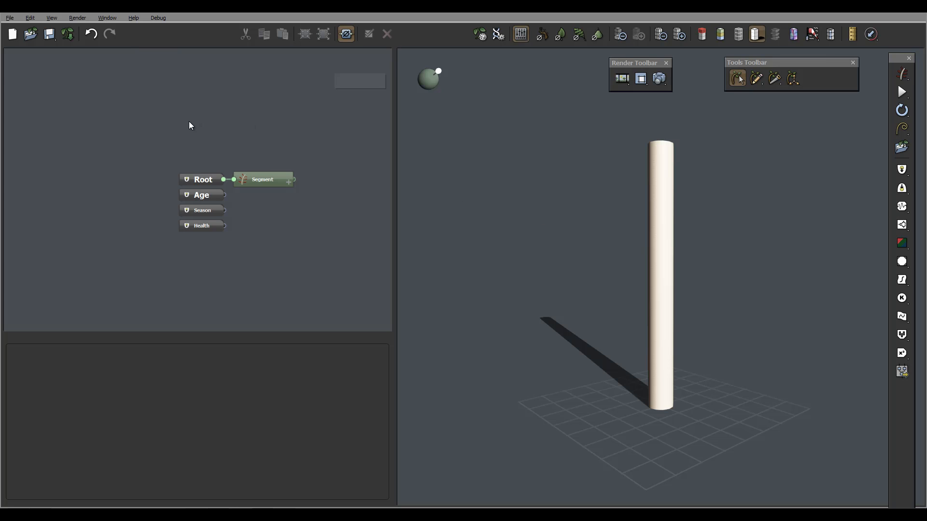
mouse_move(811, 251)
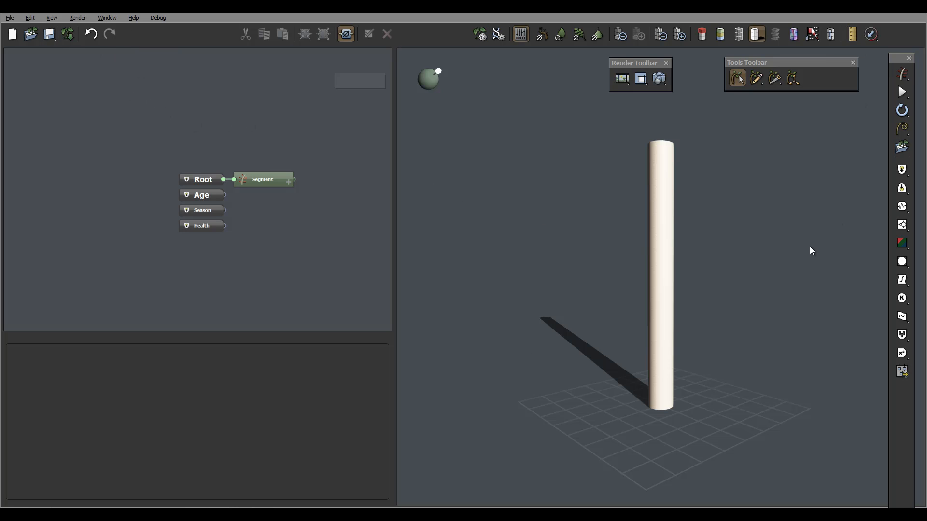
mouse_move(345, 232)
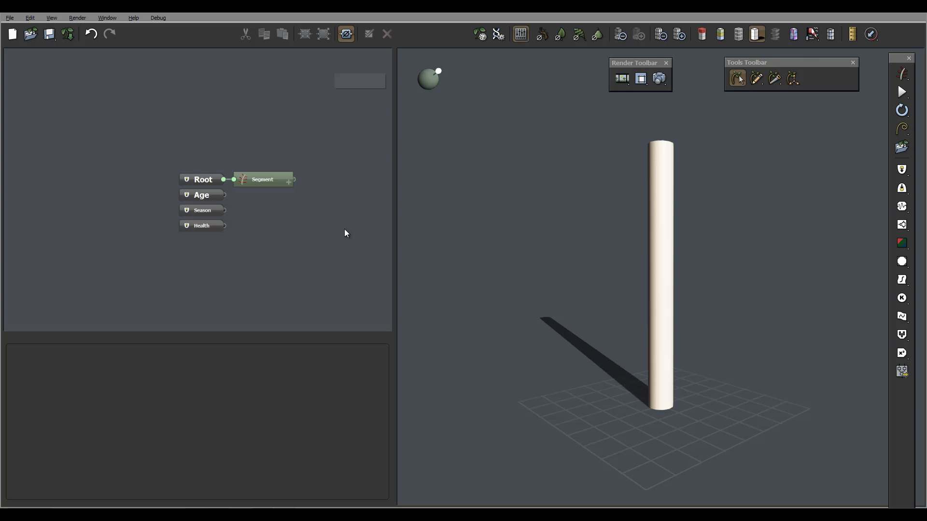
click(10, 17)
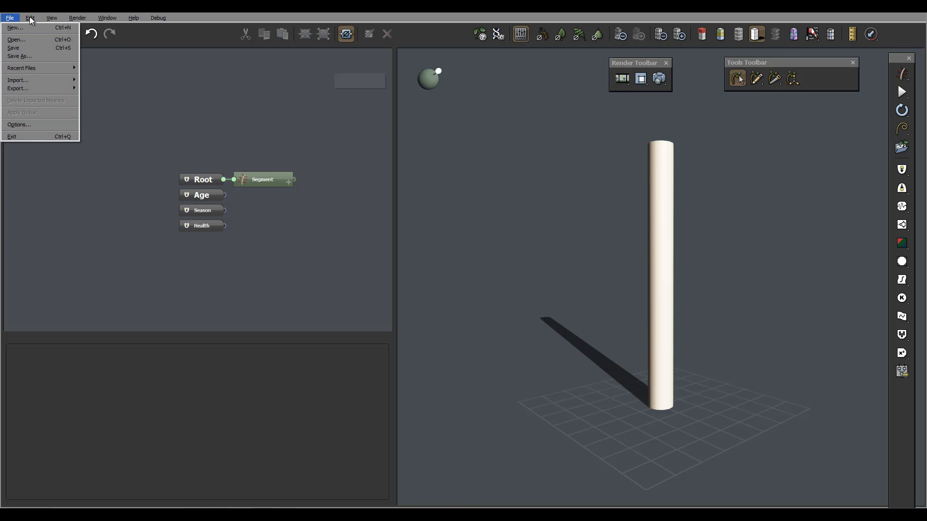
mouse_move(3, 20)
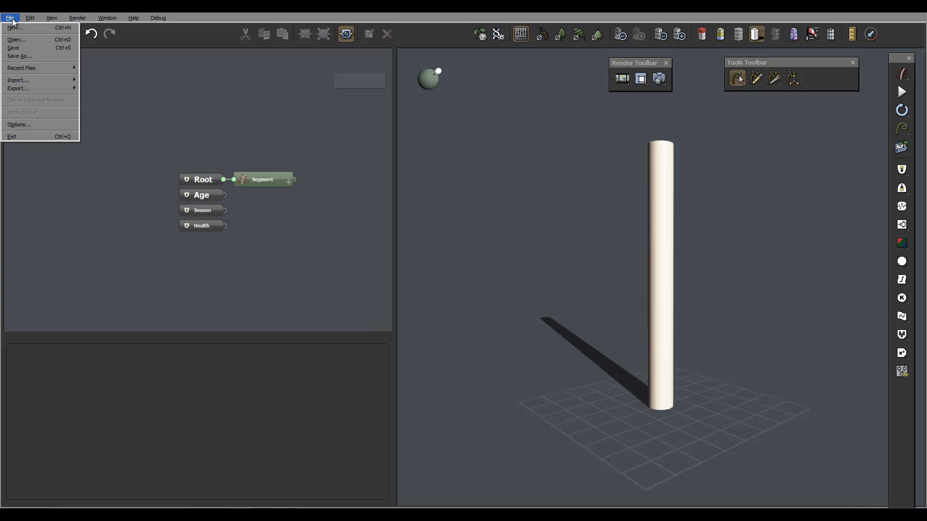
mouse_move(16, 27)
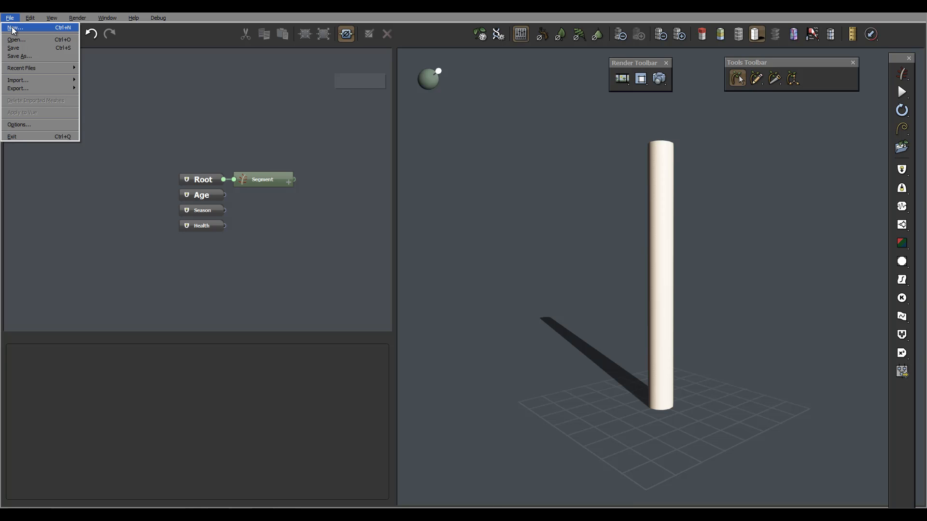
mouse_move(214, 122)
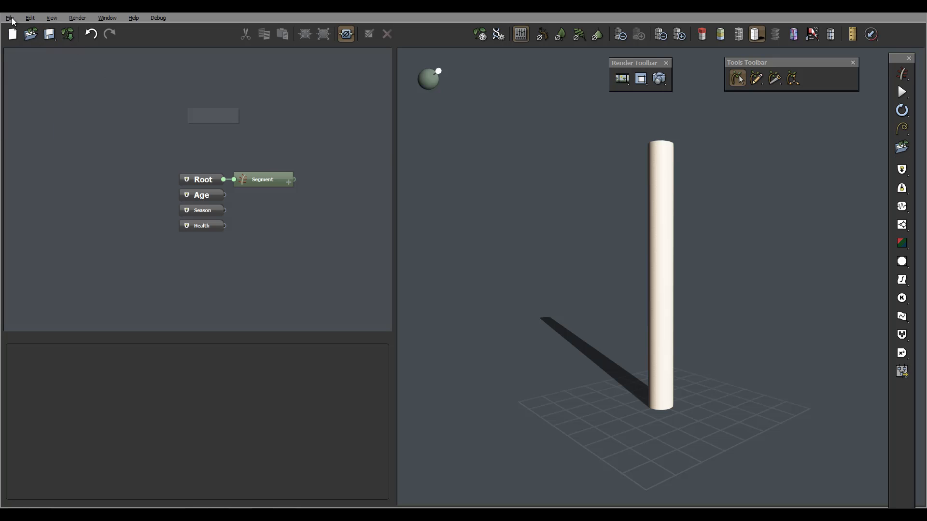
Step: Browse the File menu's Recent Files, Import and Export submenus
click(10, 17)
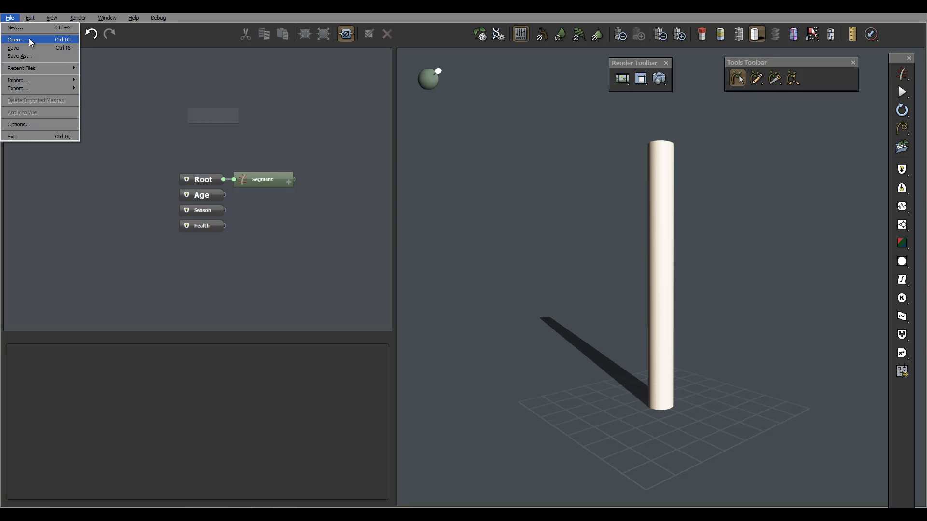
mouse_move(35, 56)
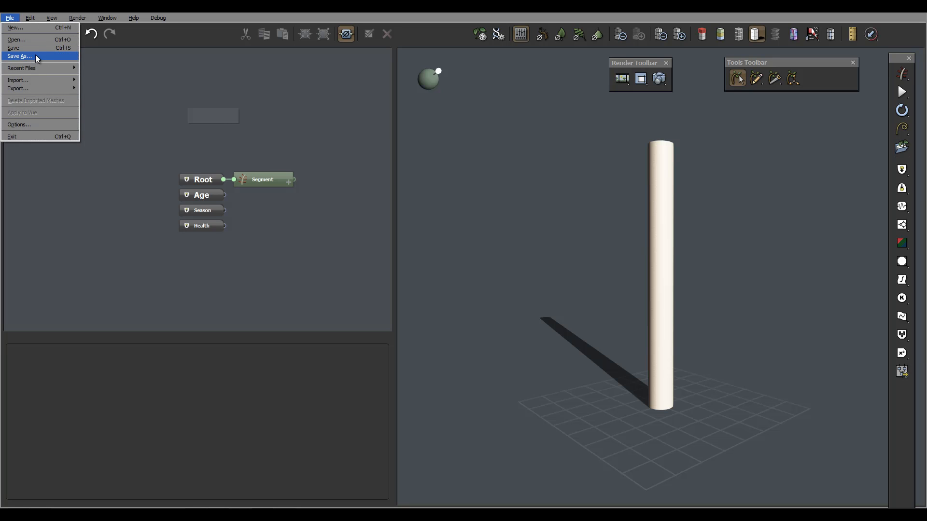
mouse_move(23, 68)
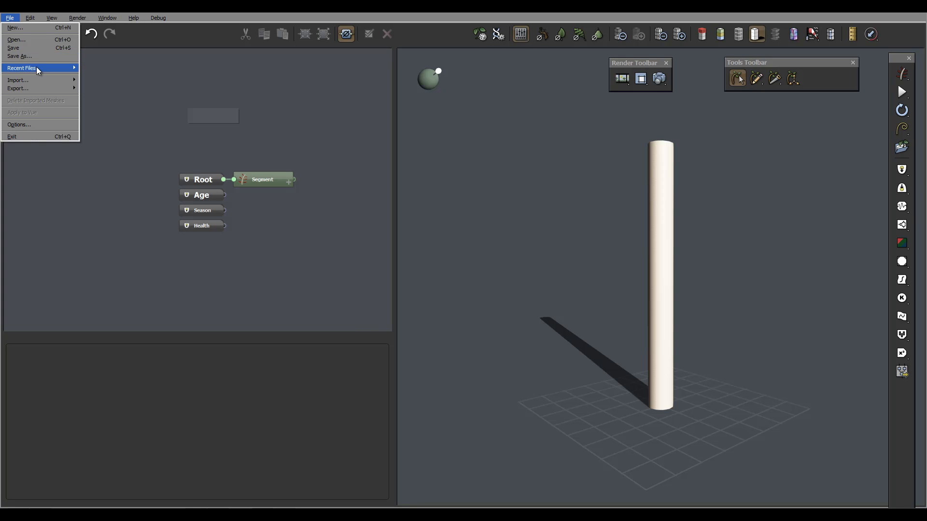
click(22, 68)
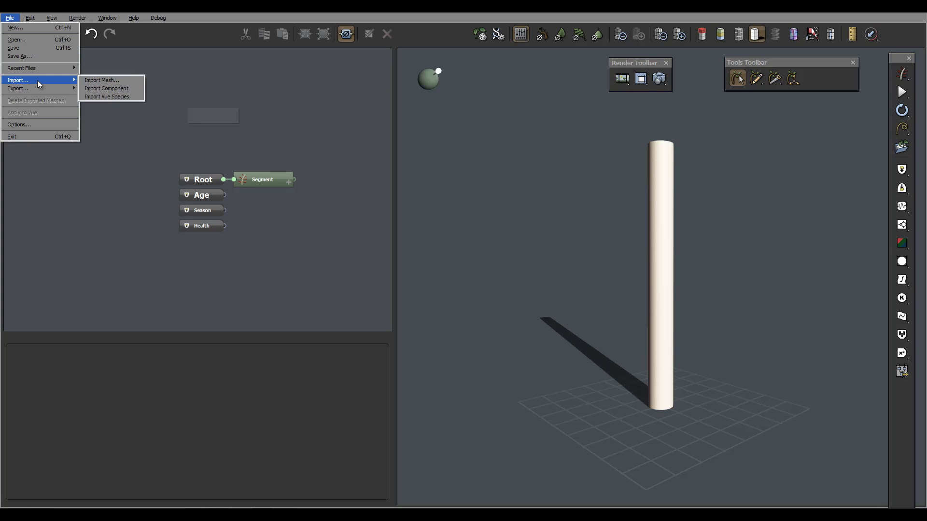
mouse_move(50, 88)
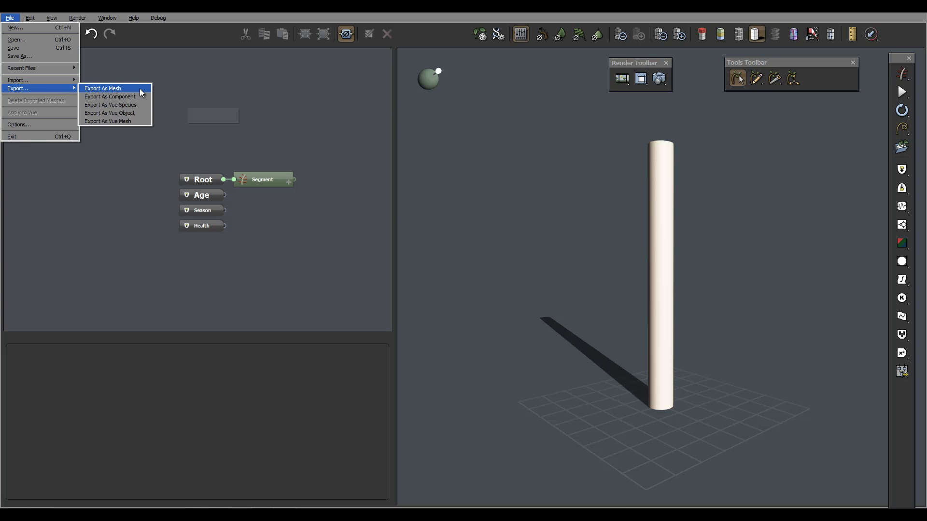
mouse_move(107, 121)
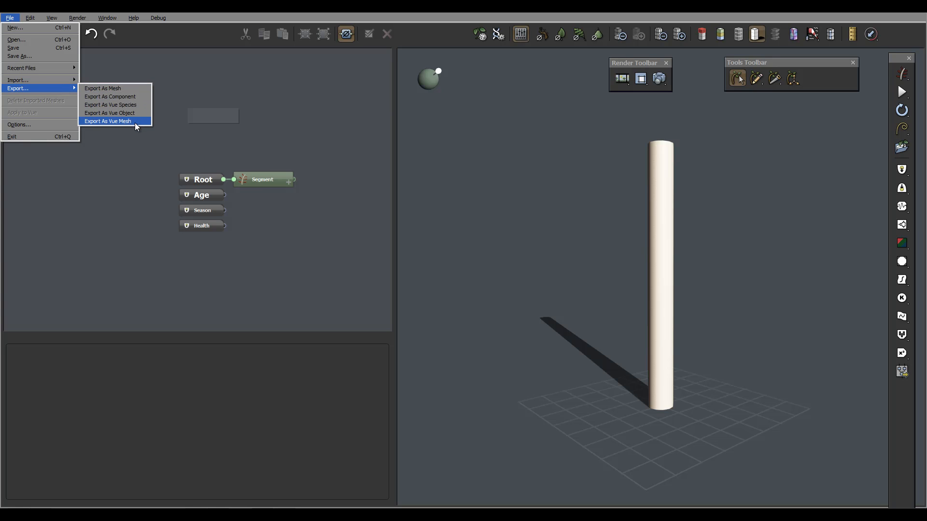
mouse_move(118, 104)
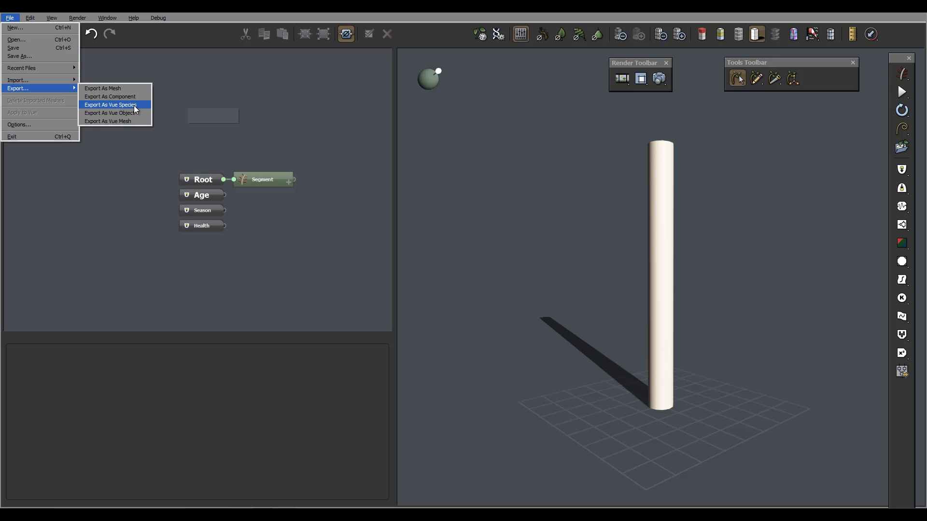
mouse_move(128, 107)
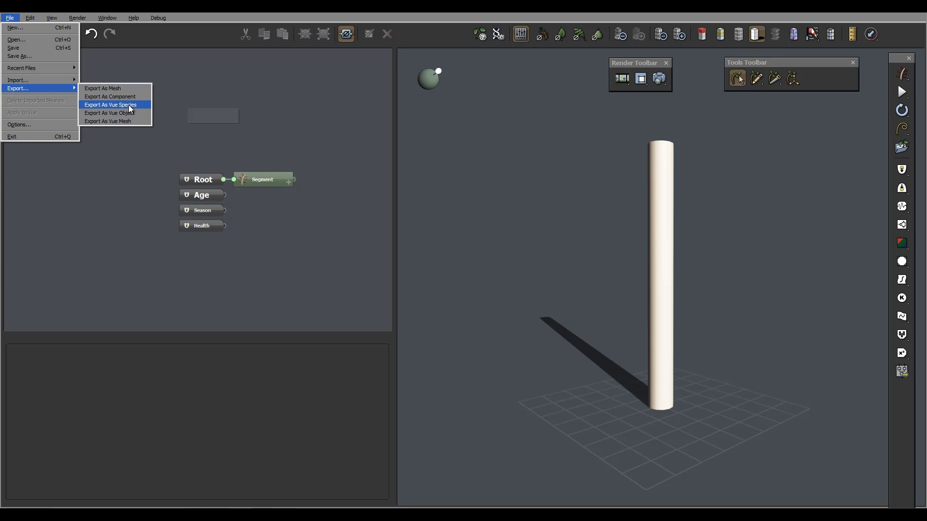
mouse_move(111, 113)
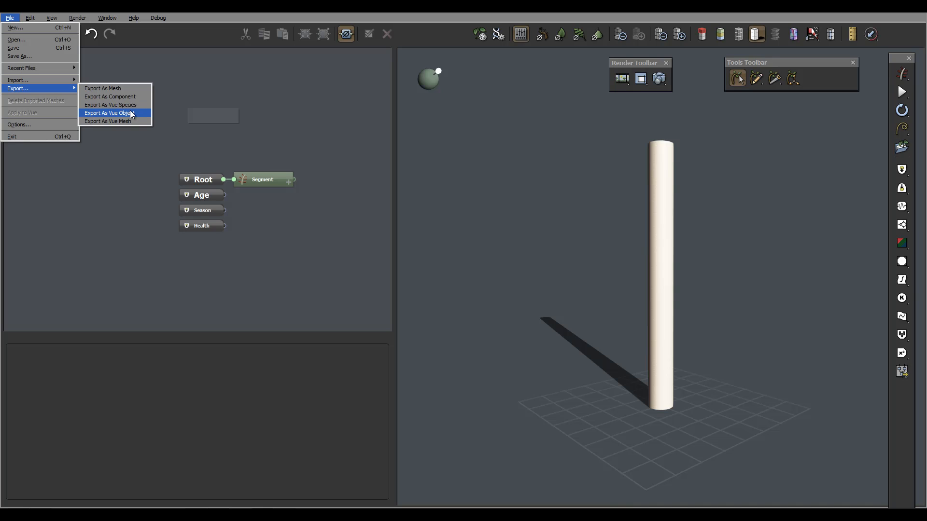
mouse_move(110, 105)
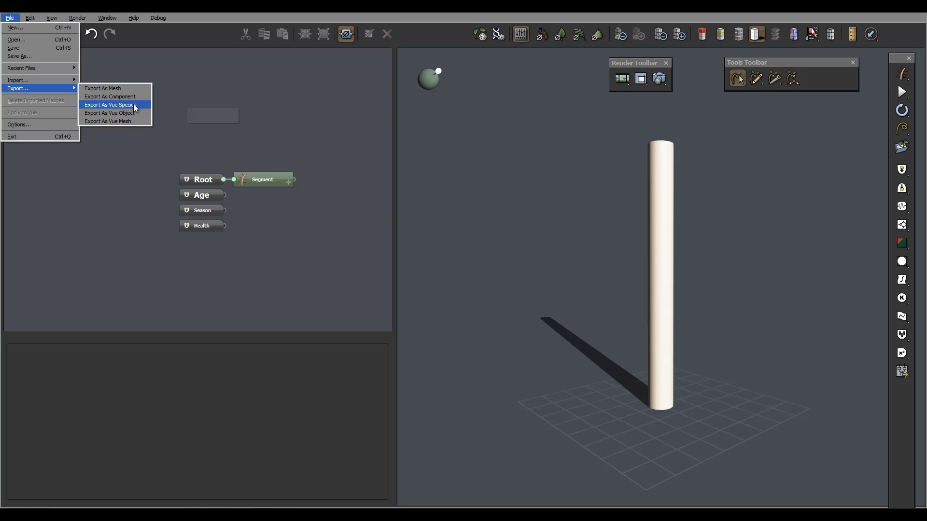
mouse_move(115, 122)
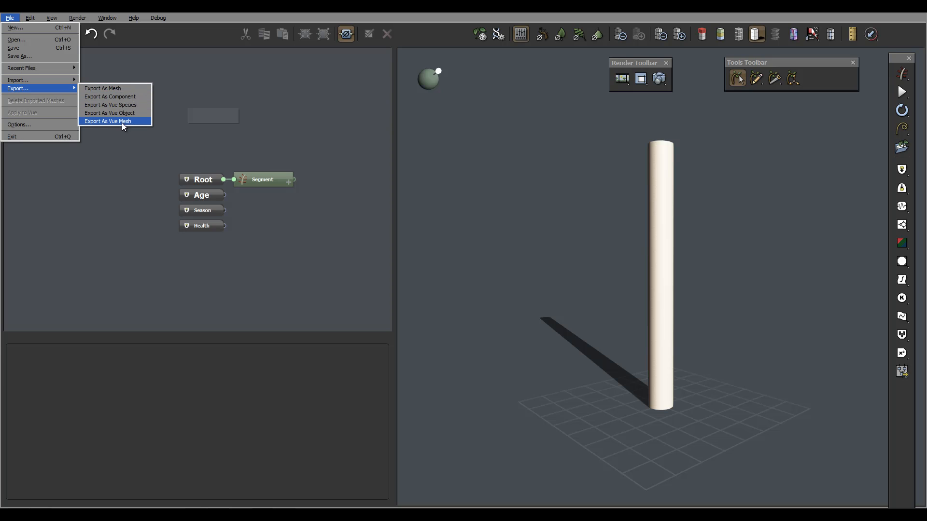
mouse_move(32, 125)
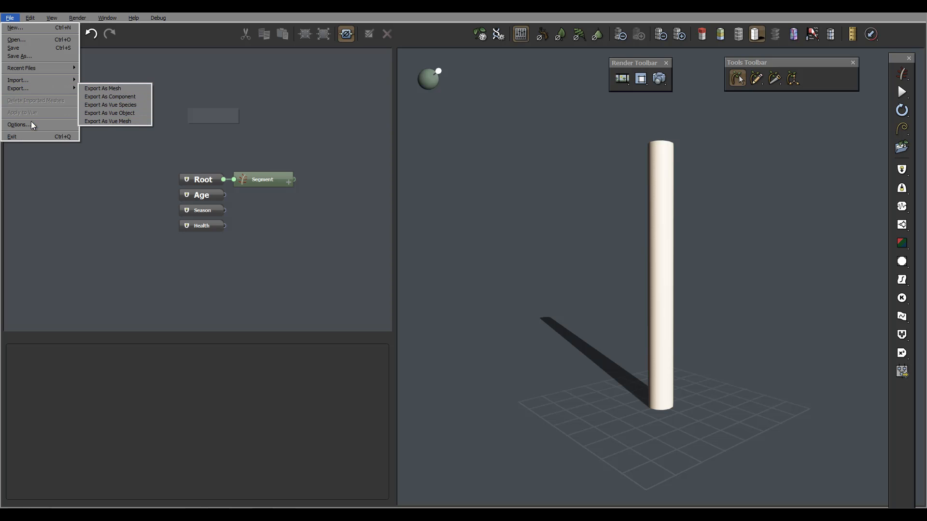
mouse_move(23, 125)
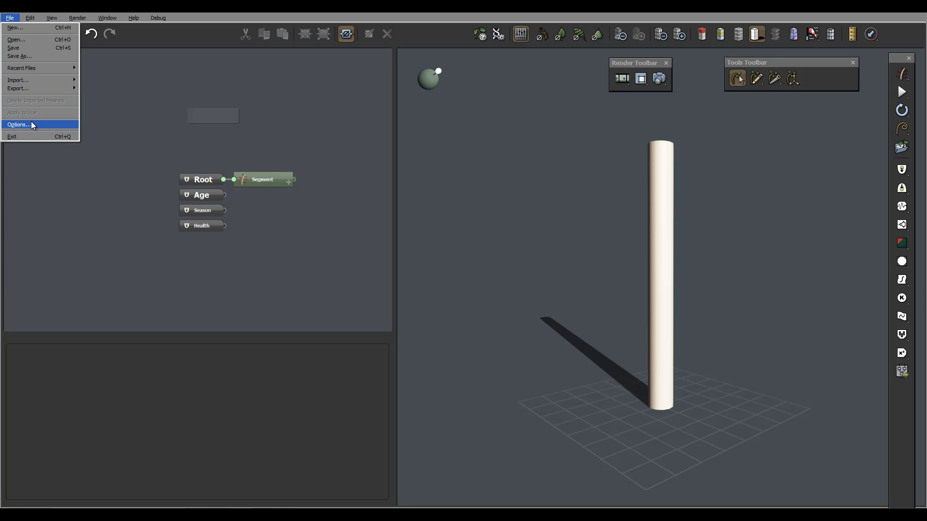
mouse_move(15, 27)
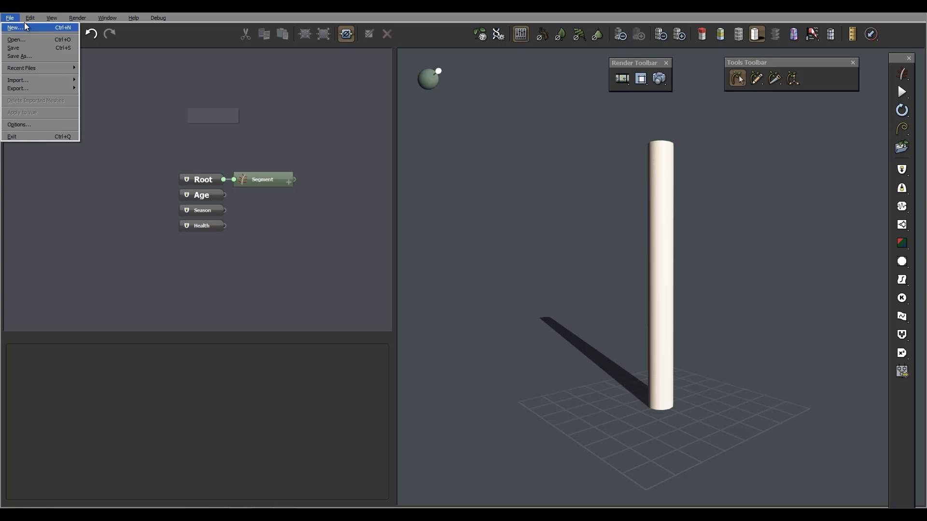
Step: Browse the Edit menu's Active Tool submenu and plant parameter, wind, bias and meshing entries
click(29, 17)
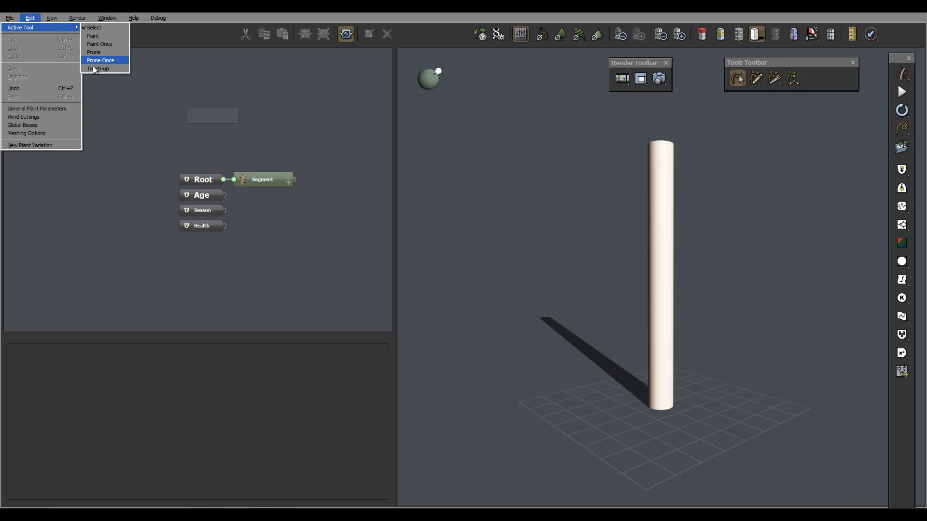
mouse_move(12, 39)
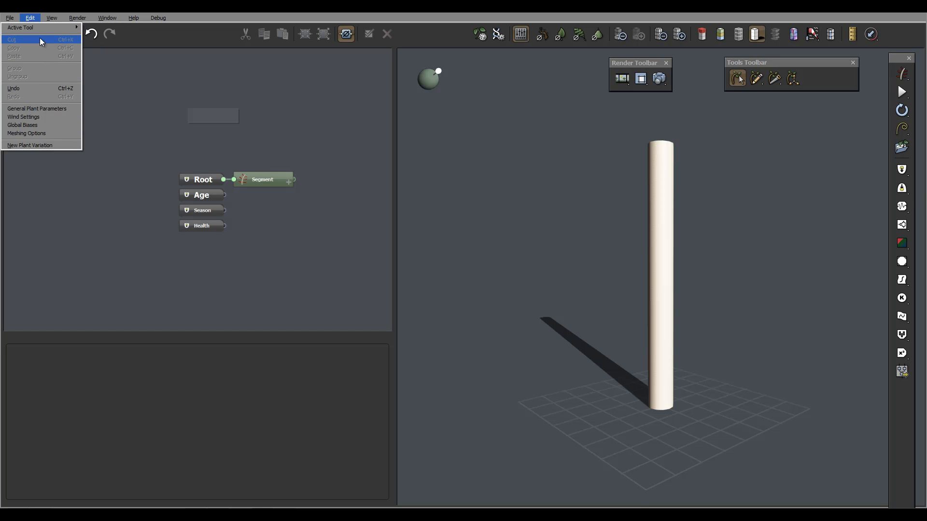
mouse_move(20, 61)
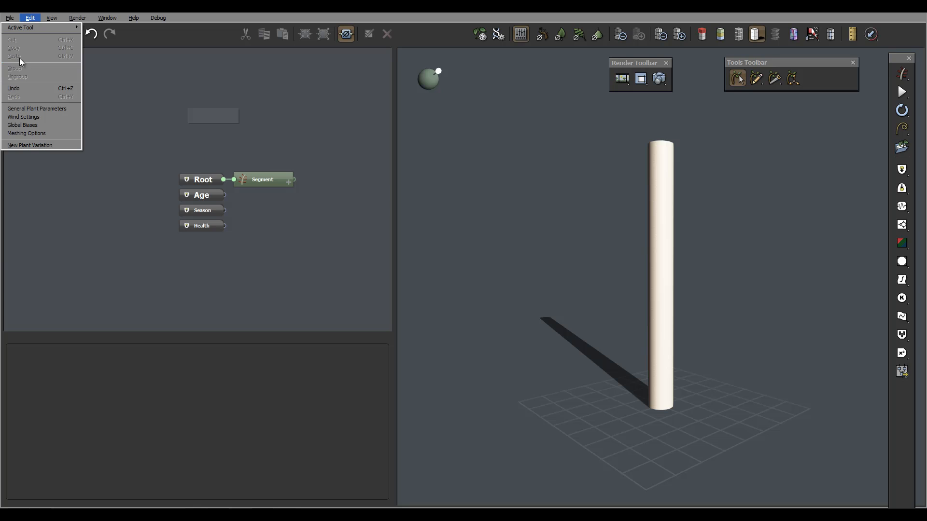
mouse_move(17, 67)
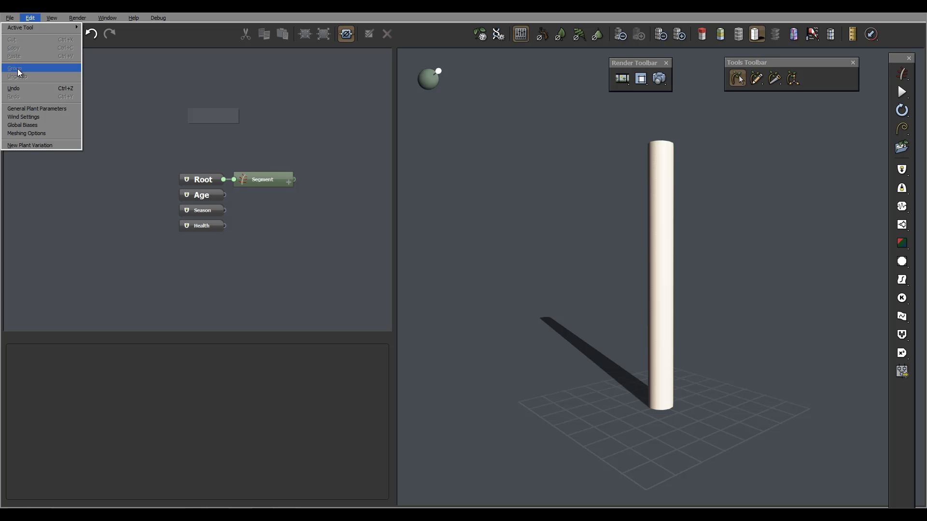
mouse_move(22, 67)
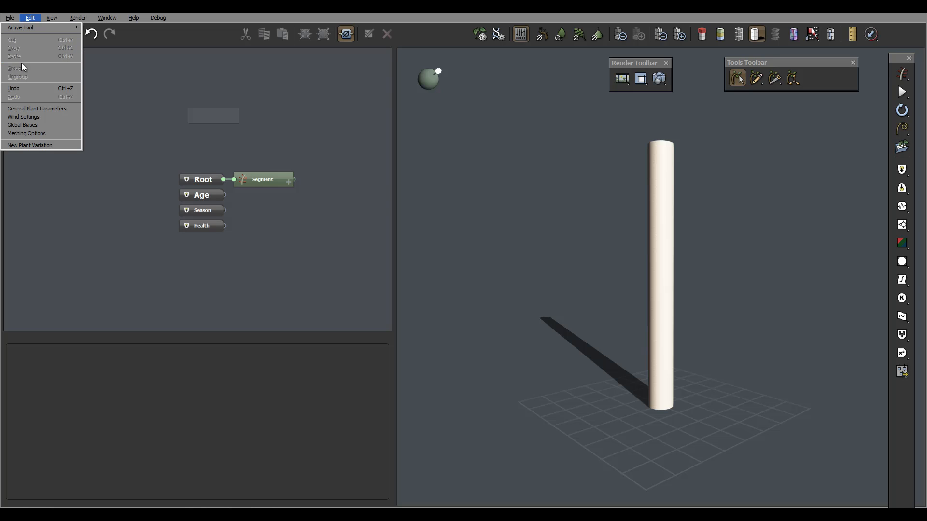
mouse_move(36, 109)
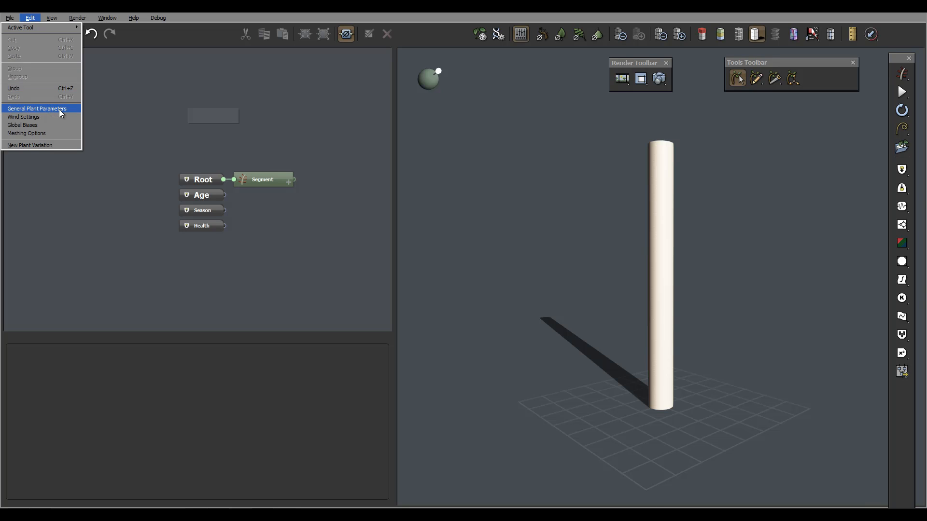
mouse_move(56, 118)
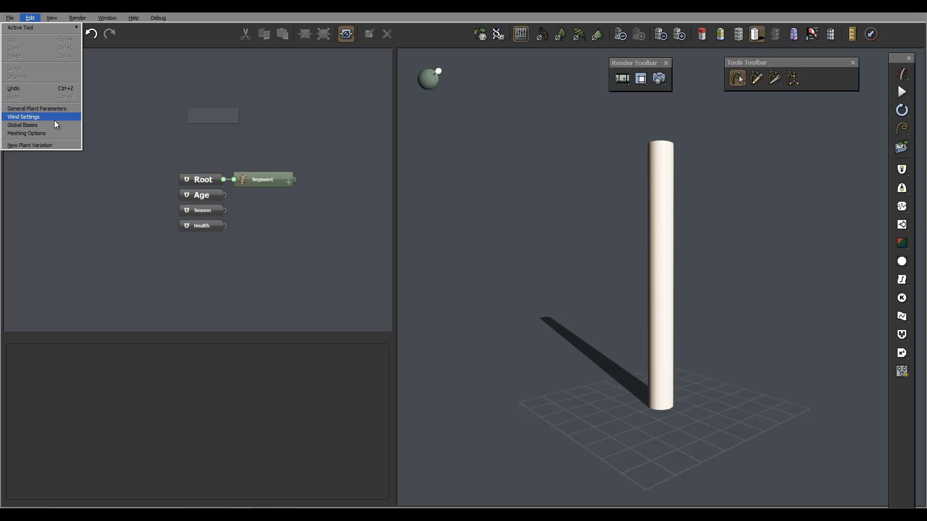
mouse_move(53, 125)
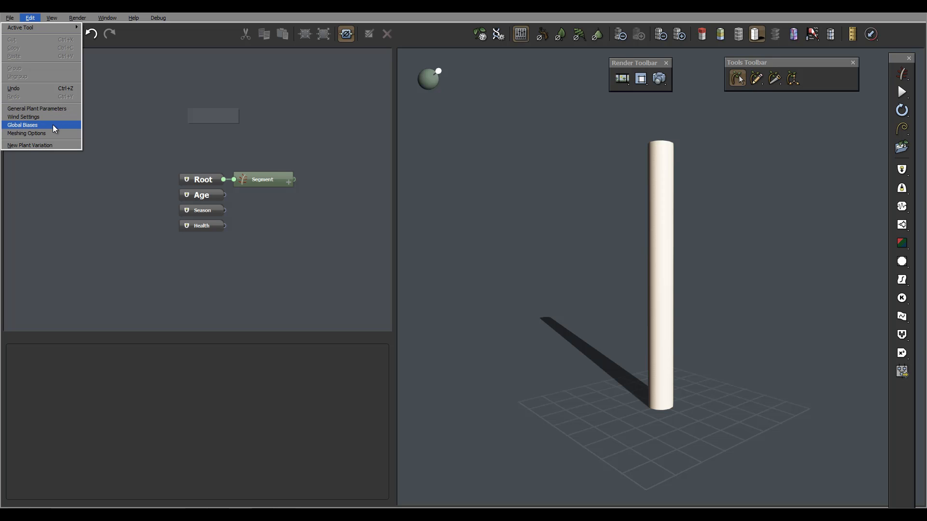
mouse_move(52, 135)
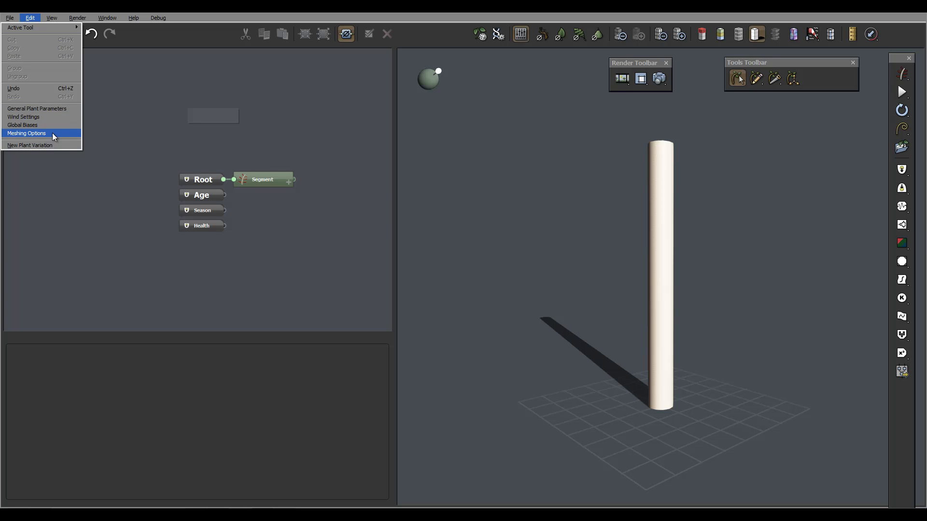
mouse_move(27, 124)
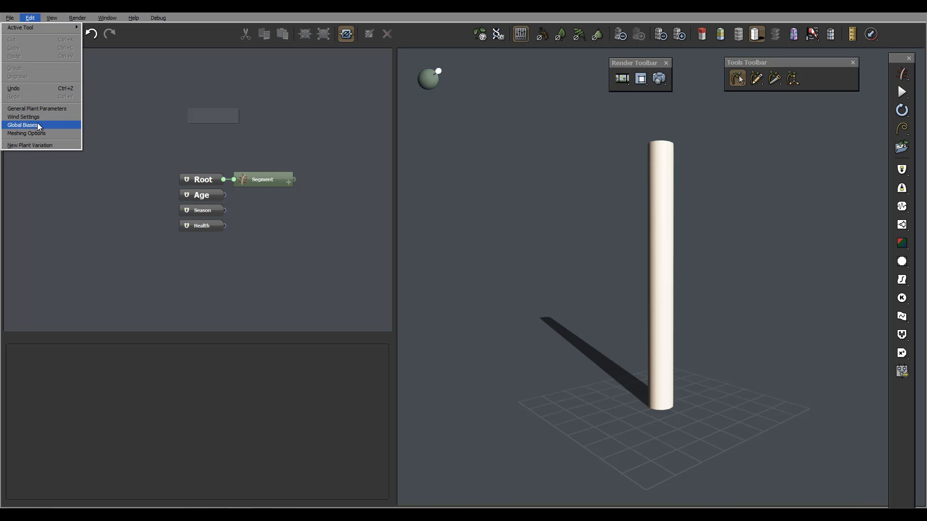
mouse_move(46, 125)
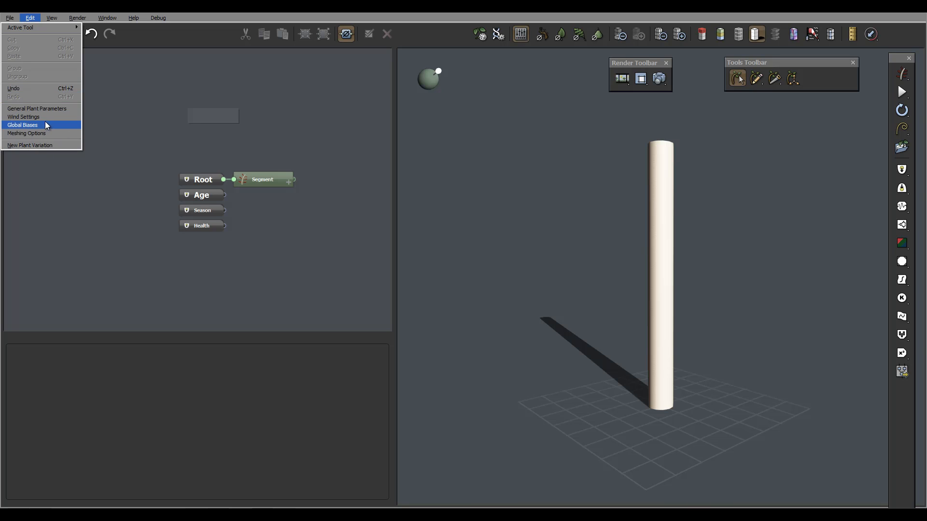
Step: Browse the View and Rendering command lists, ending at the Render Options window
click(51, 18)
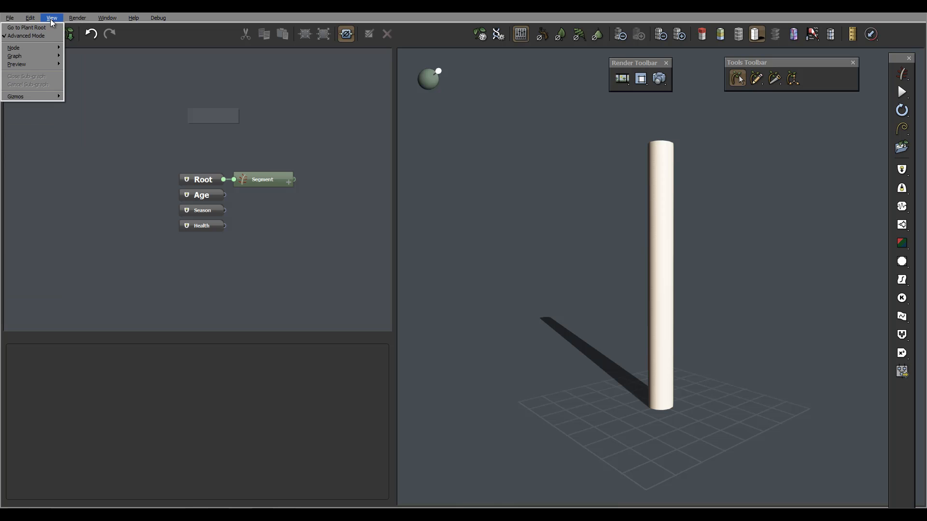
mouse_move(45, 48)
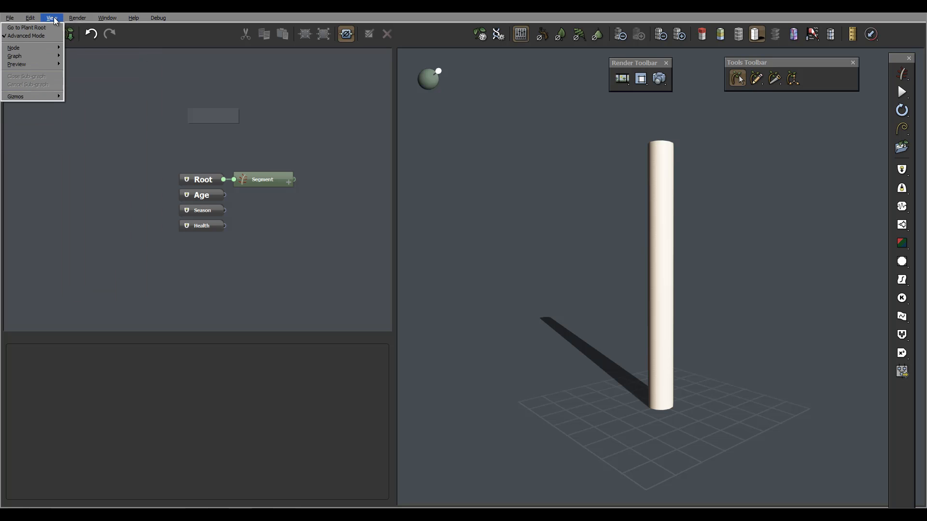
click(77, 17)
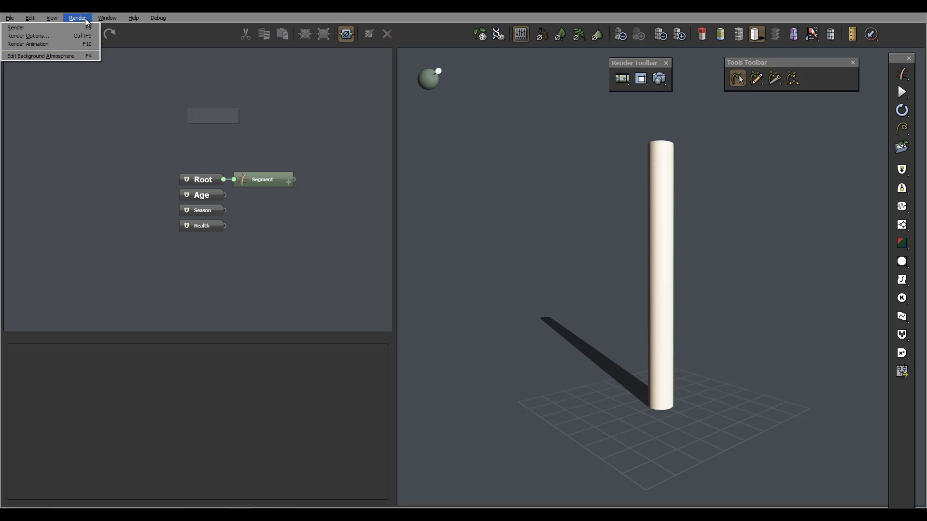
mouse_move(17, 27)
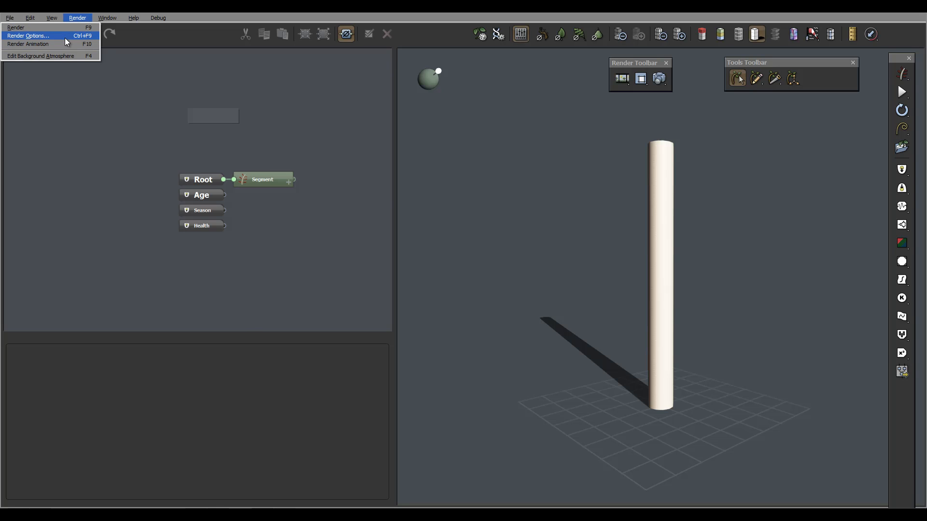
click(27, 36)
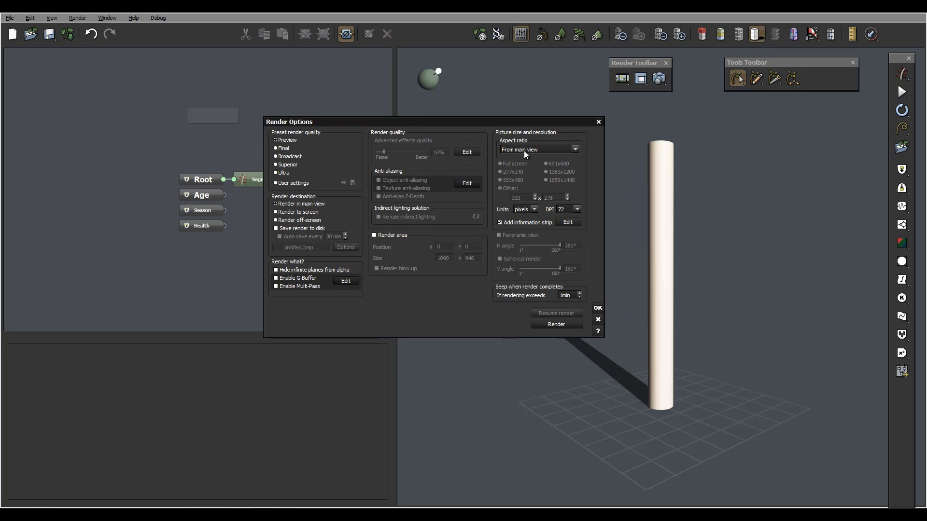
mouse_move(292, 173)
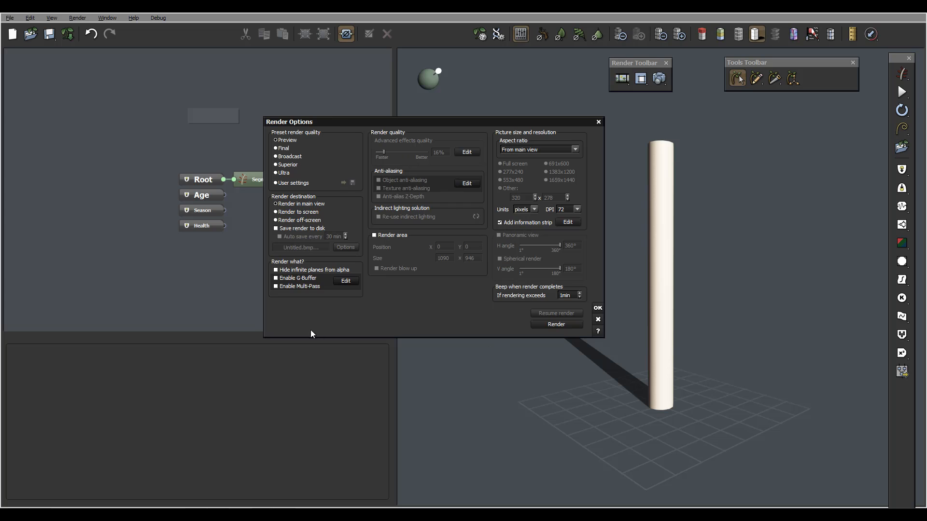
mouse_move(816, 356)
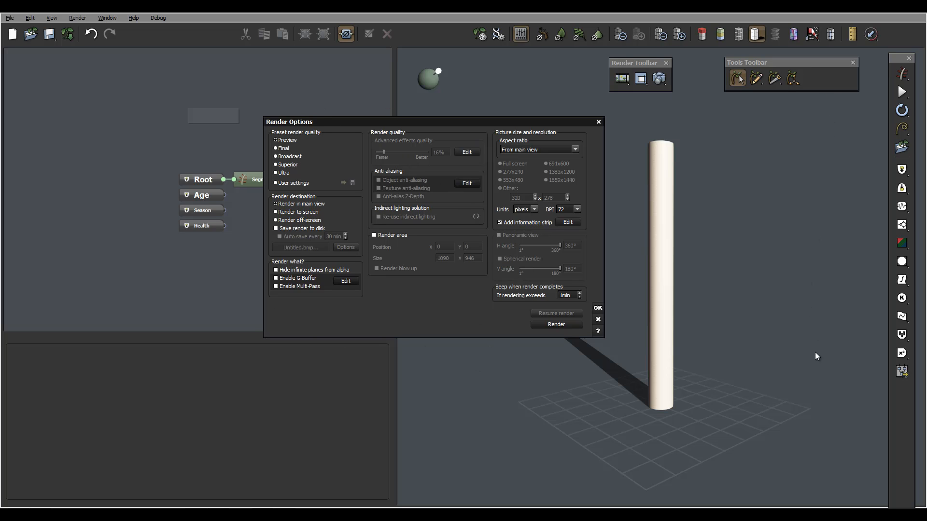
mouse_move(610, 122)
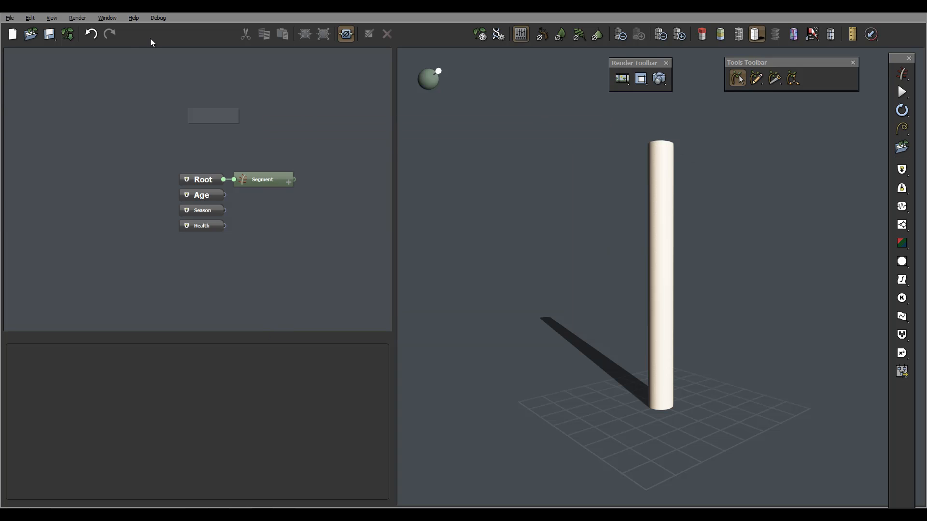
click(107, 18)
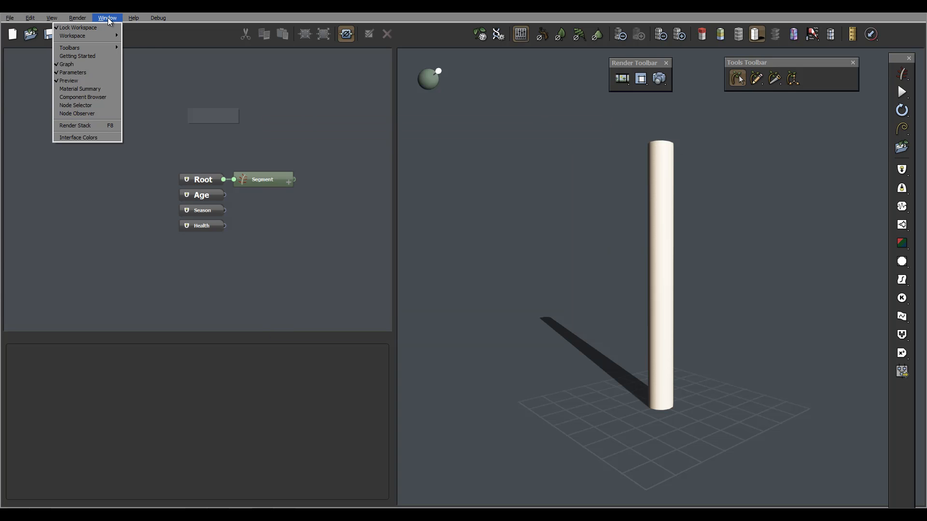
mouse_move(77, 114)
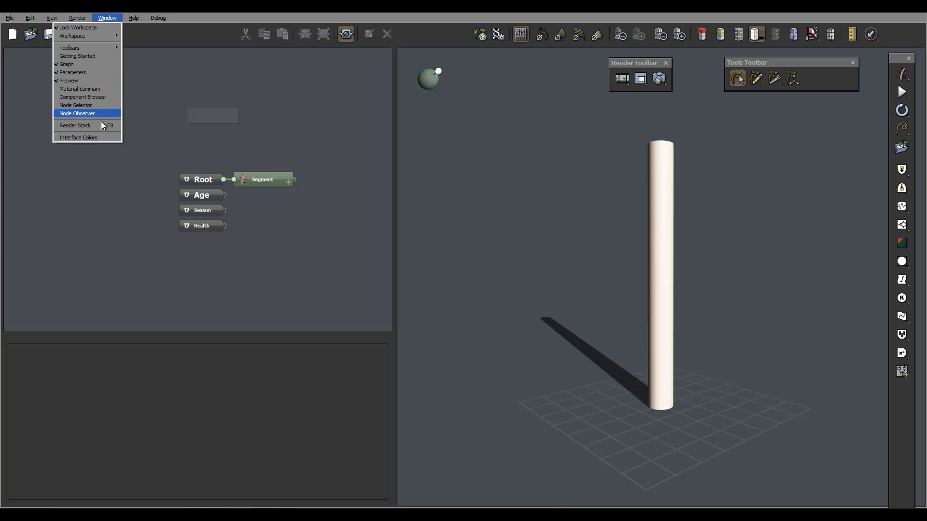
mouse_move(69, 47)
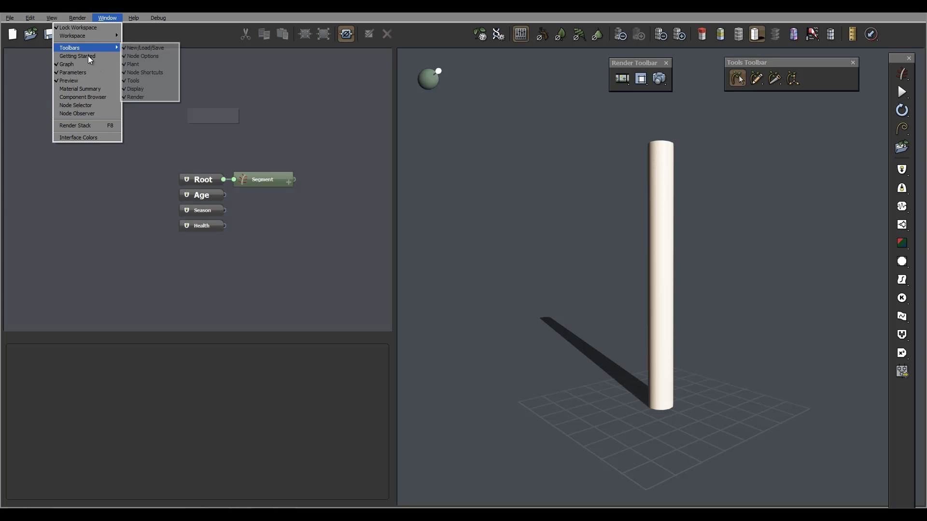
mouse_move(75, 105)
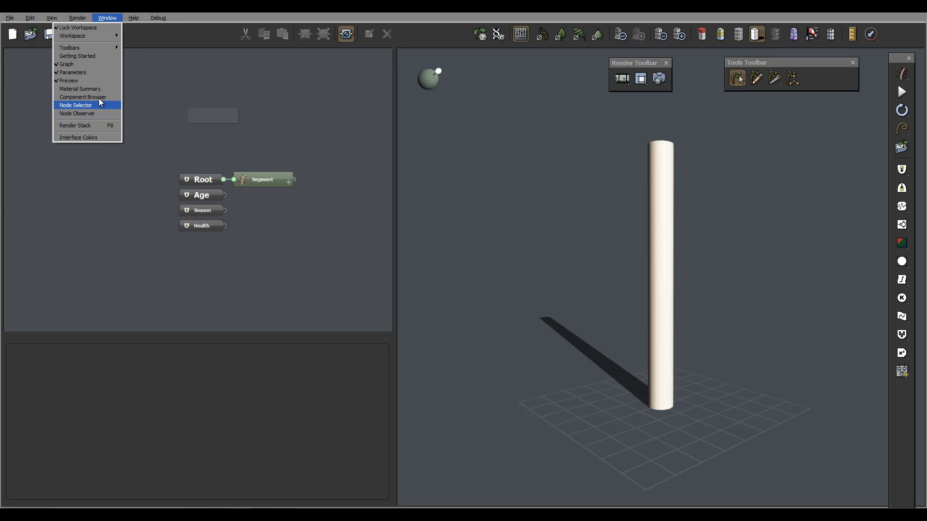
mouse_move(92, 114)
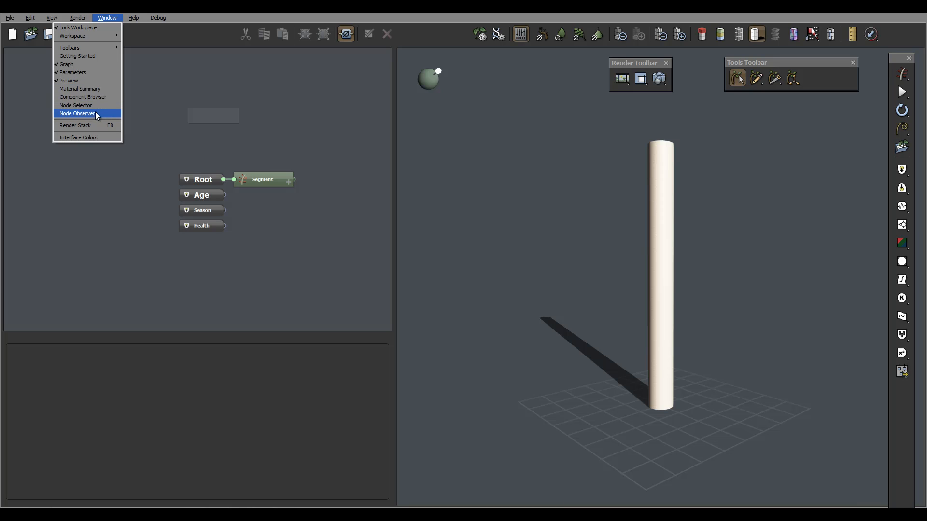
mouse_move(83, 117)
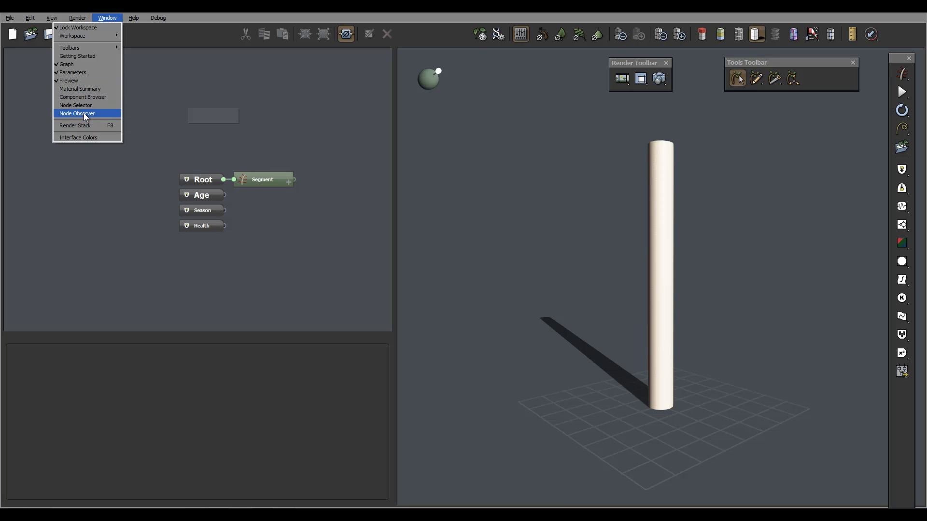
click(77, 114)
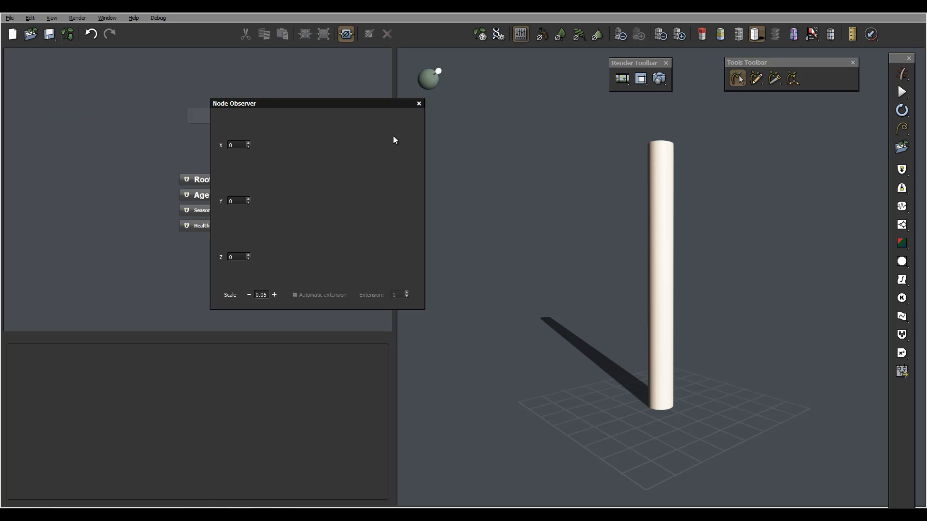
click(419, 104)
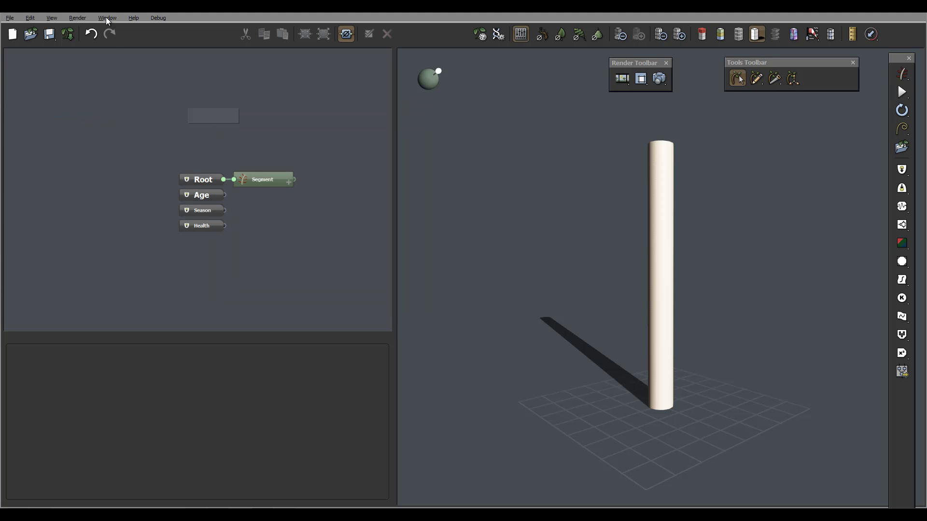
click(107, 17)
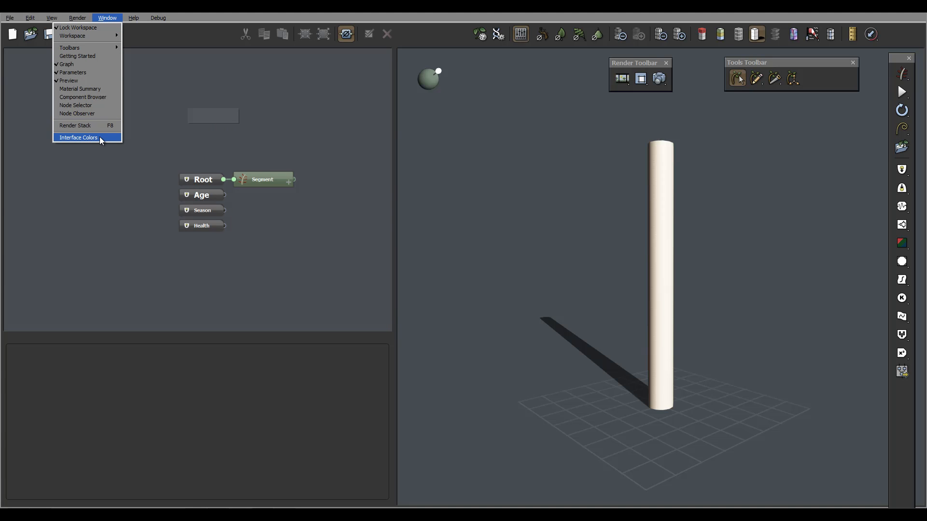
mouse_move(90, 140)
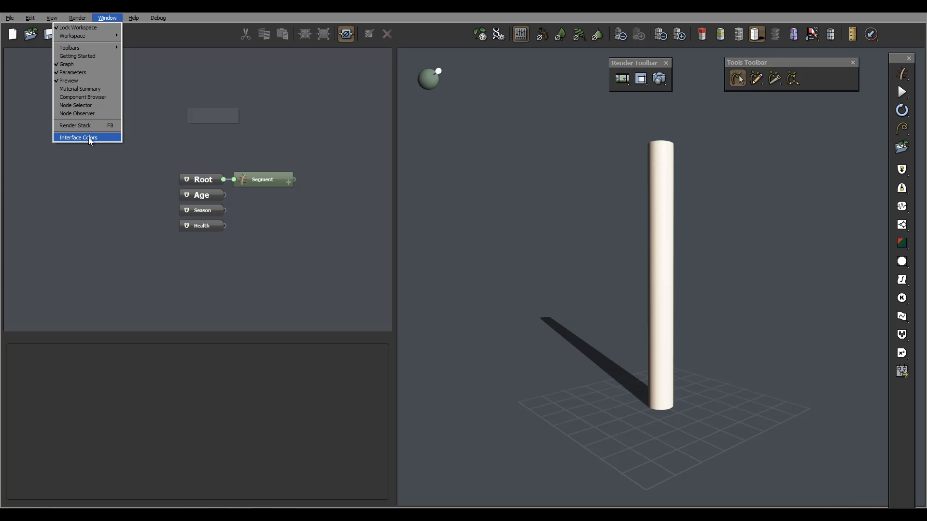
click(133, 17)
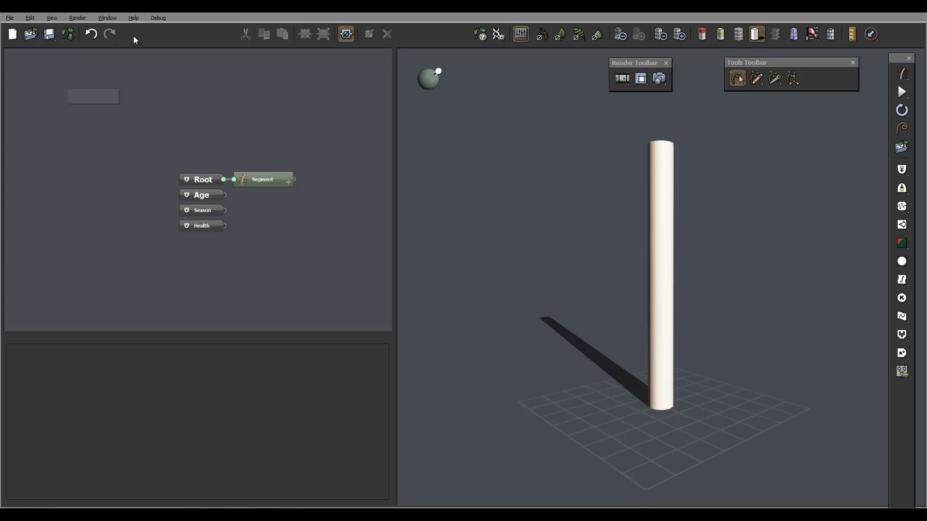
mouse_move(420, 48)
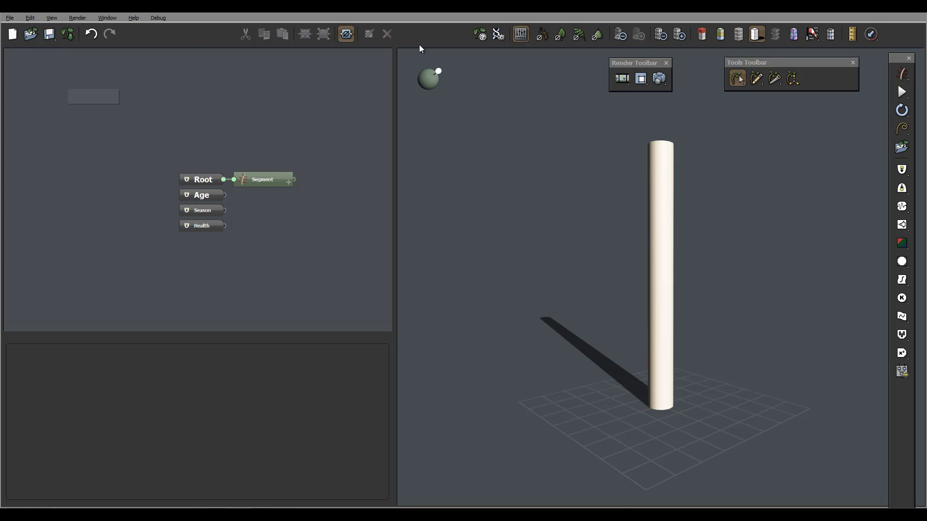
mouse_move(49, 33)
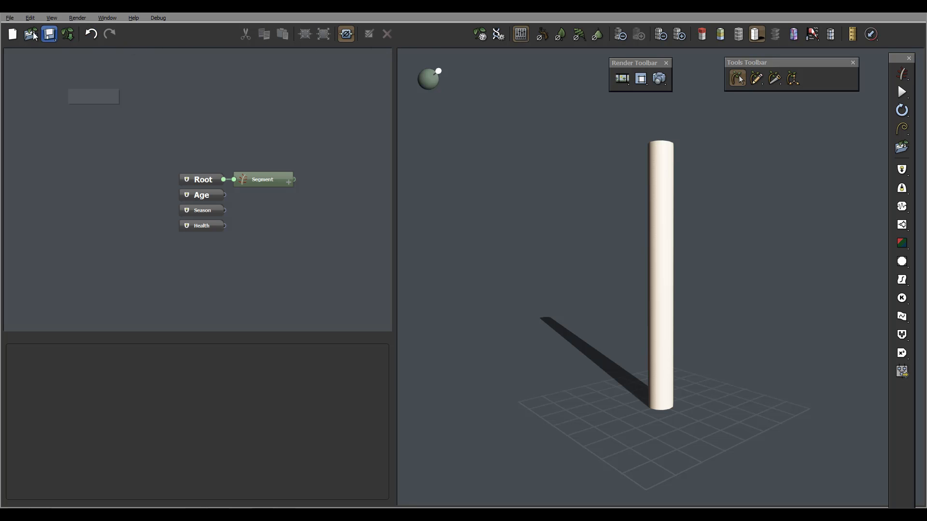
mouse_move(288, 40)
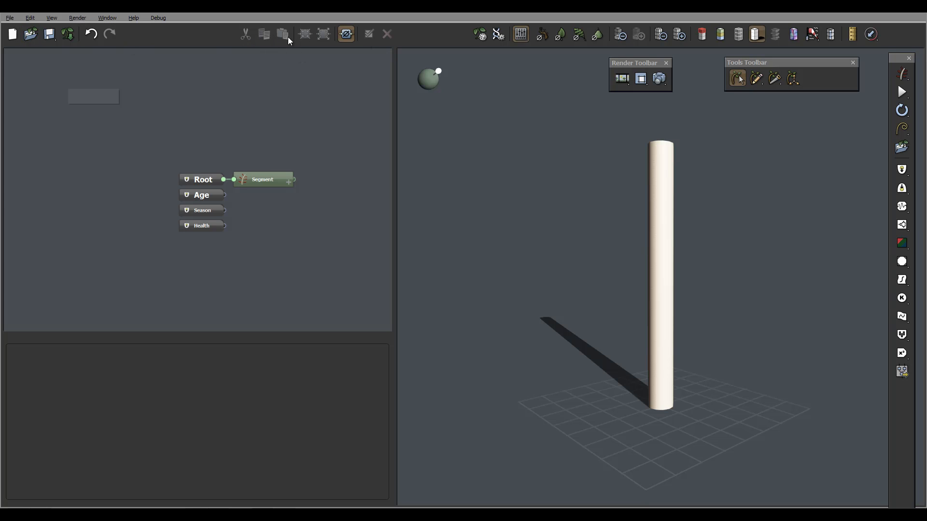
mouse_move(442, 39)
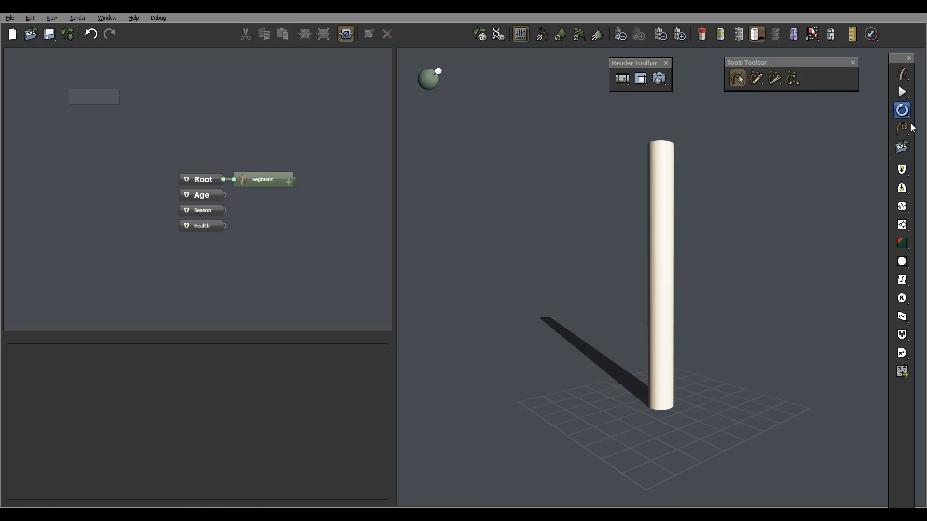
mouse_move(896, 235)
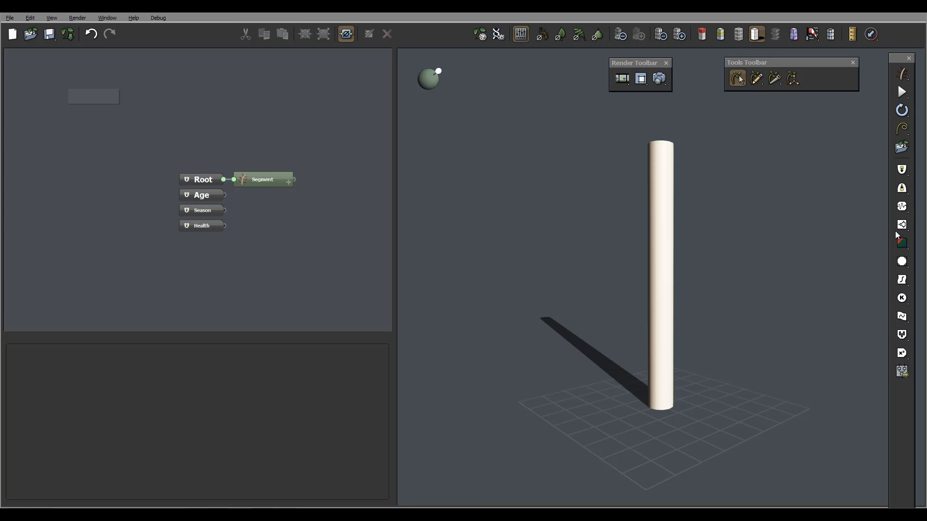
mouse_move(901, 170)
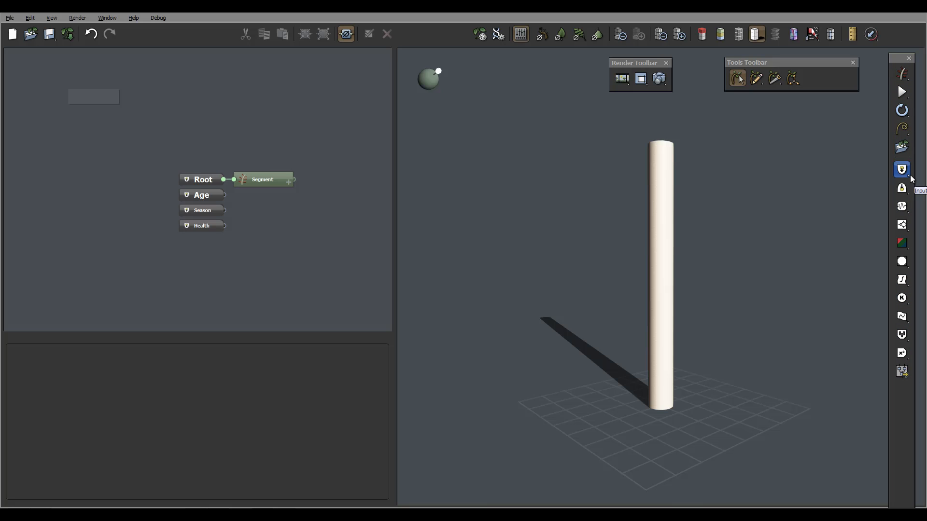
mouse_move(902, 204)
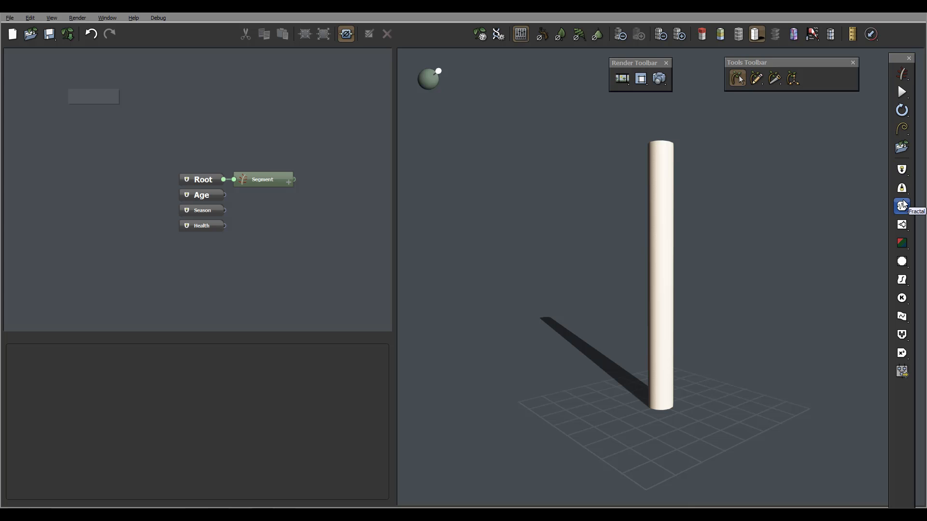
mouse_move(907, 312)
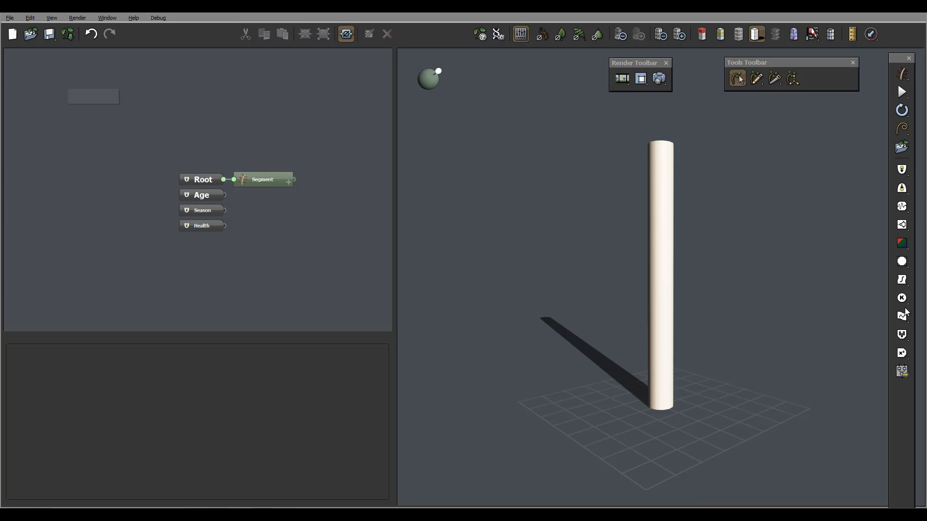
mouse_move(299, 138)
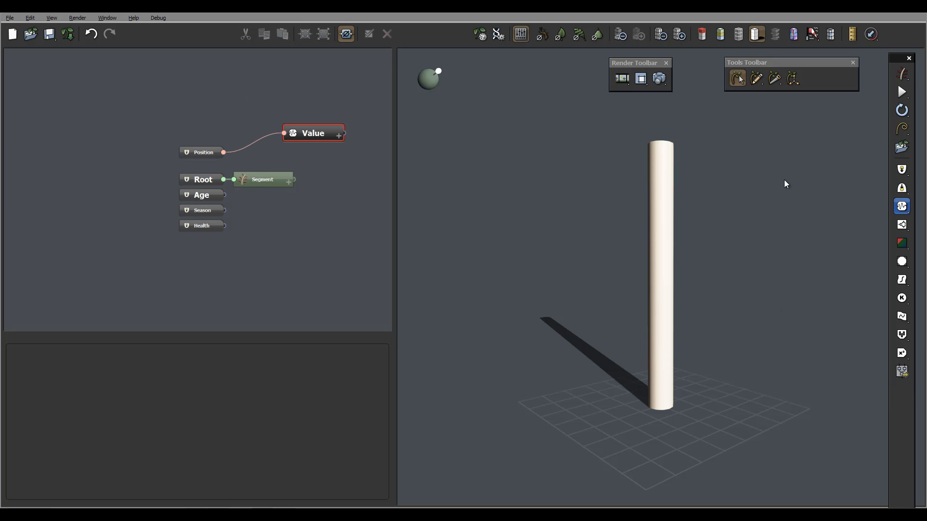
Step: Select the Value noise node to view its parameters, then delete it from the graph
click(313, 133)
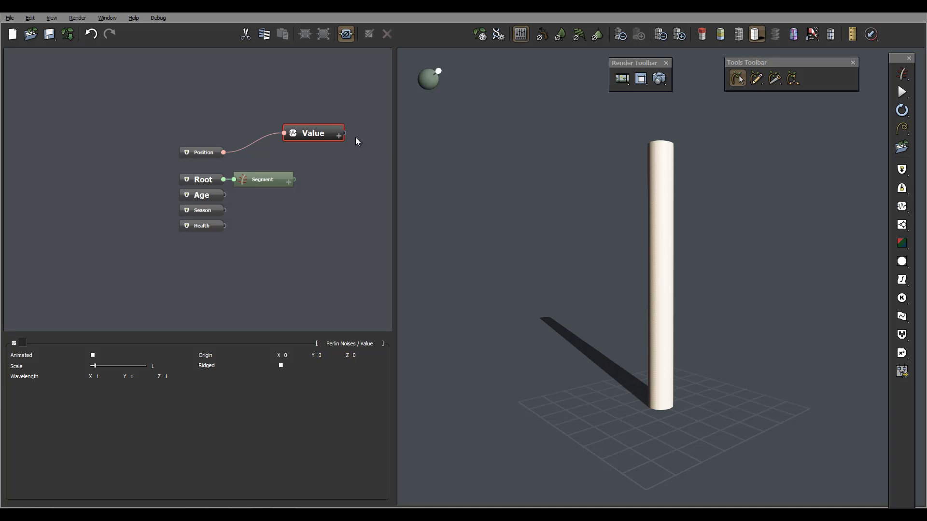
mouse_move(375, 312)
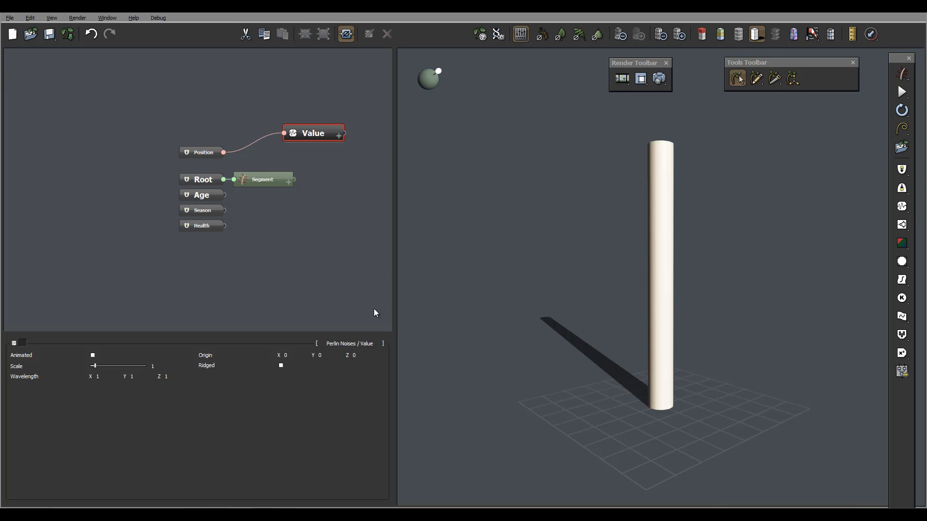
mouse_move(399, 230)
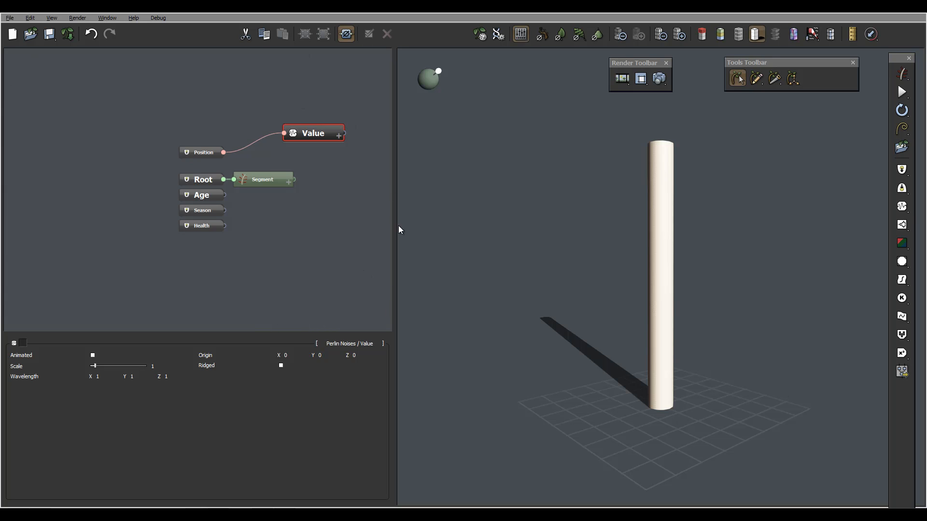
mouse_move(353, 143)
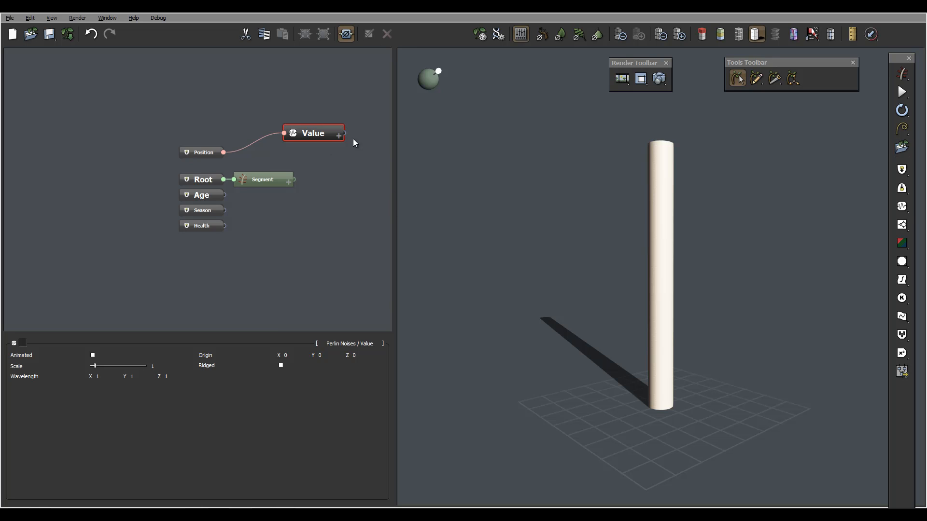
mouse_move(411, 196)
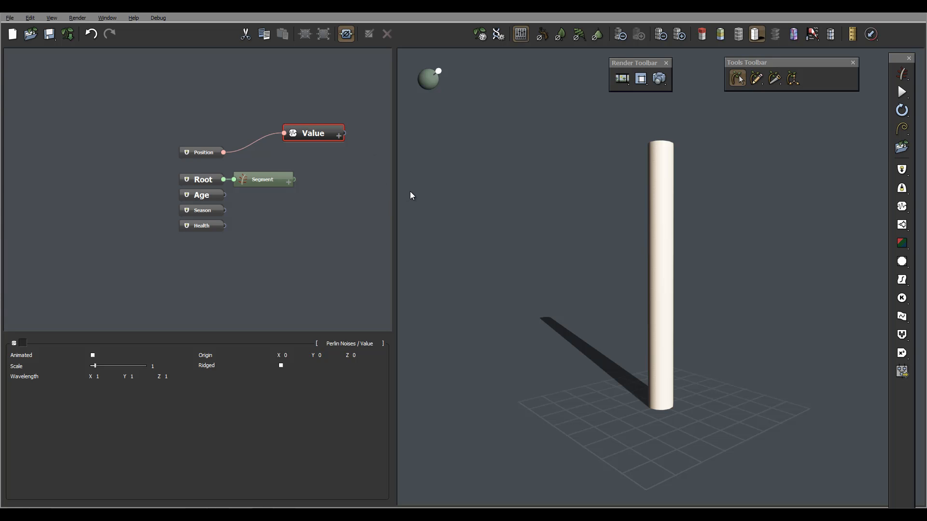
click(367, 193)
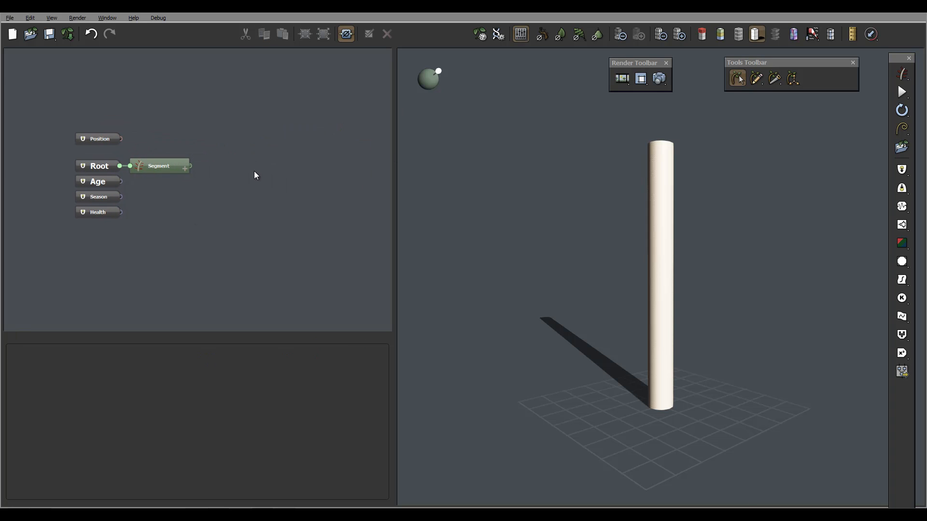
mouse_move(299, 66)
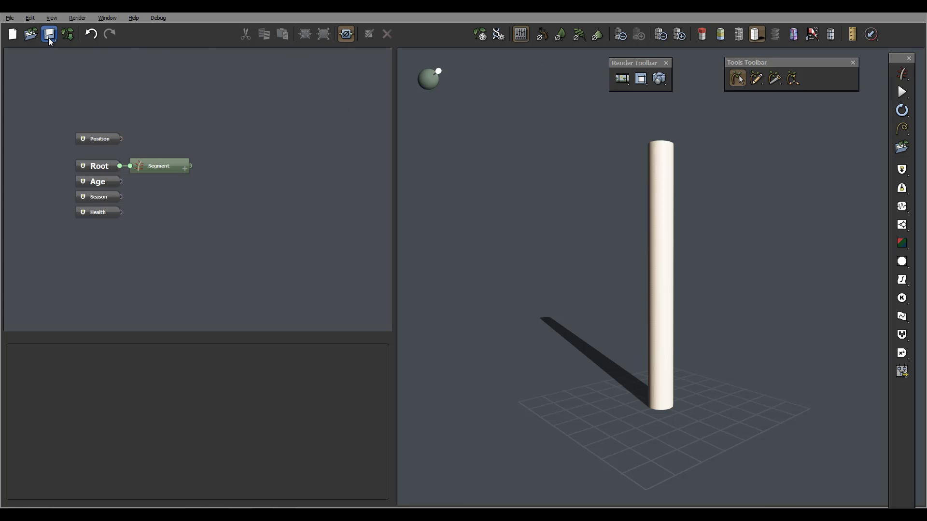
mouse_move(612, 48)
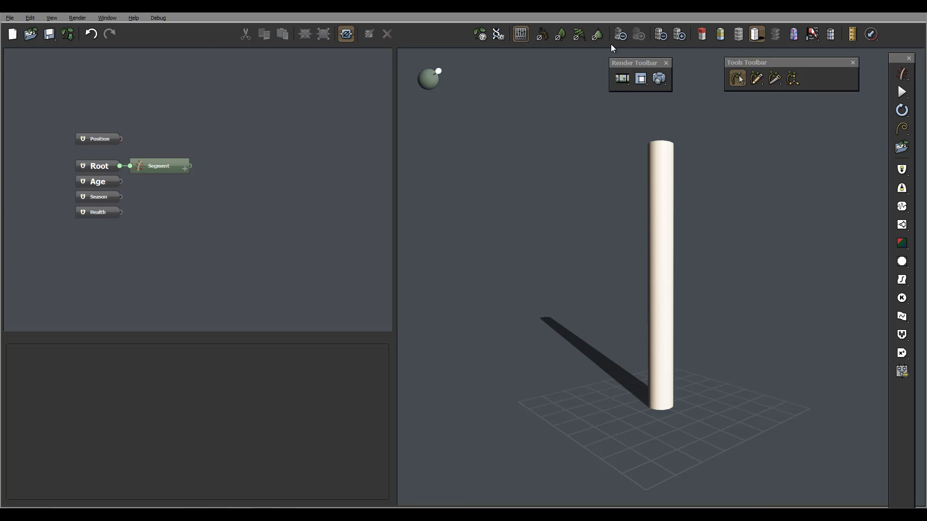
mouse_move(479, 34)
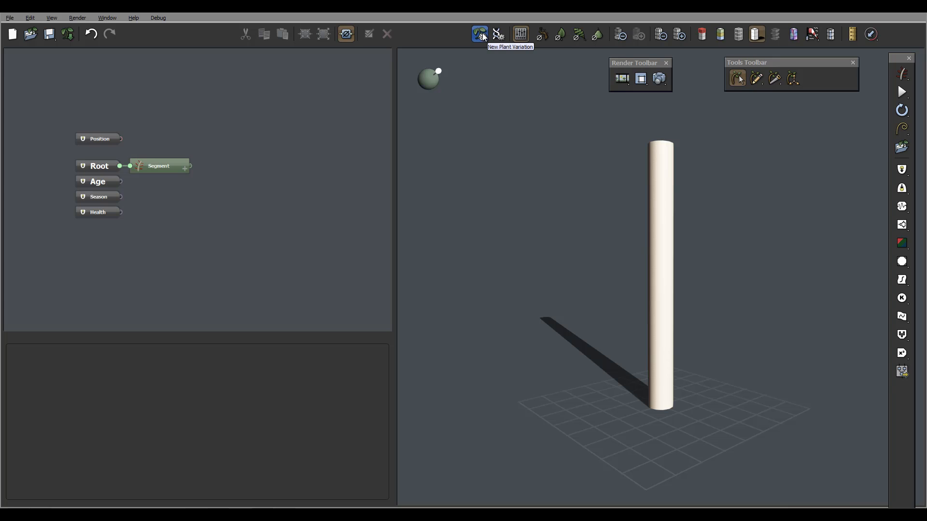
mouse_move(498, 34)
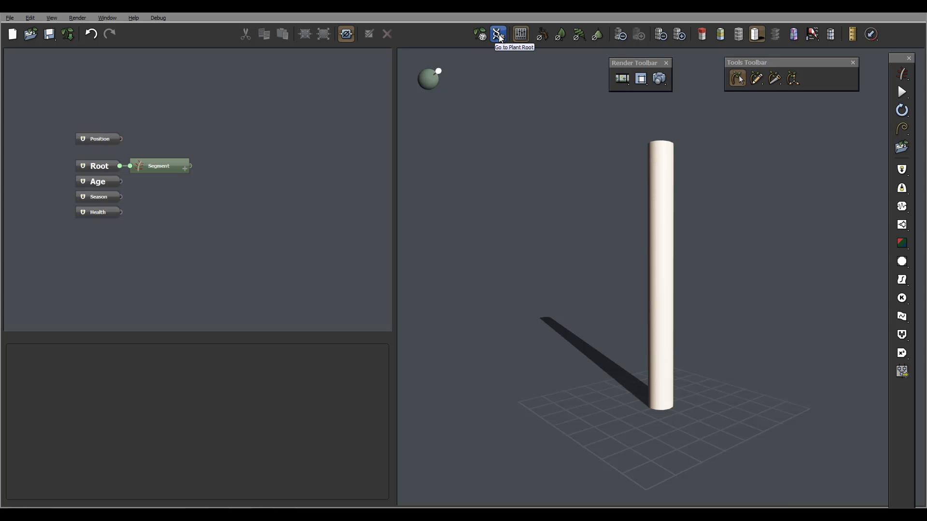
mouse_move(502, 40)
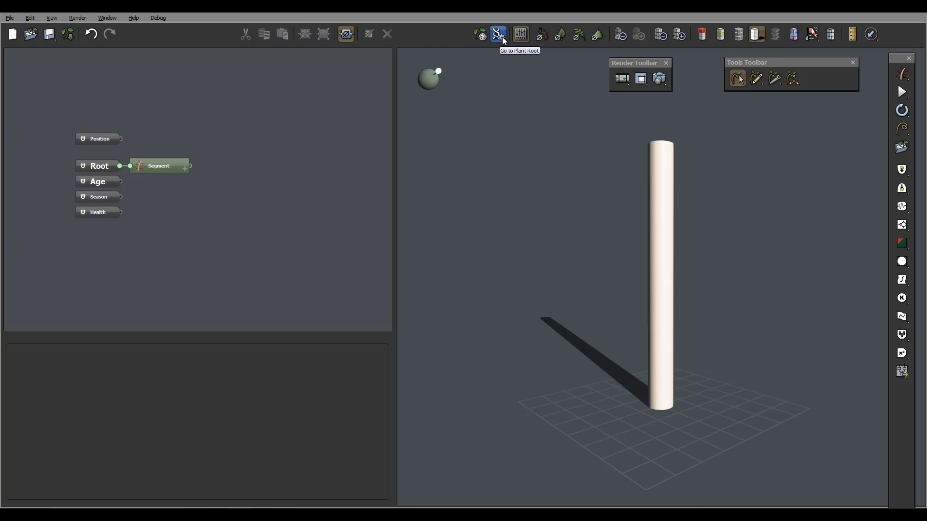
mouse_move(519, 34)
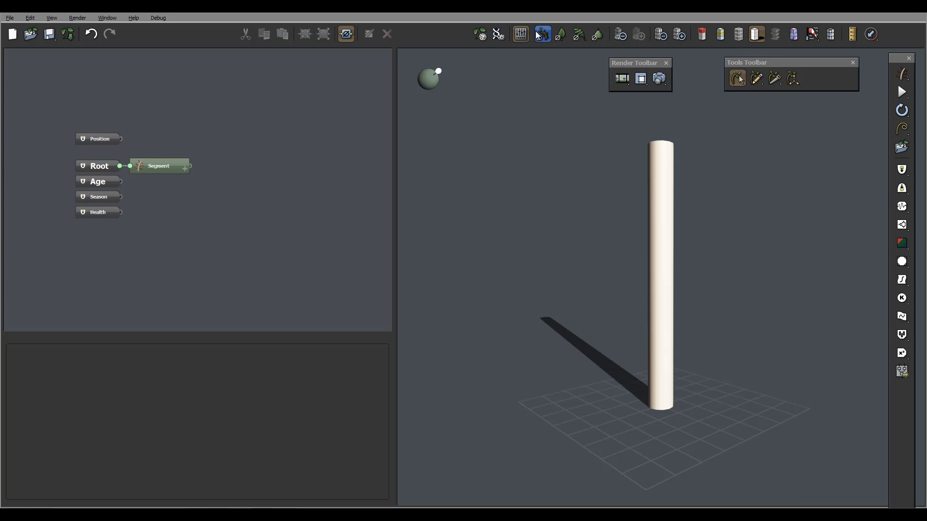
mouse_move(548, 37)
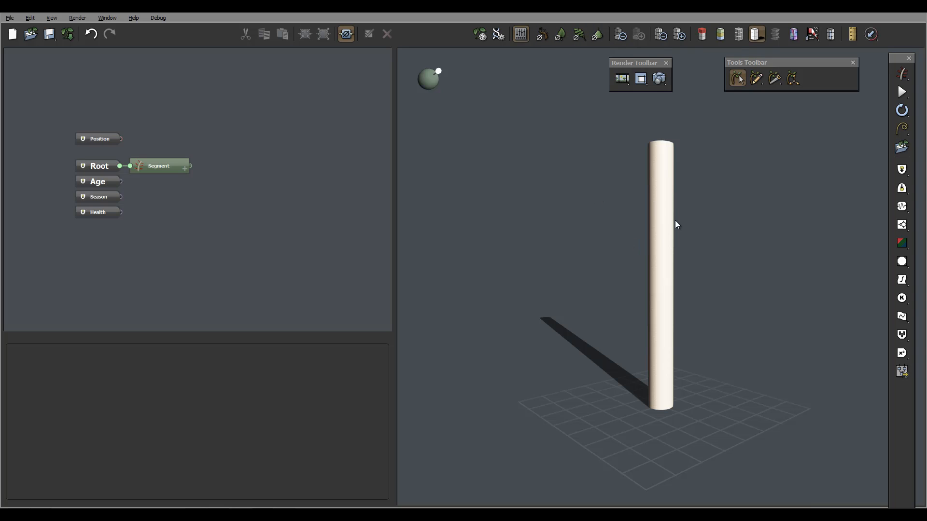
Step: Select the cylinder Segment node, then toggle viewport visibility and node-colour tinting off and back on
click(159, 165)
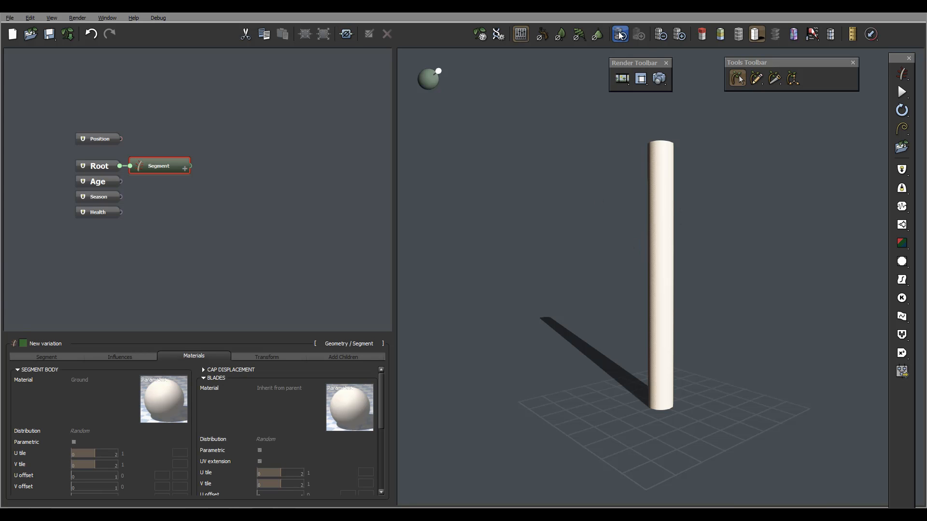
mouse_move(620, 34)
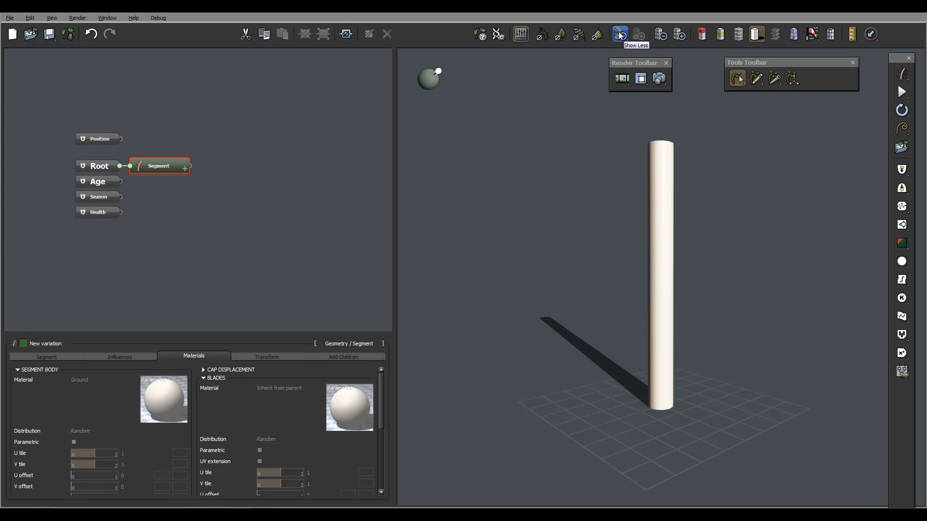
click(620, 34)
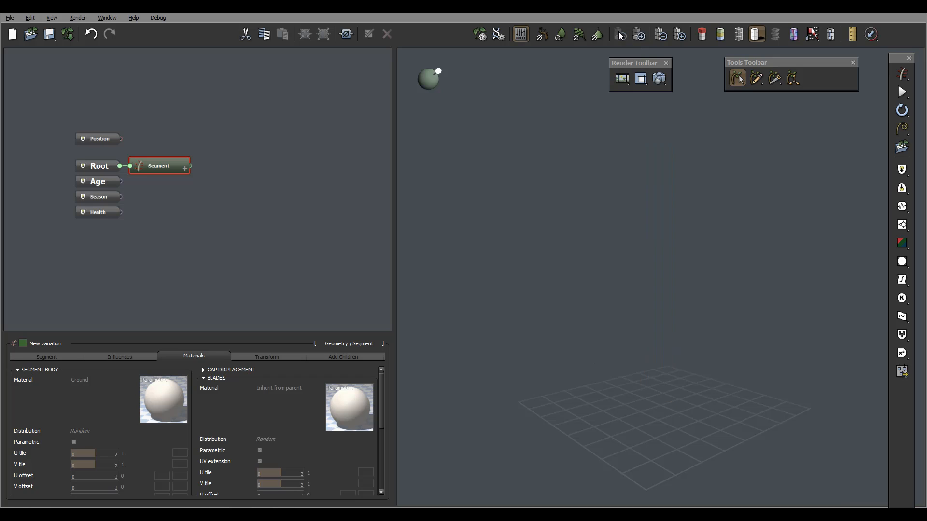
click(638, 35)
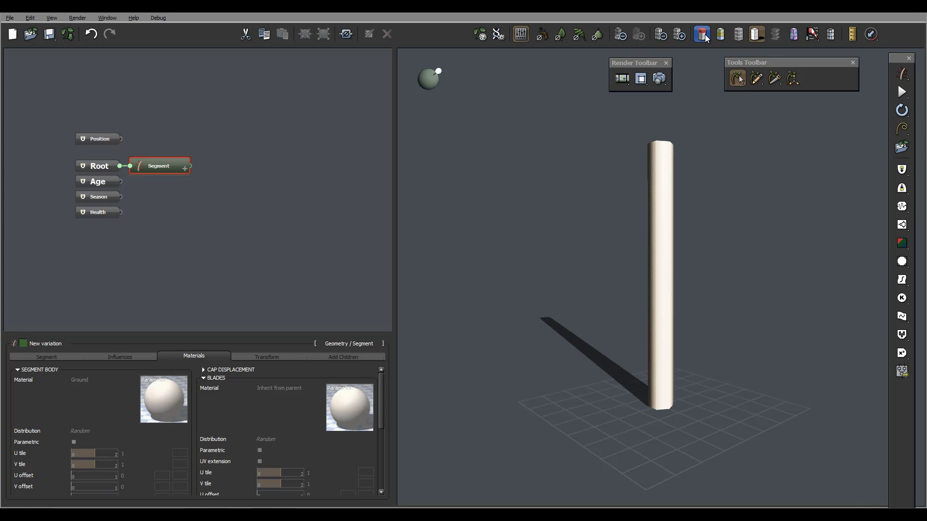
click(718, 34)
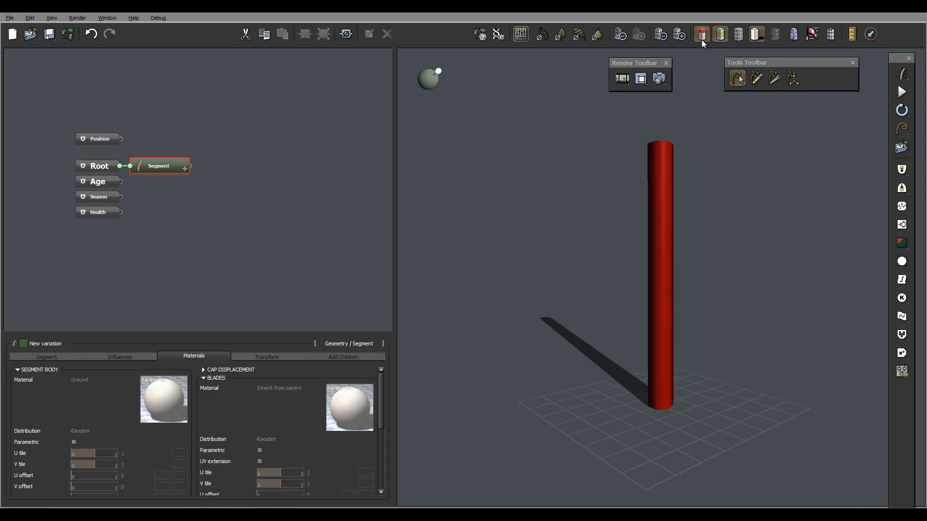
click(719, 34)
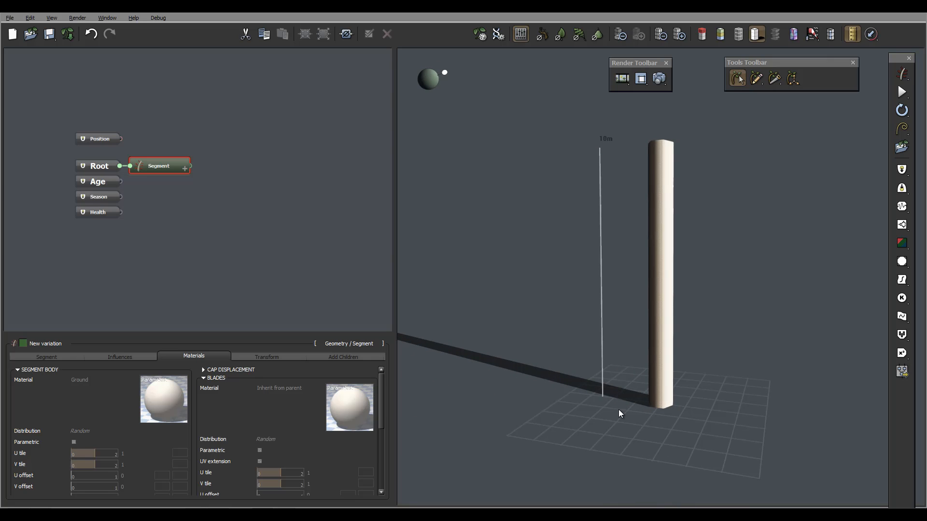
mouse_move(877, 57)
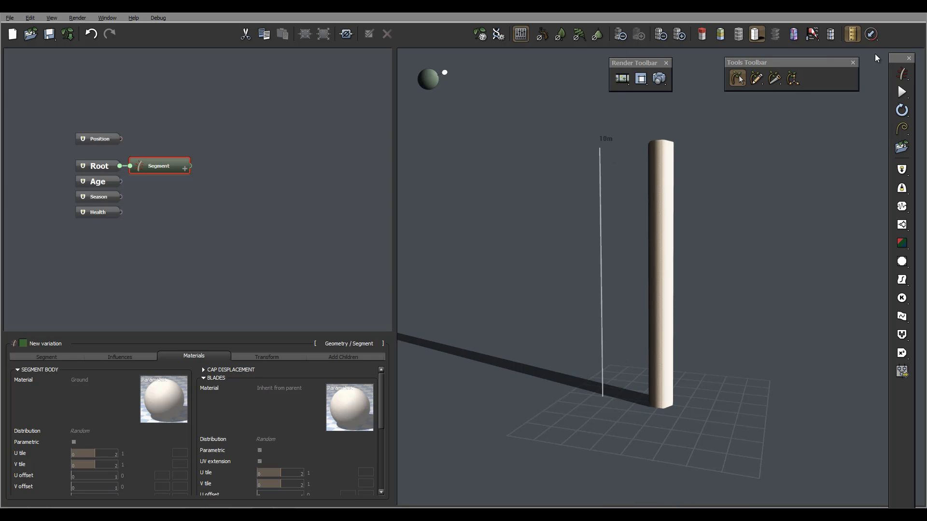
mouse_move(871, 34)
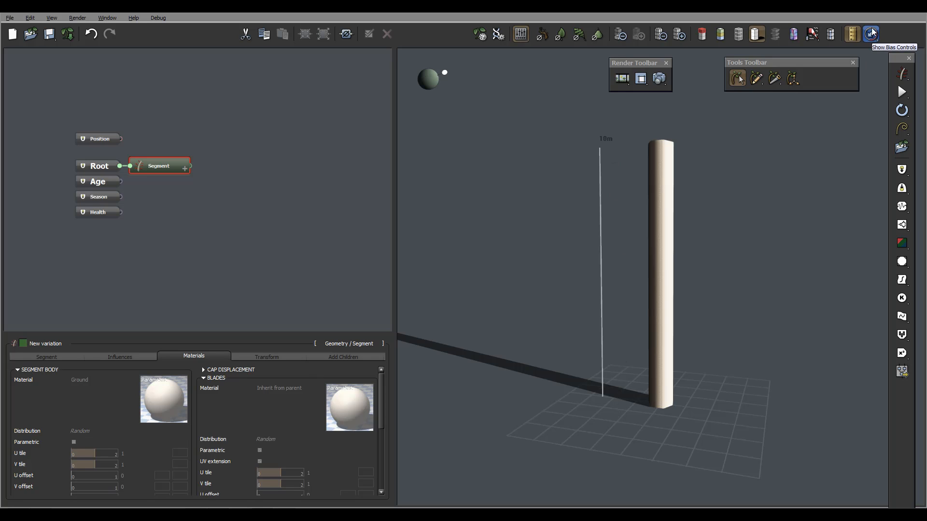
mouse_move(760, 59)
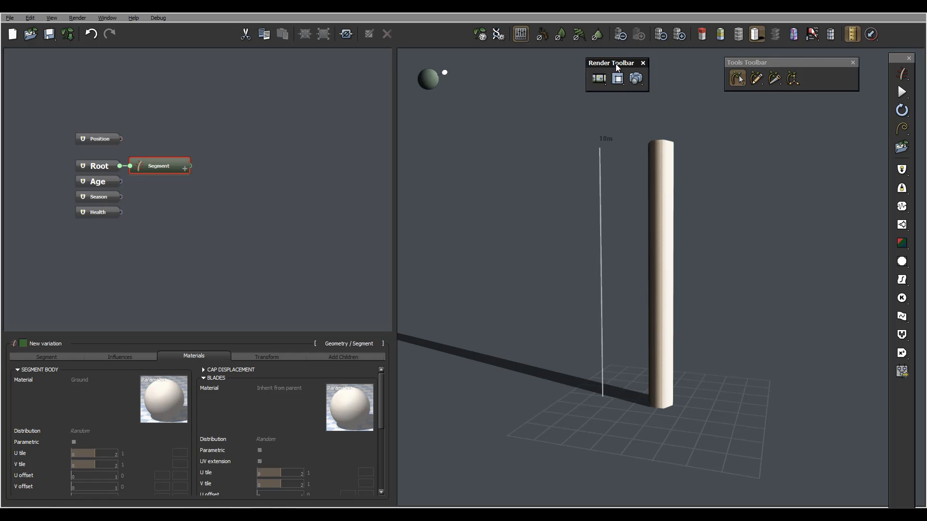
click(672, 79)
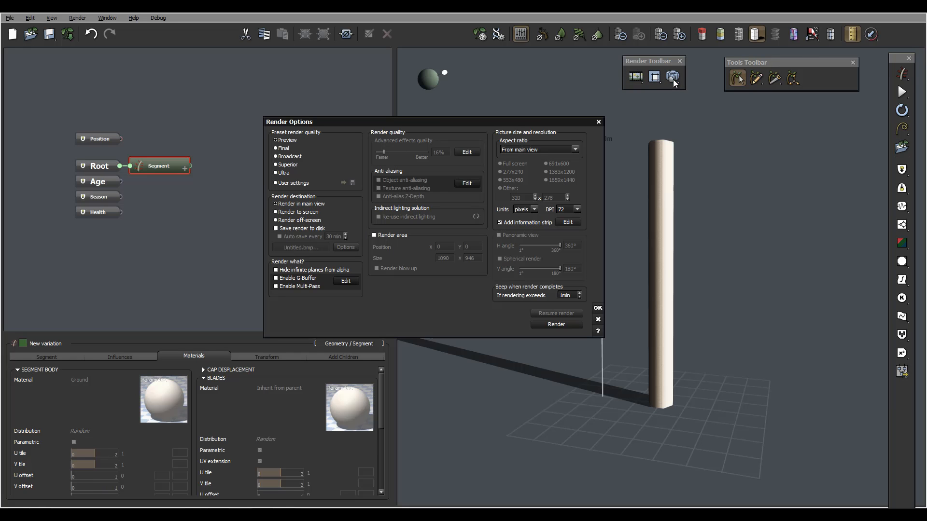
drag(289, 121, 281, 89)
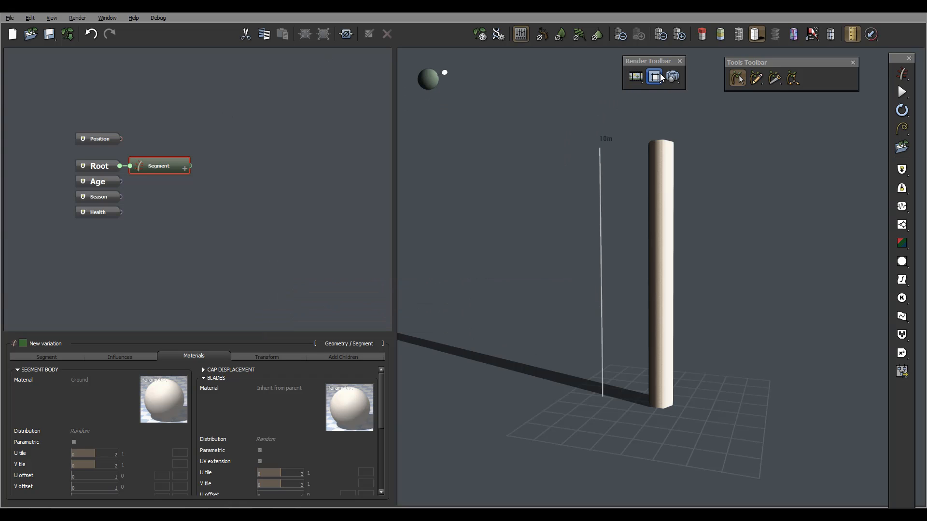
mouse_move(655, 77)
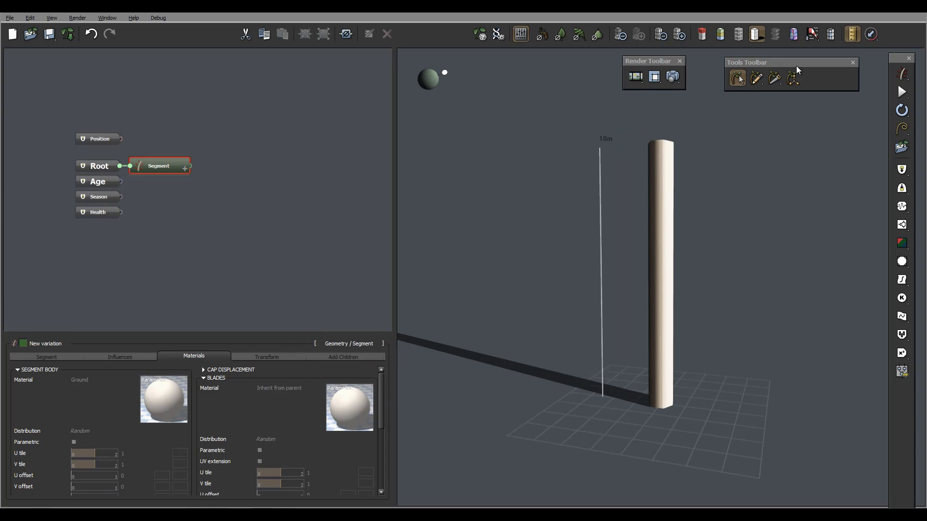
mouse_move(746, 81)
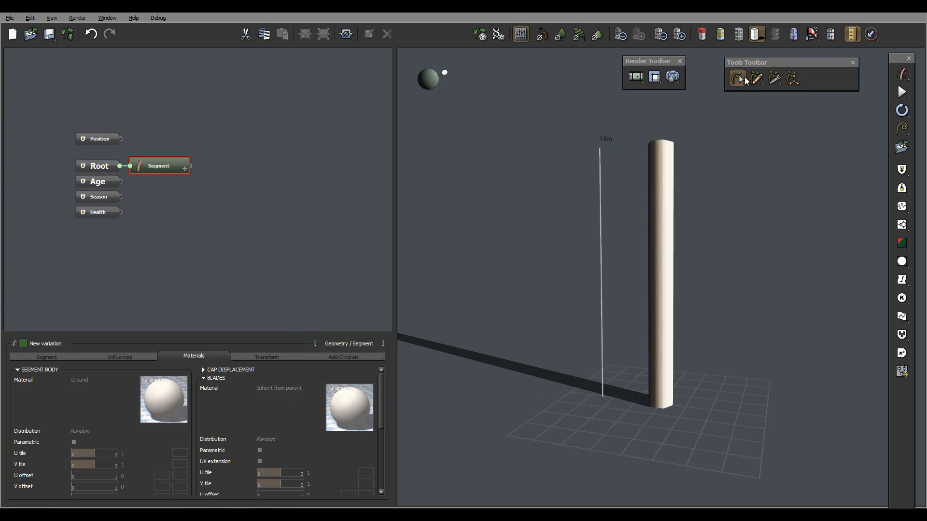
mouse_move(815, 79)
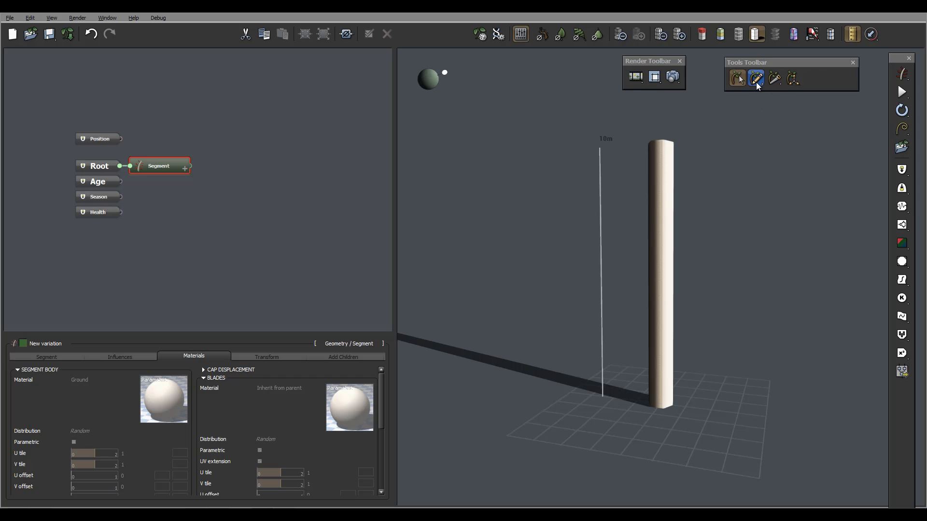
mouse_move(684, 176)
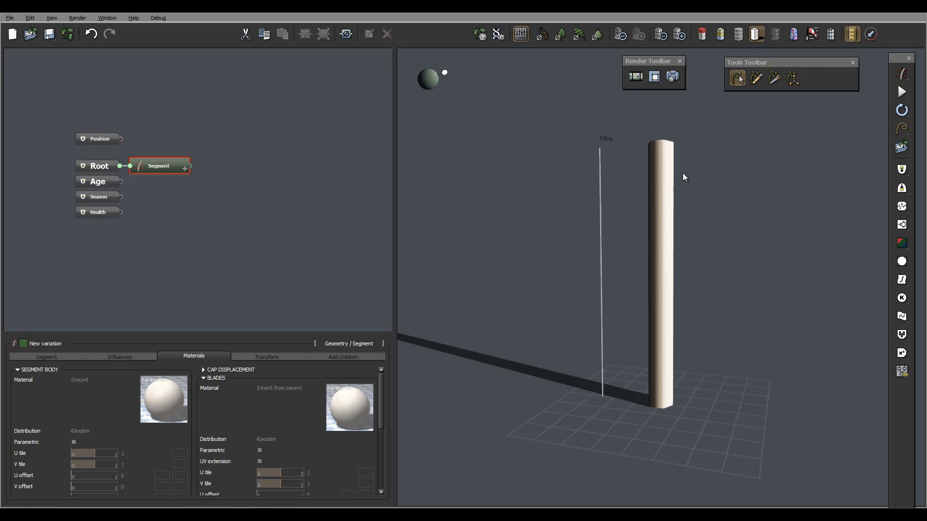
mouse_move(510, 129)
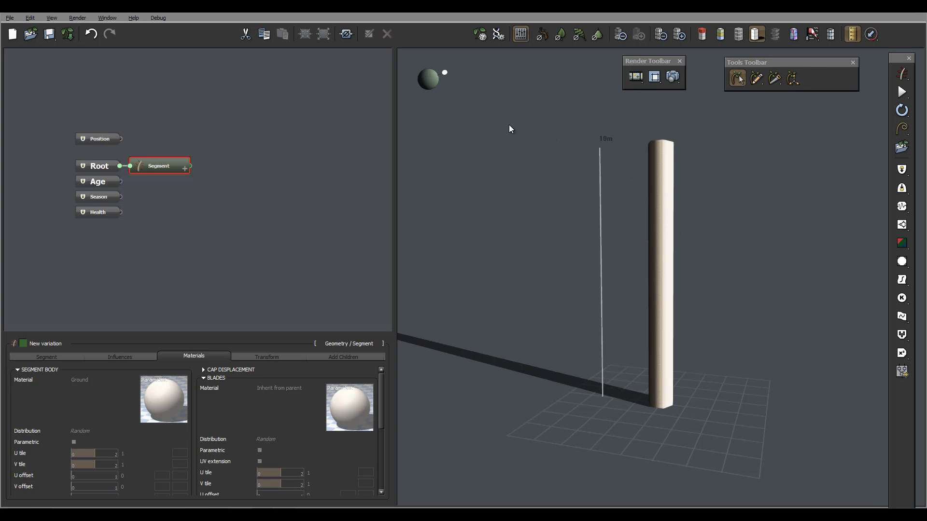
mouse_move(765, 92)
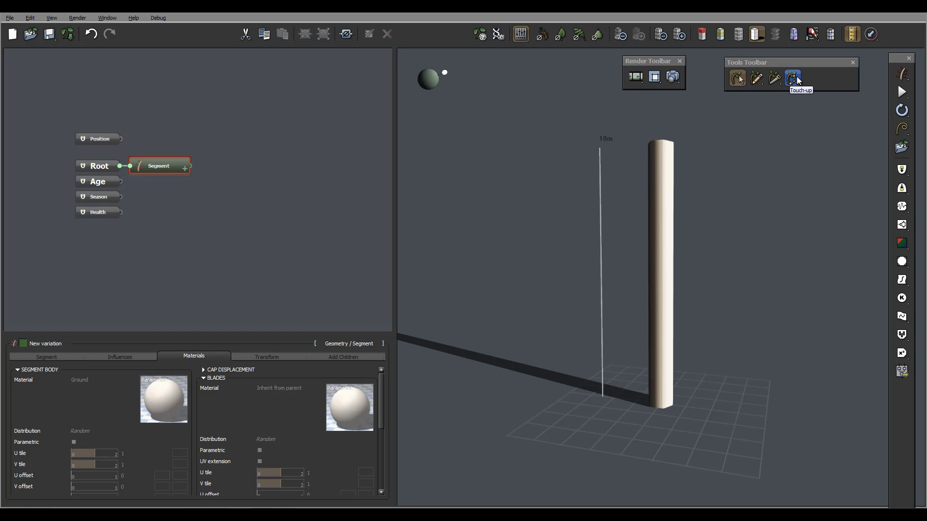
mouse_move(895, 67)
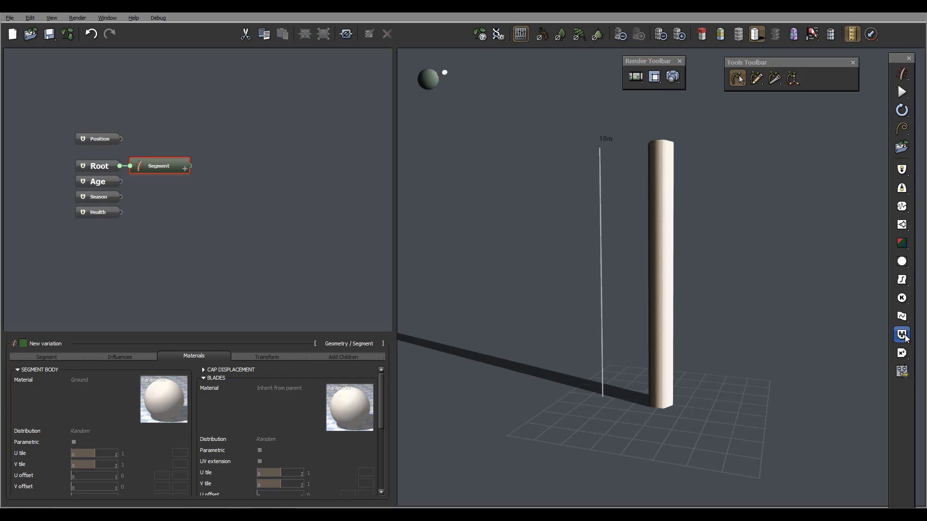
mouse_move(902, 187)
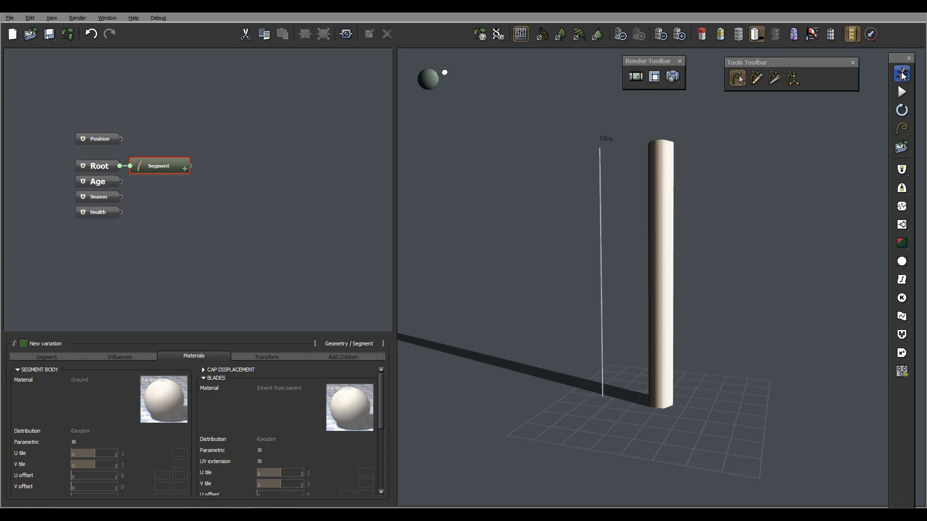
Step: View the list of geometry node types from the toolbar dropdown, then dismiss it
click(901, 73)
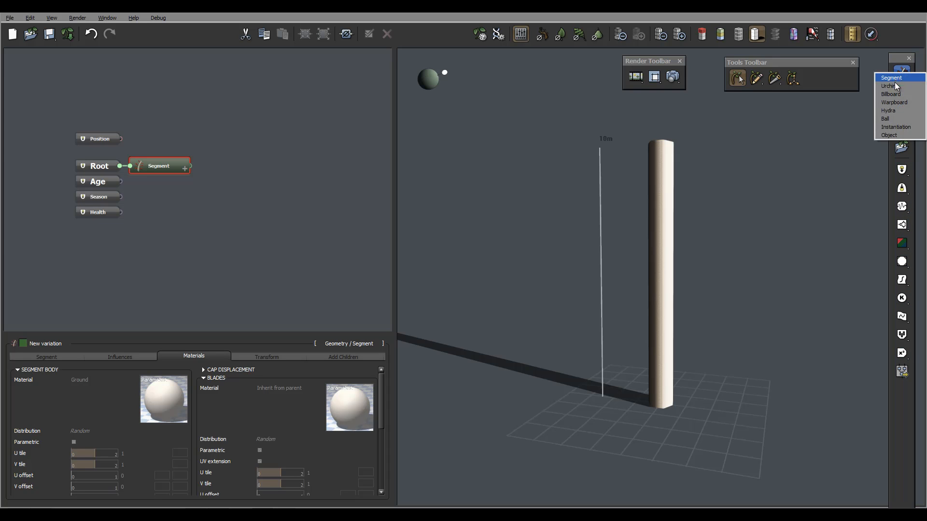
mouse_move(898, 60)
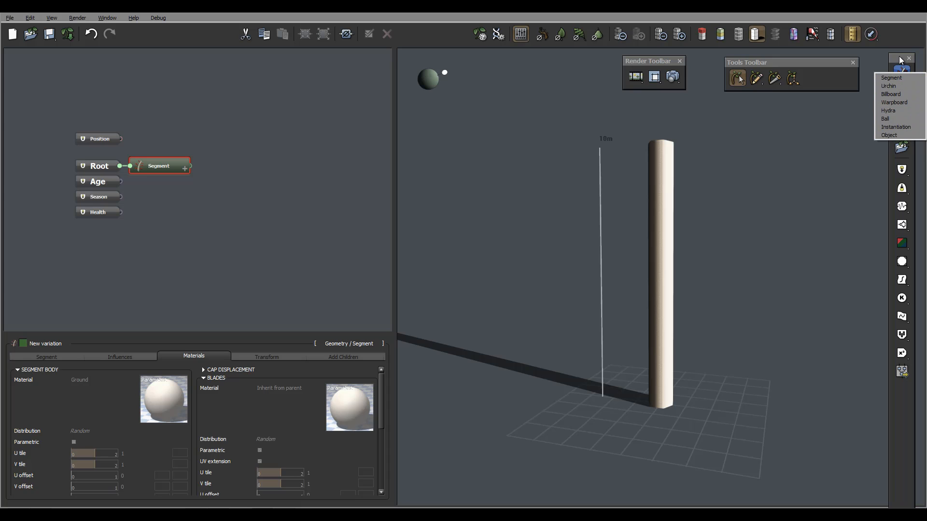
click(899, 59)
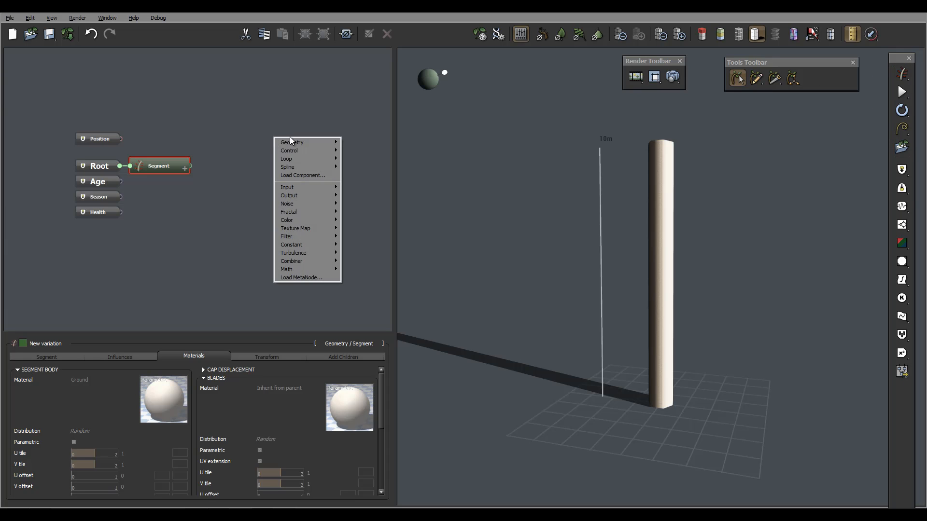
mouse_move(313, 159)
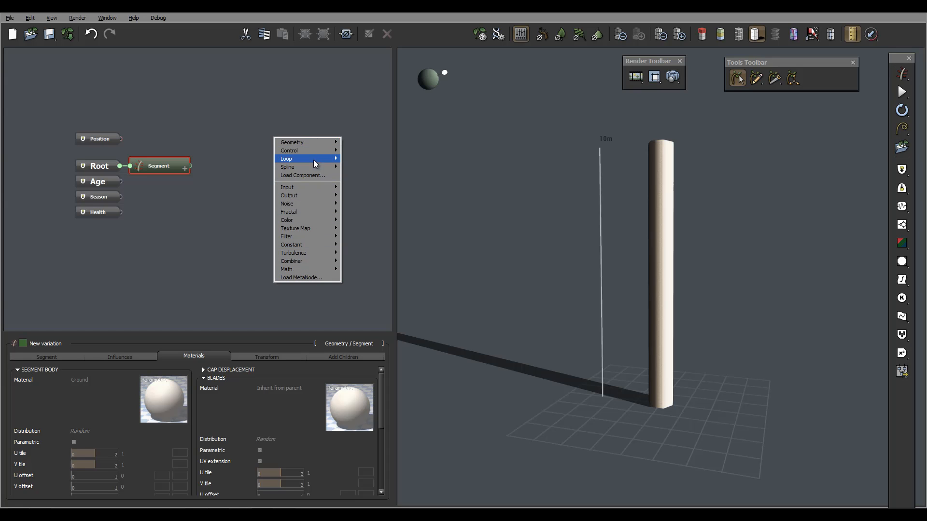